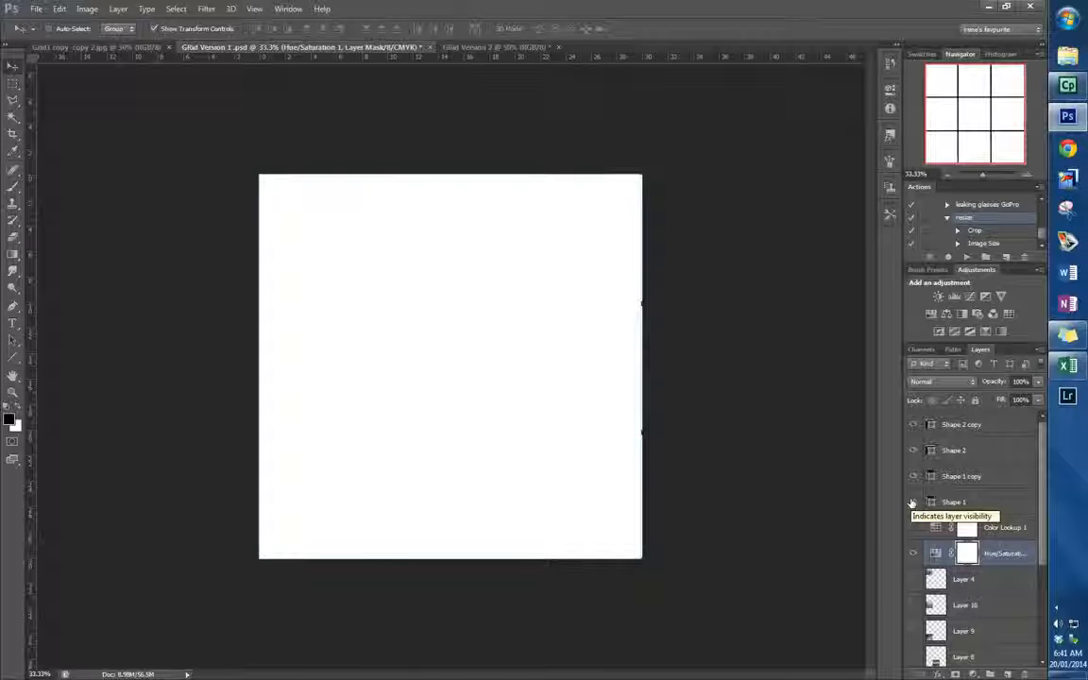
# Step: Reveal the finished grid's layers so the tinted 3x3 composite shows on the canvas
pyautogui.click(94, 47)
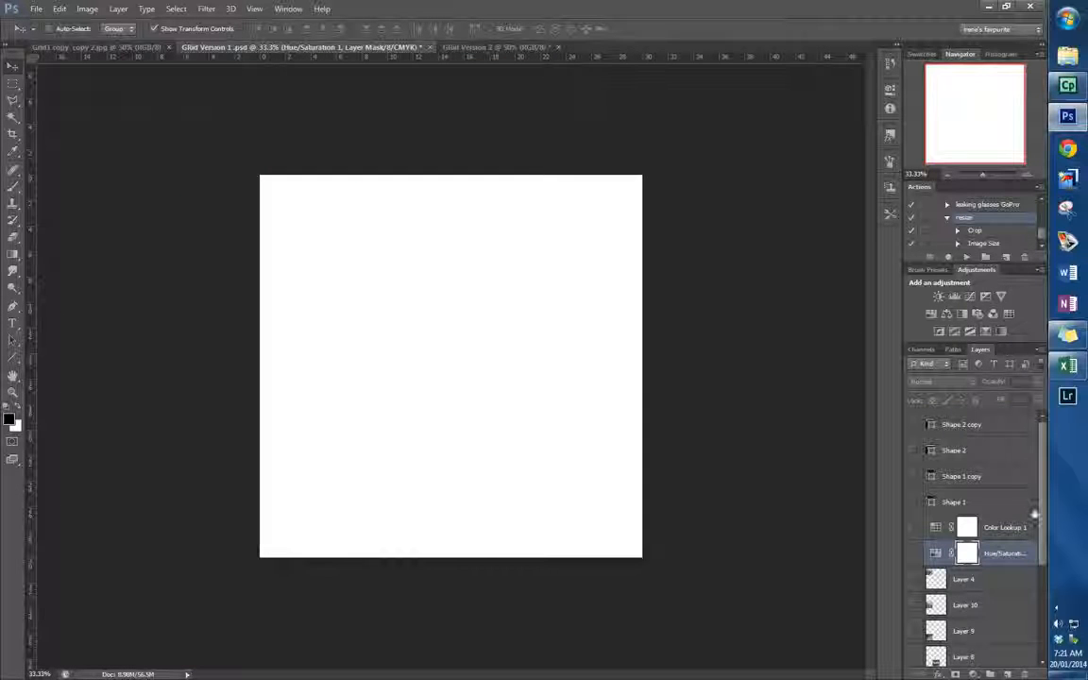
pyautogui.scroll(-3)
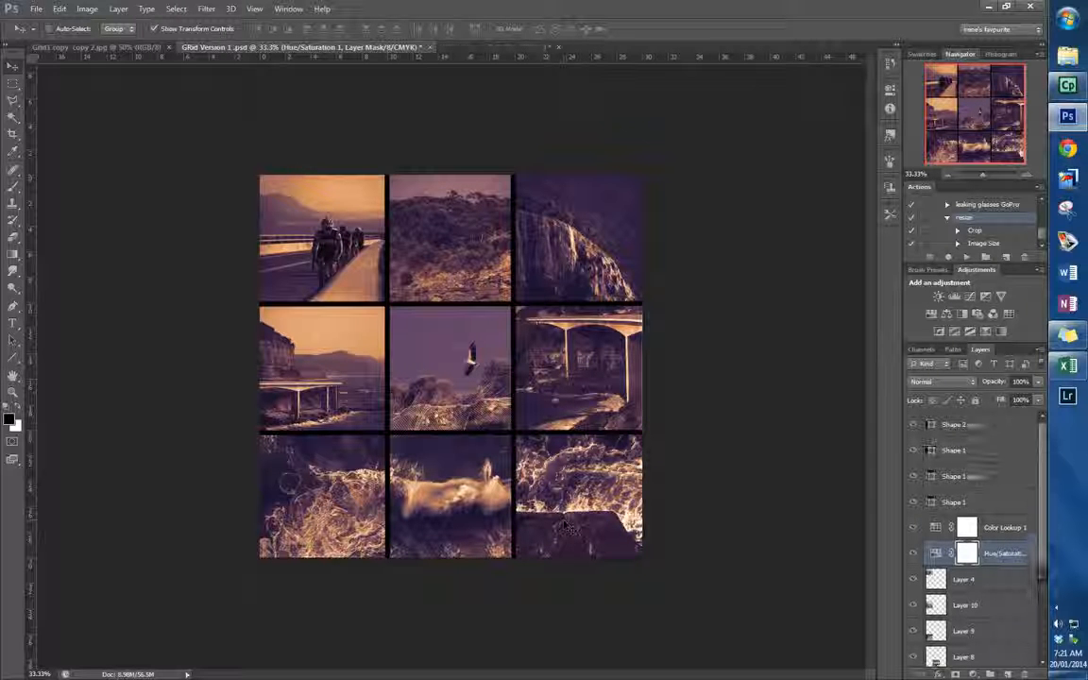
# Step: Create a new 30.01 cm square document at 150 pixels per inch
pyautogui.click(36, 8)
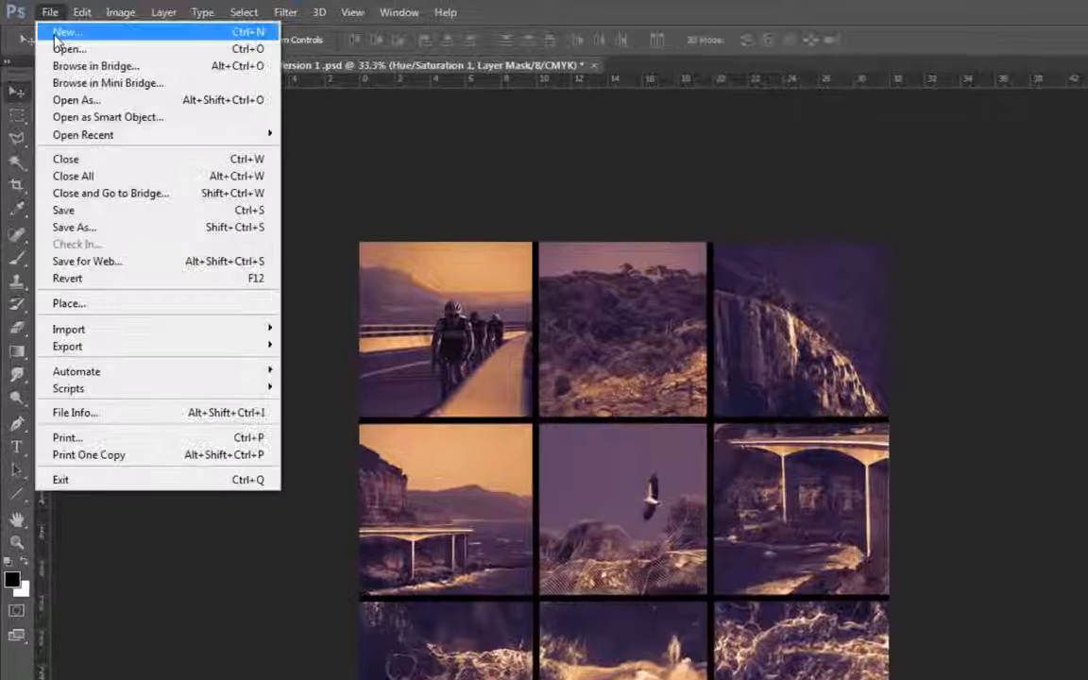
pyautogui.click(66, 31)
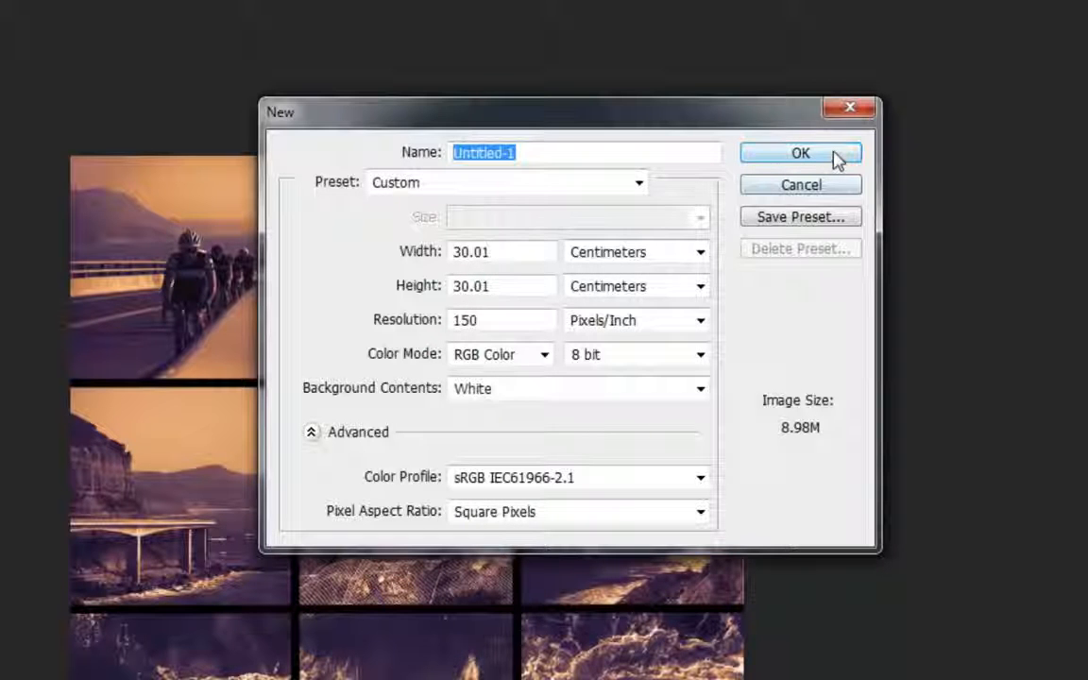
pyautogui.click(801, 151)
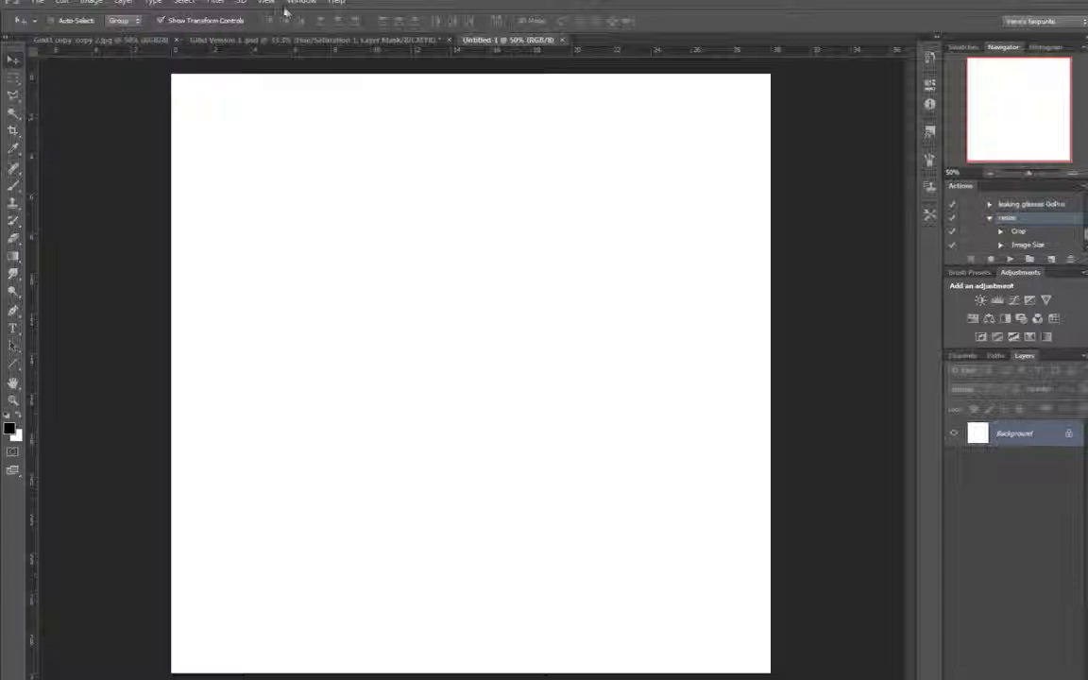
# Step: Enable rulers and drag horizontal guides to the thirds of the canvas
pyautogui.click(268, 8)
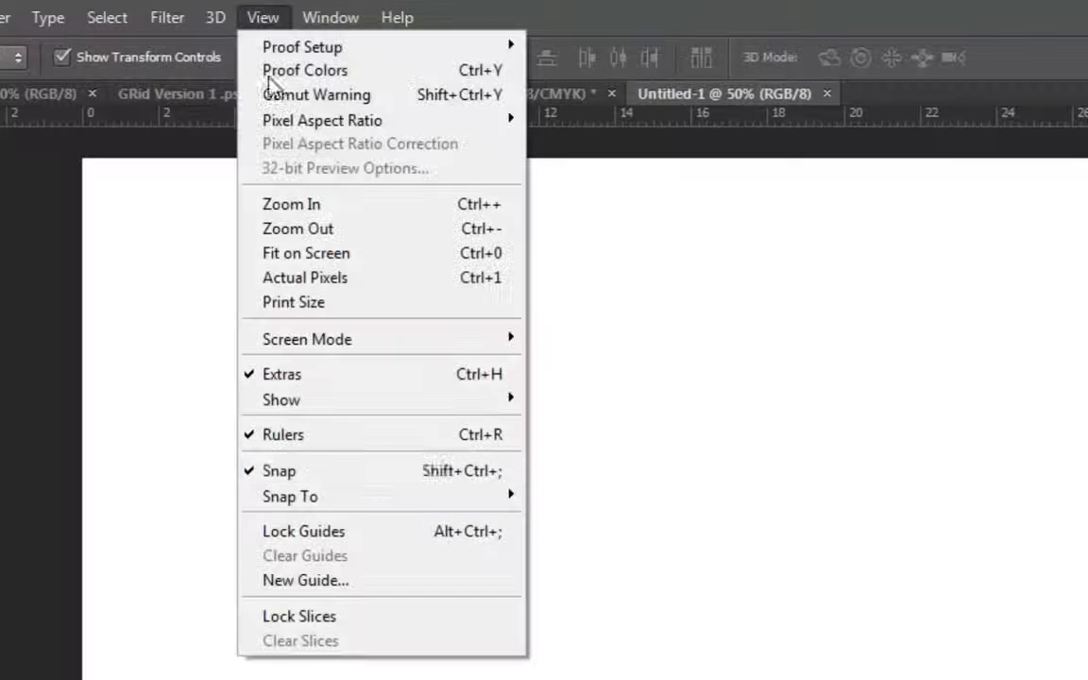
pyautogui.moveTo(593, 412)
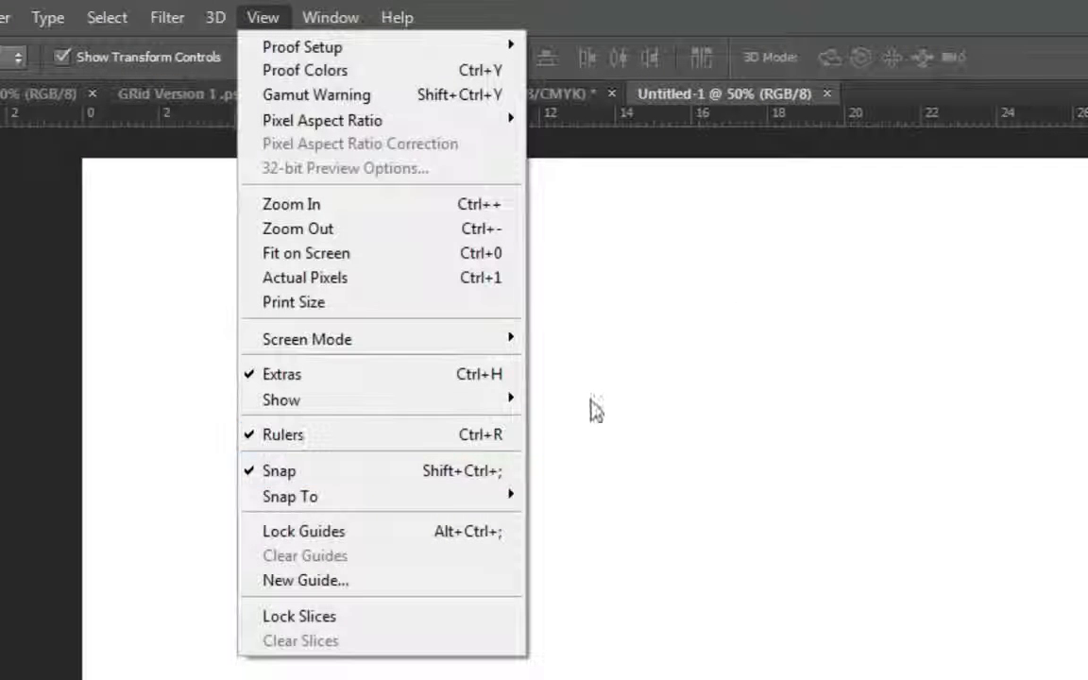
pyautogui.moveTo(746, 292)
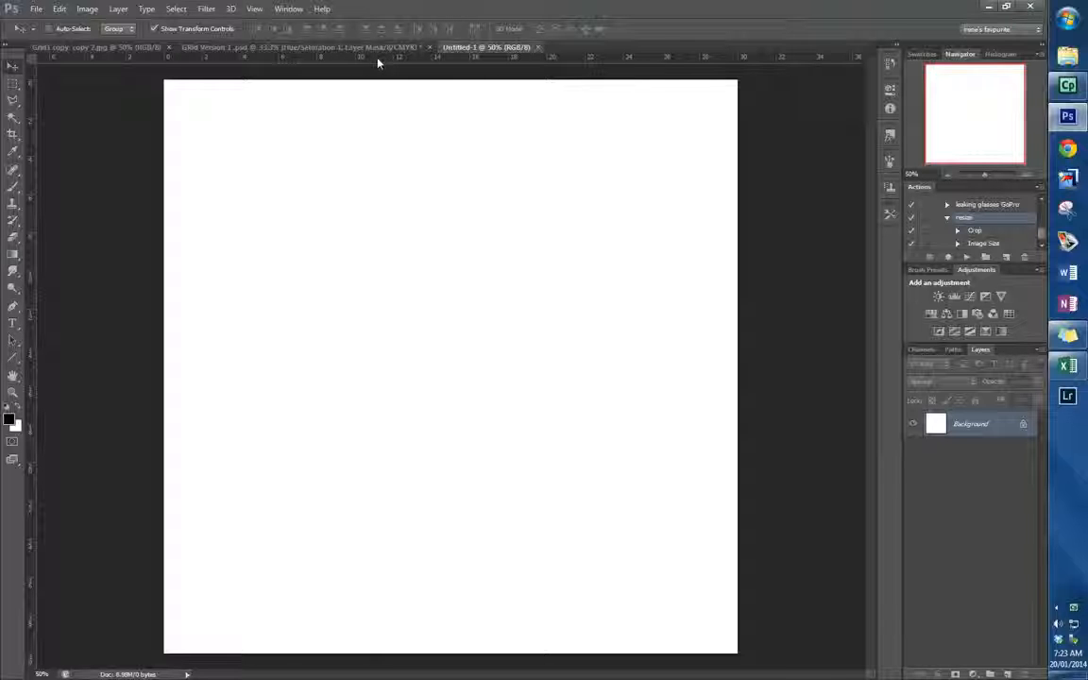
pyautogui.moveTo(382, 57); pyautogui.dragTo(382, 104)
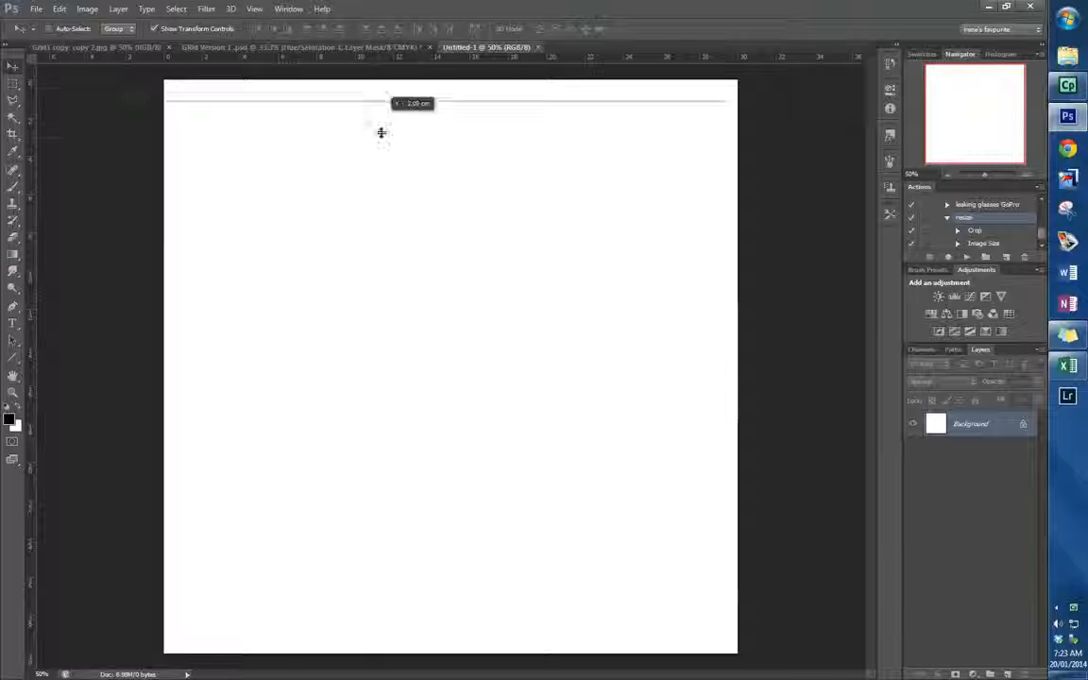
pyautogui.moveTo(382, 104); pyautogui.dragTo(355, 390)
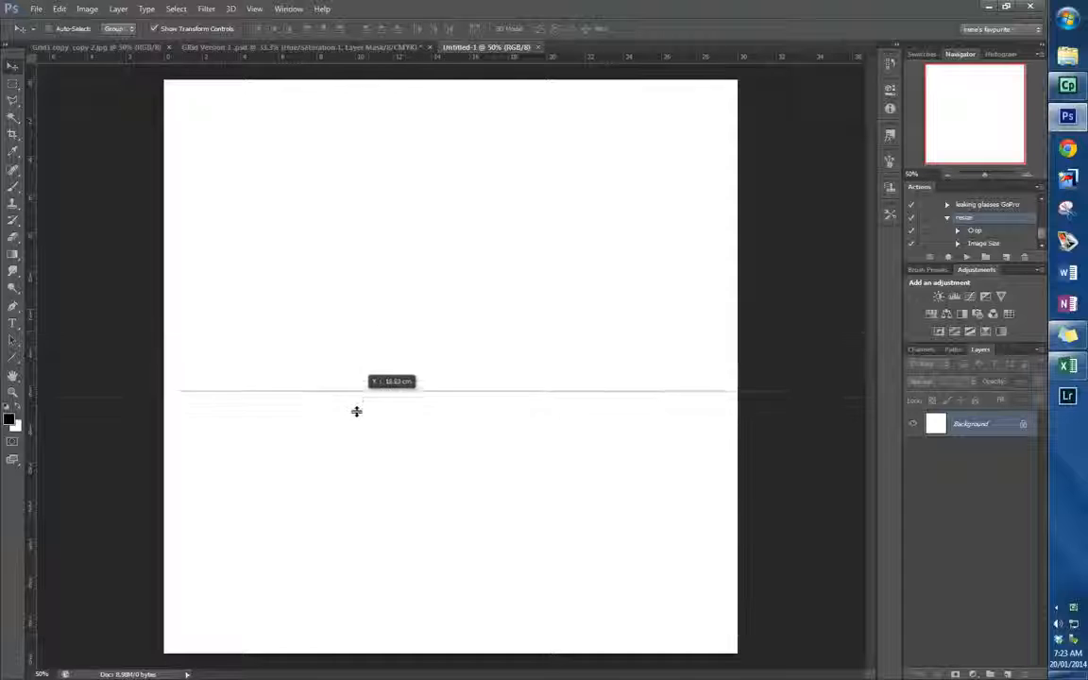
pyautogui.moveTo(355, 391); pyautogui.dragTo(355, 455)
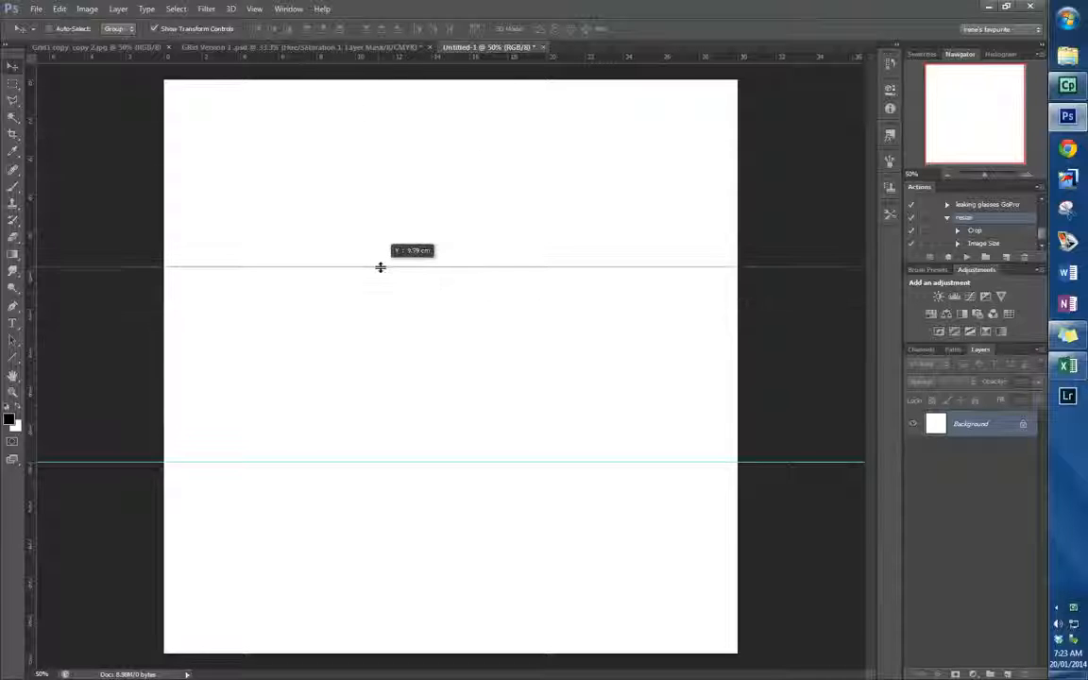
pyautogui.moveTo(382, 267); pyautogui.dragTo(381, 272)
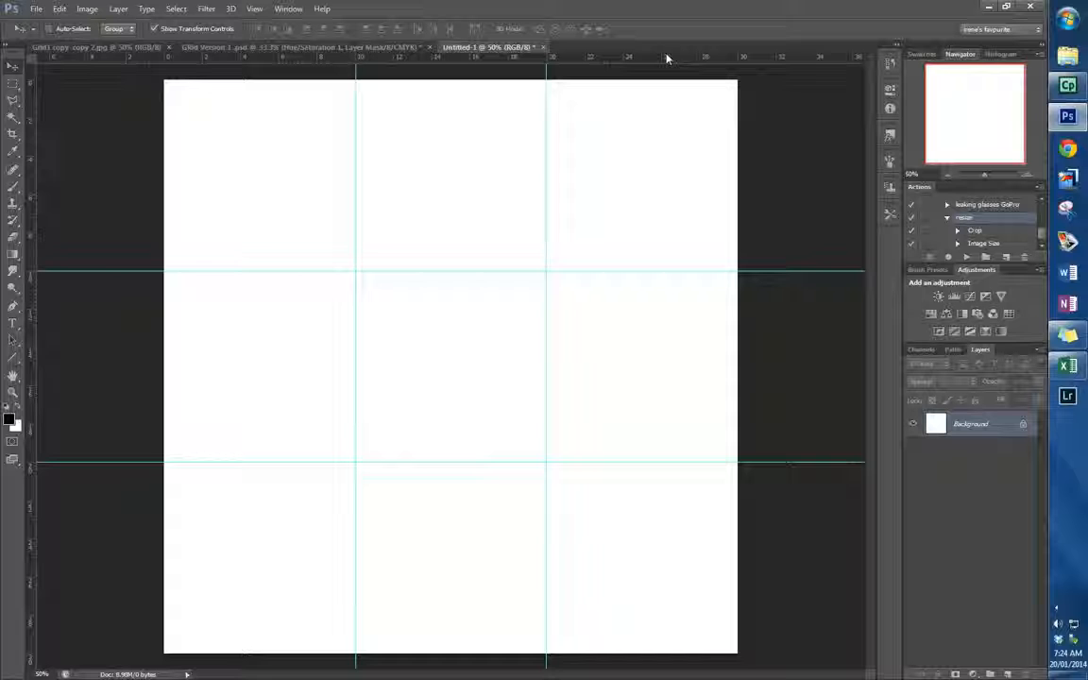
pyautogui.moveTo(61, 15)
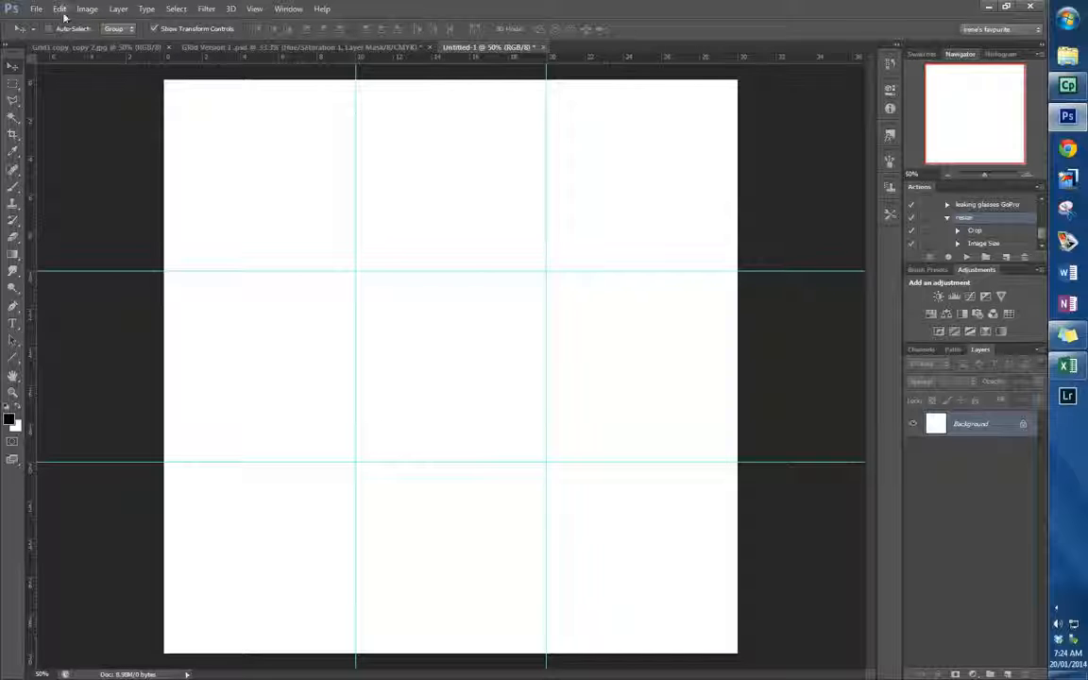
pyautogui.click(60, 7)
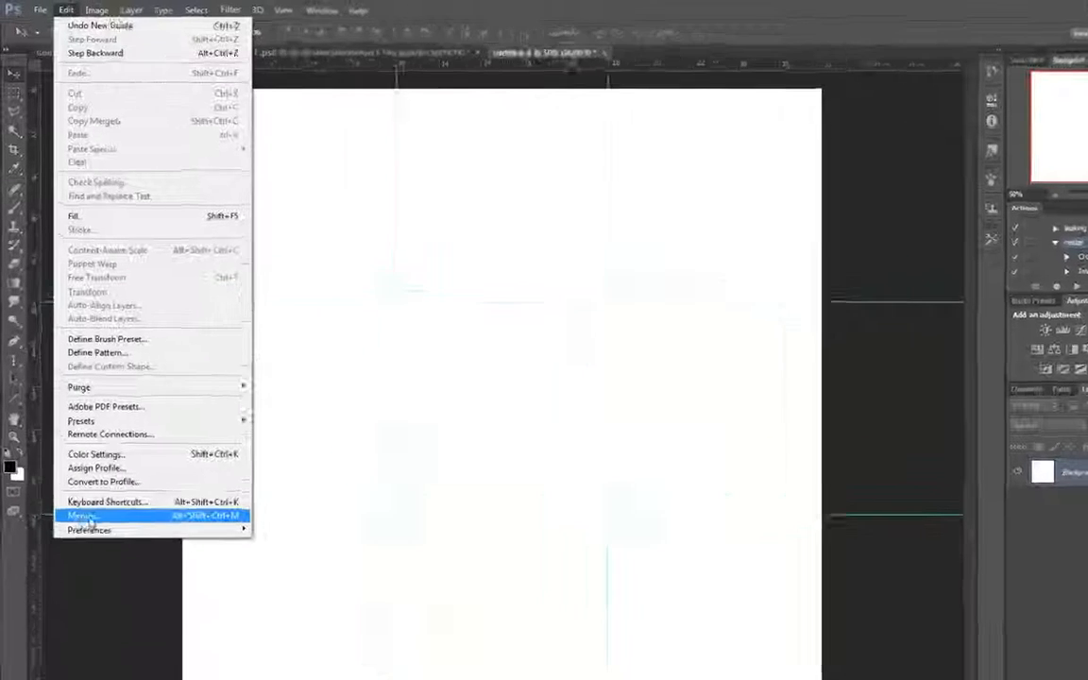
pyautogui.moveTo(128, 350)
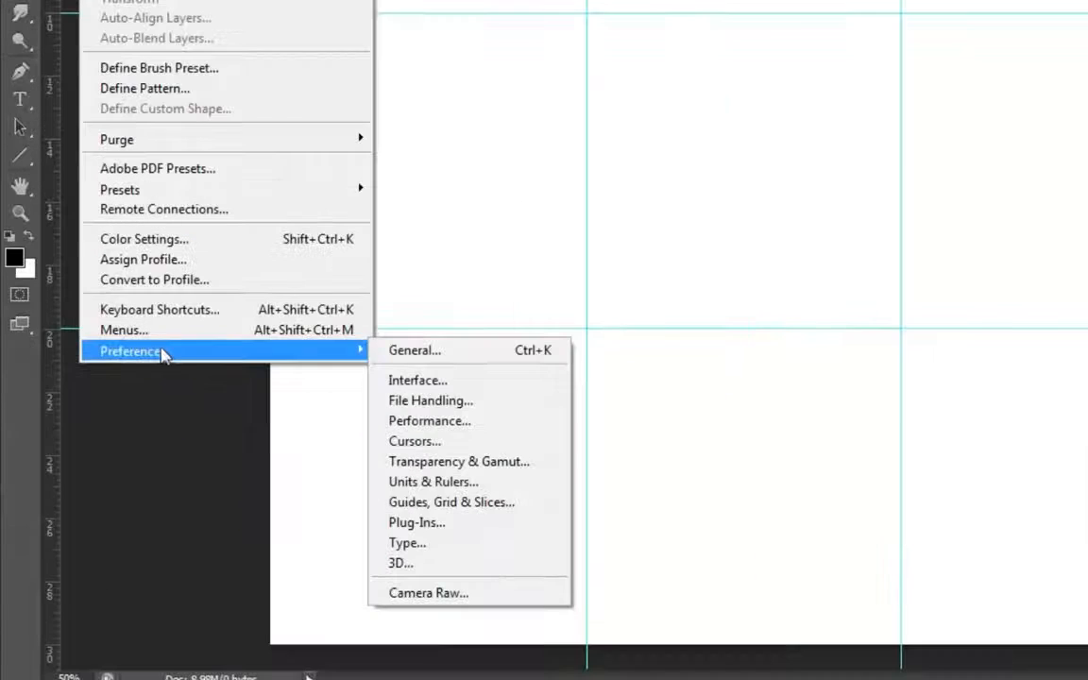
pyautogui.moveTo(452, 503)
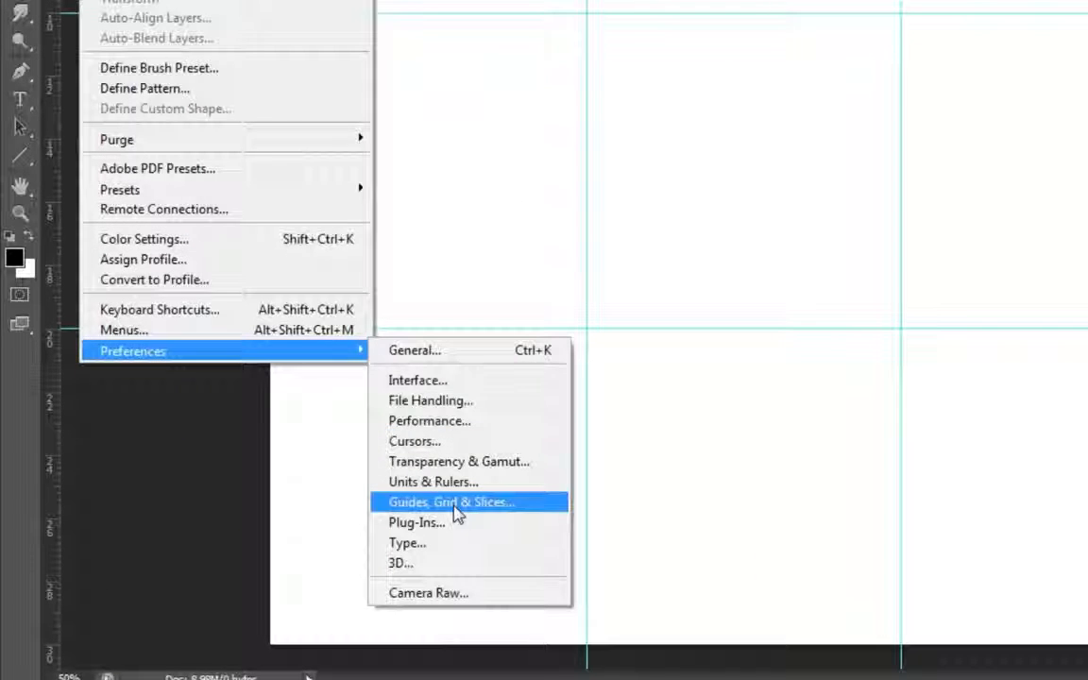
pyautogui.click(451, 502)
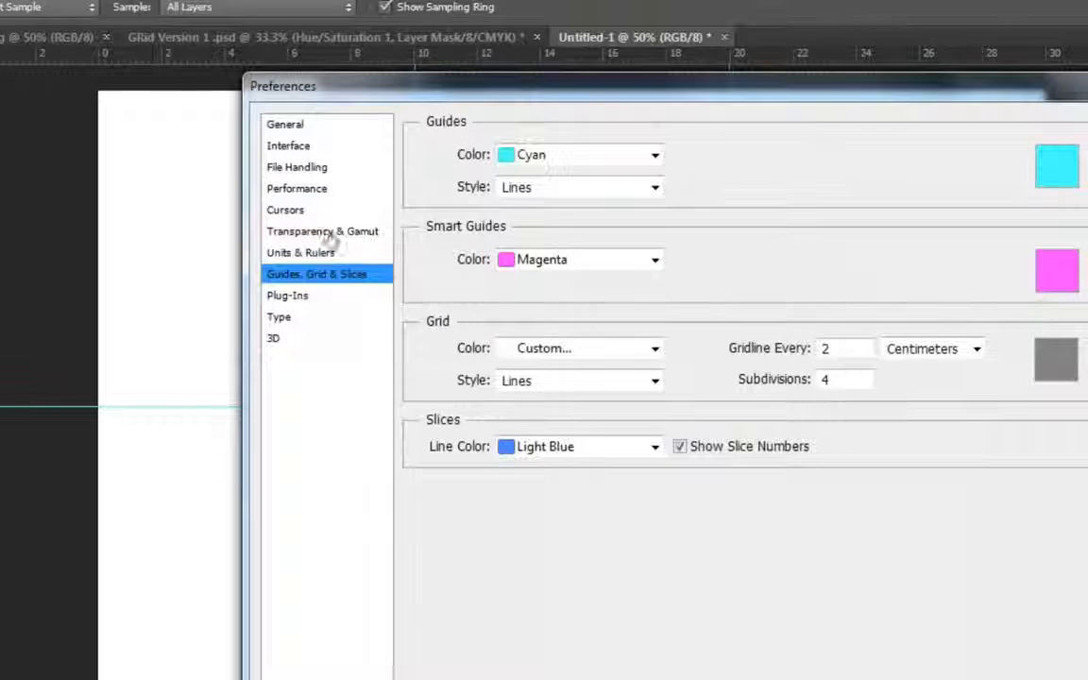
pyautogui.click(301, 253)
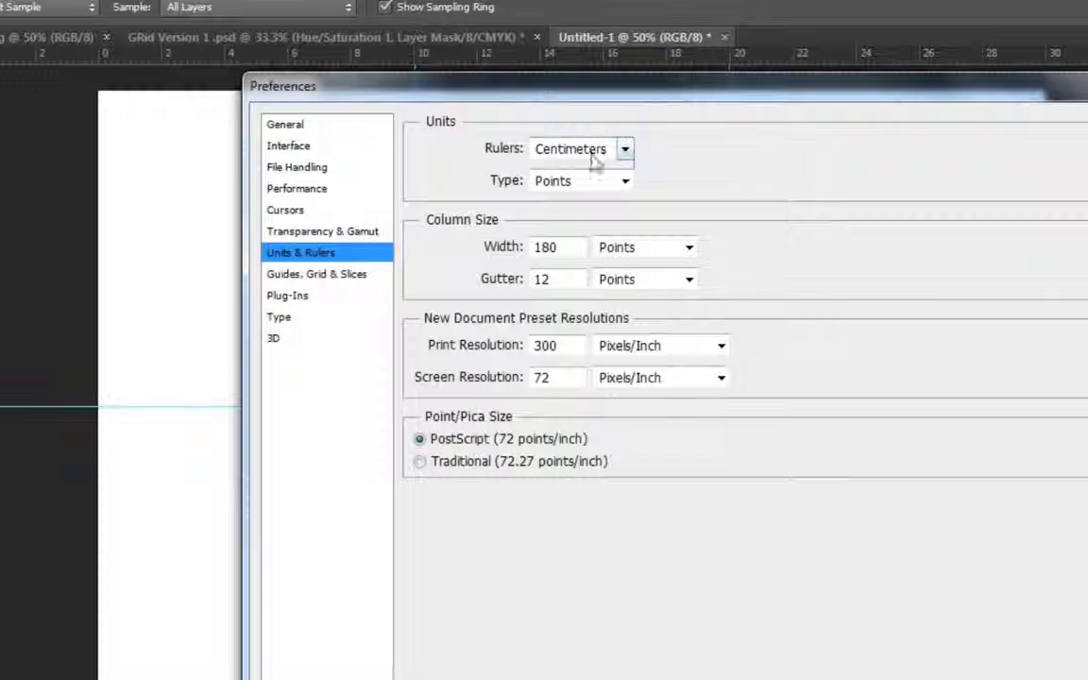
pyautogui.click(624, 148)
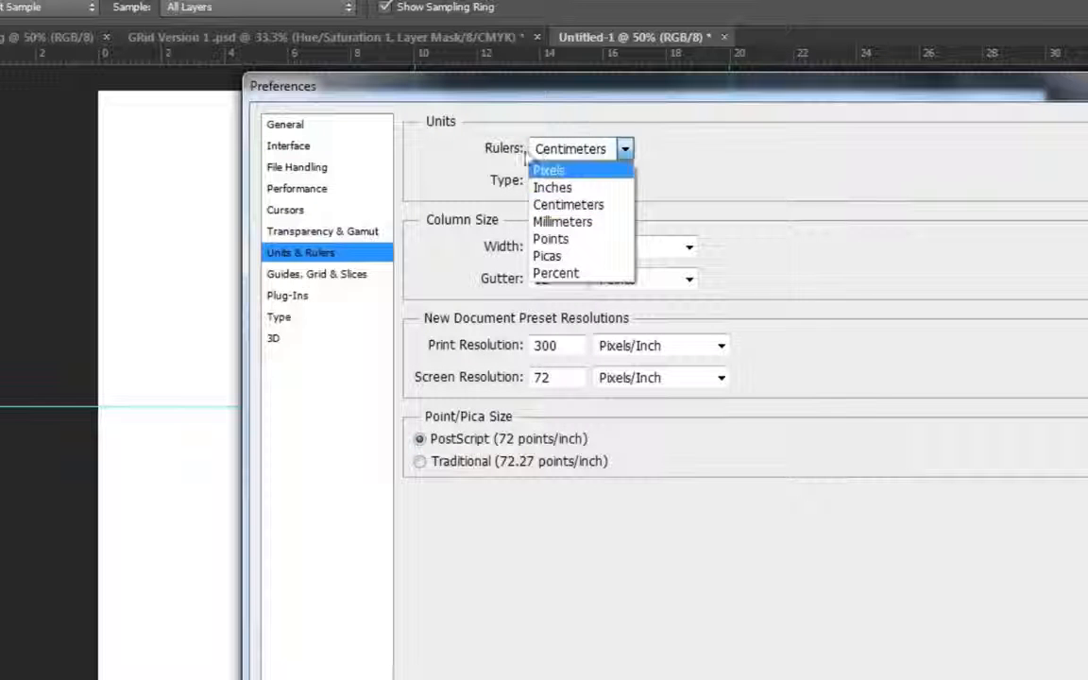
pyautogui.moveTo(552, 187)
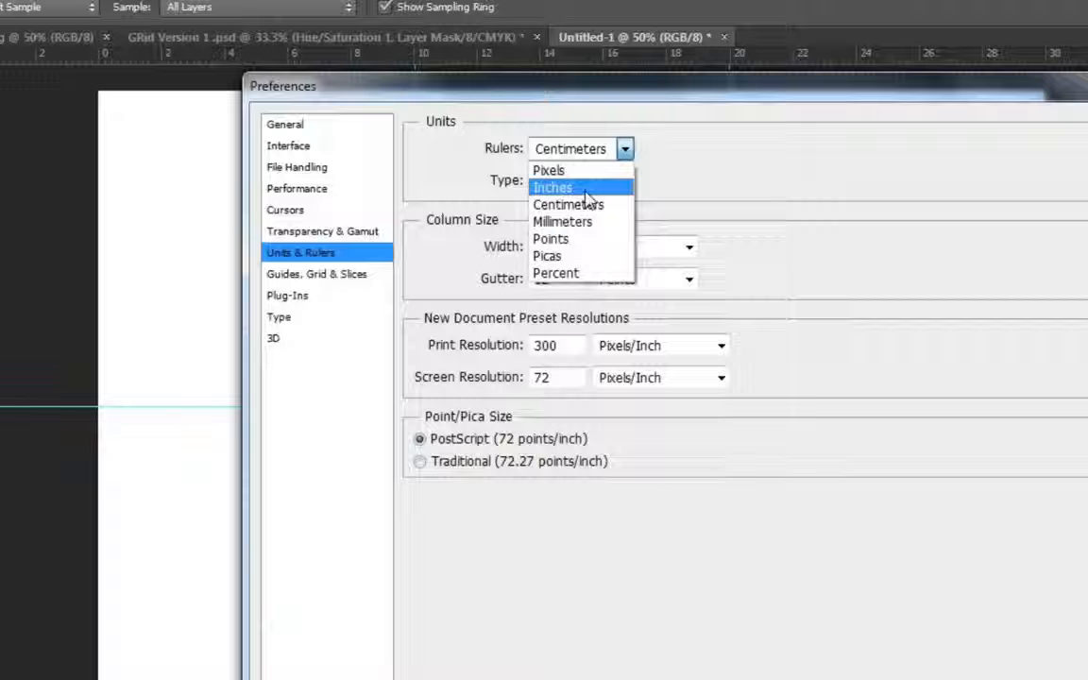
pyautogui.moveTo(567, 204)
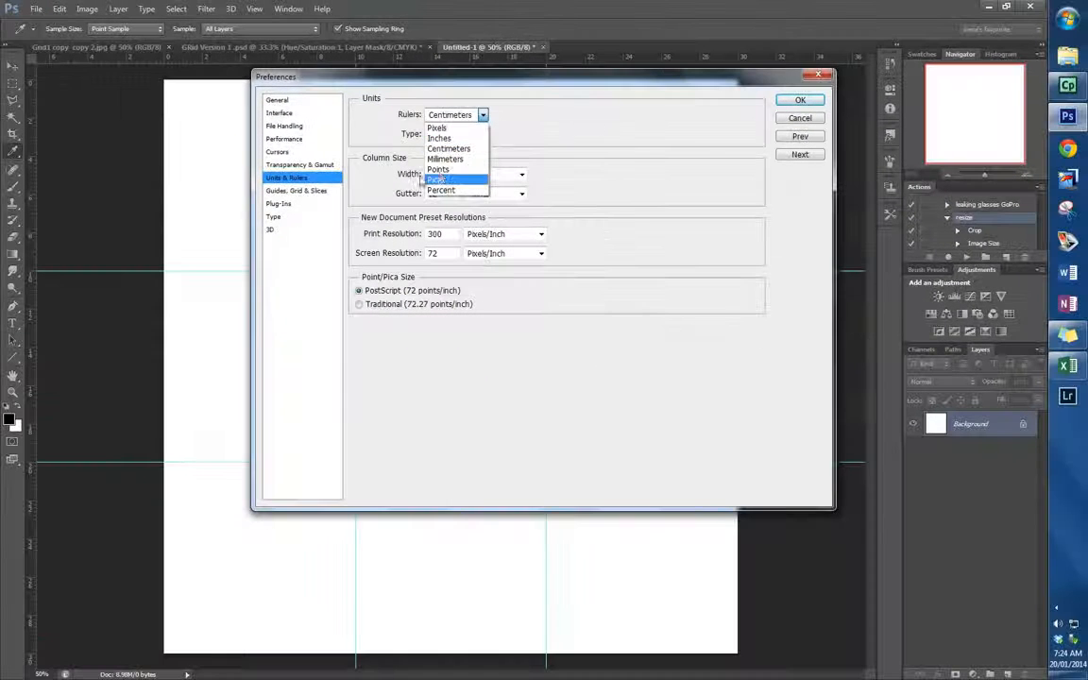
pyautogui.click(439, 179)
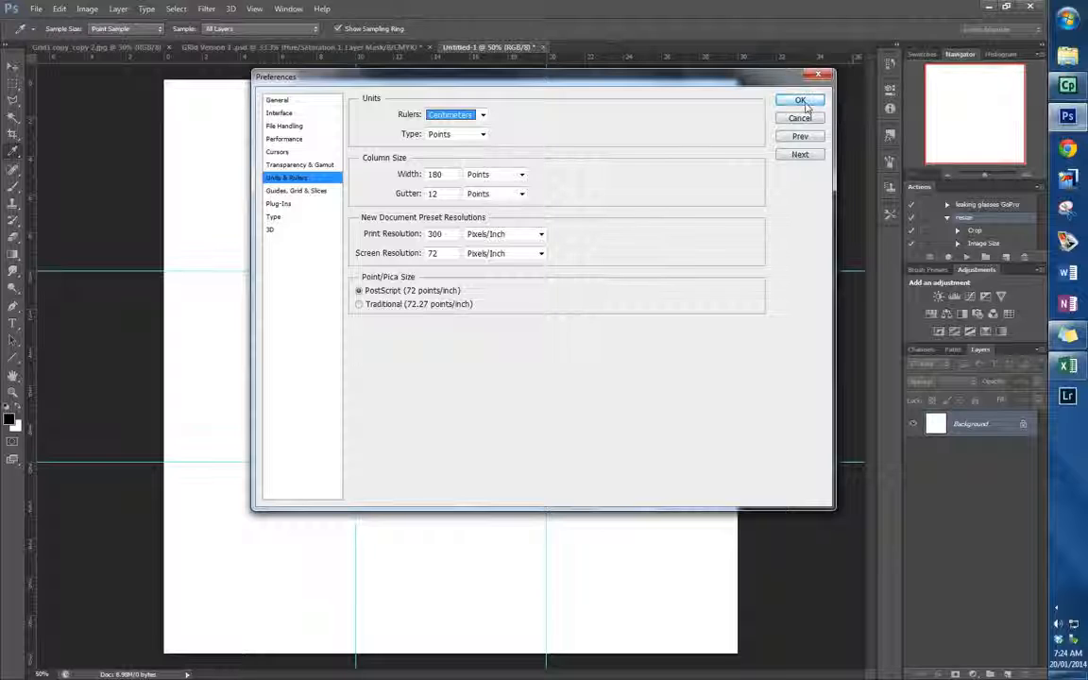
pyautogui.click(800, 102)
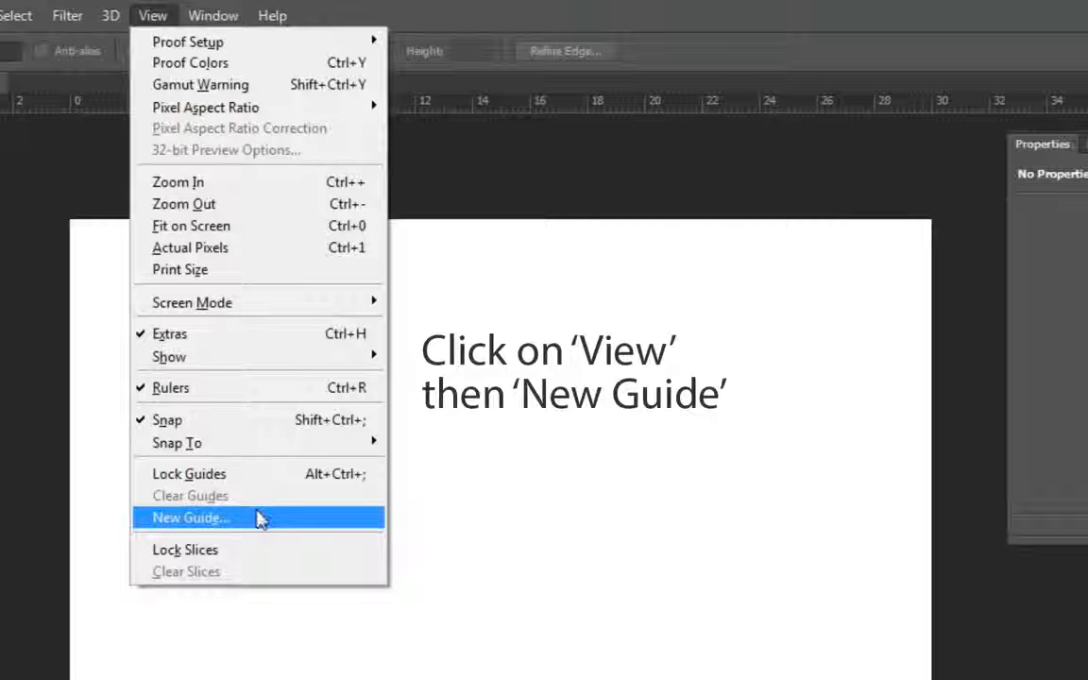
# Step: Add guides via View > New Guide at 10 cm, including a vertical one
pyautogui.click(188, 517)
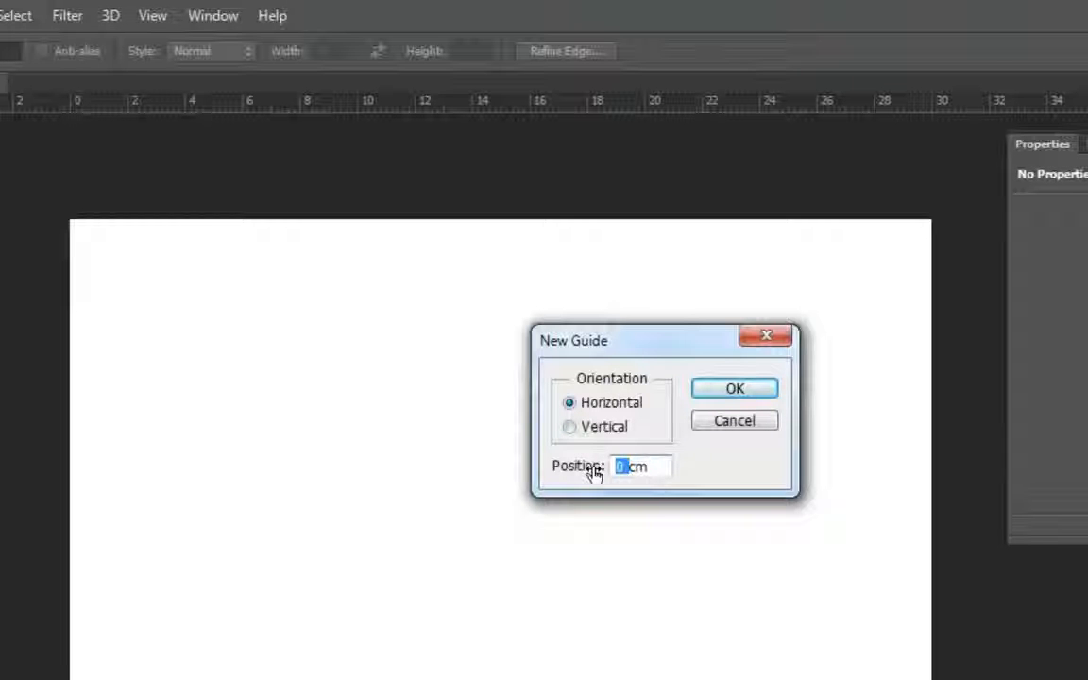
pyautogui.write('10')
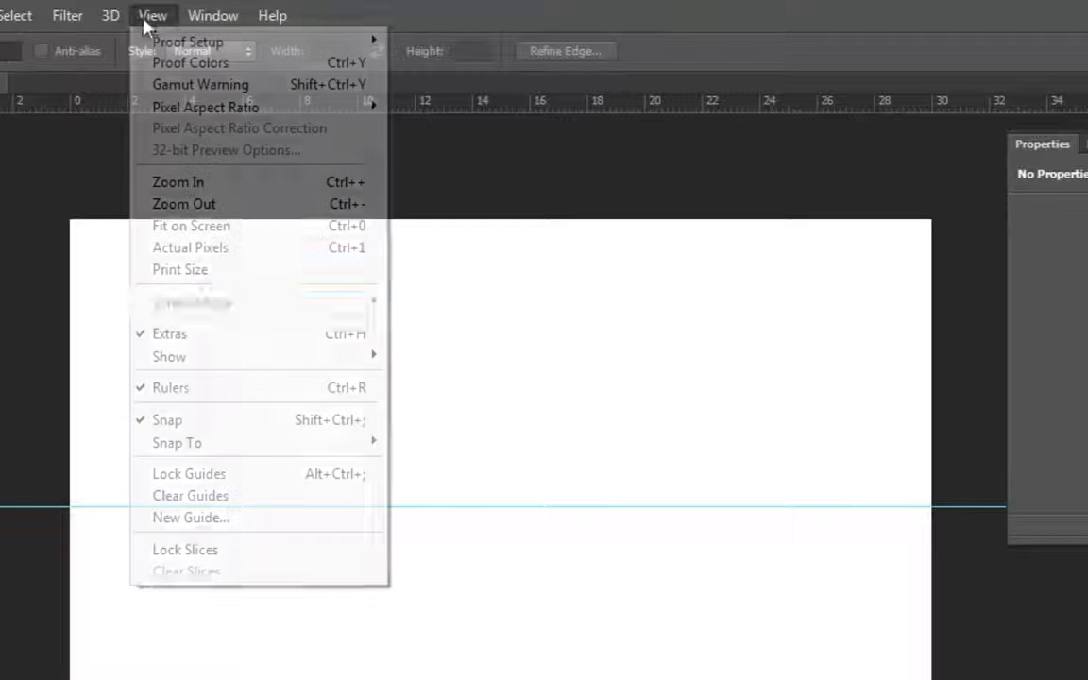
pyautogui.click(191, 517)
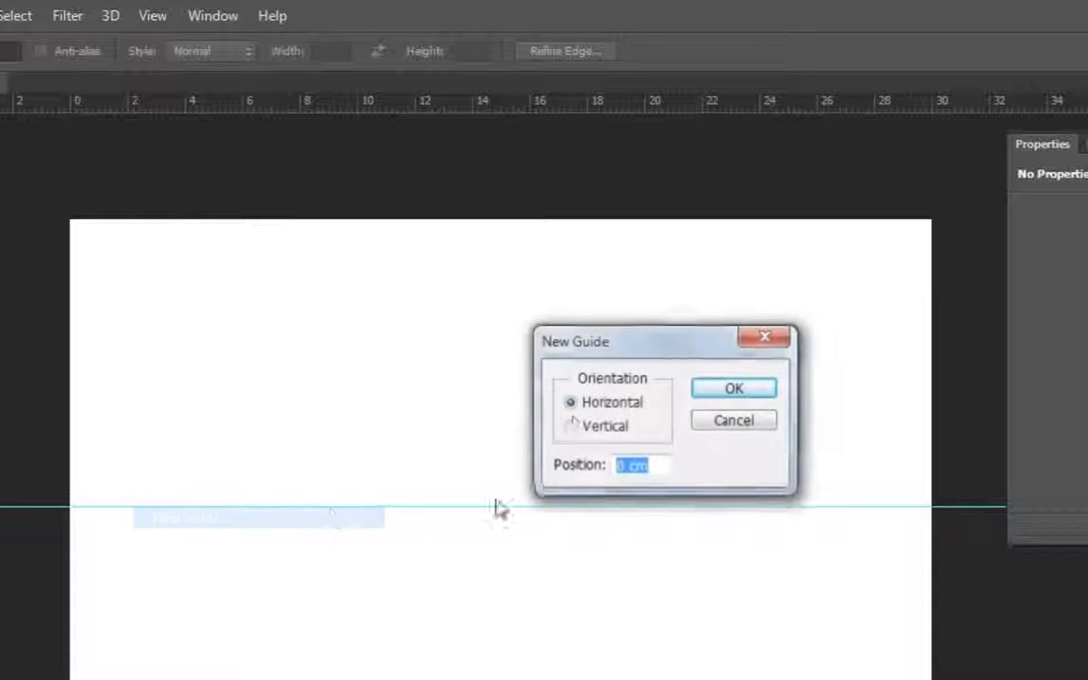
pyautogui.click(570, 427)
pyautogui.write('10')
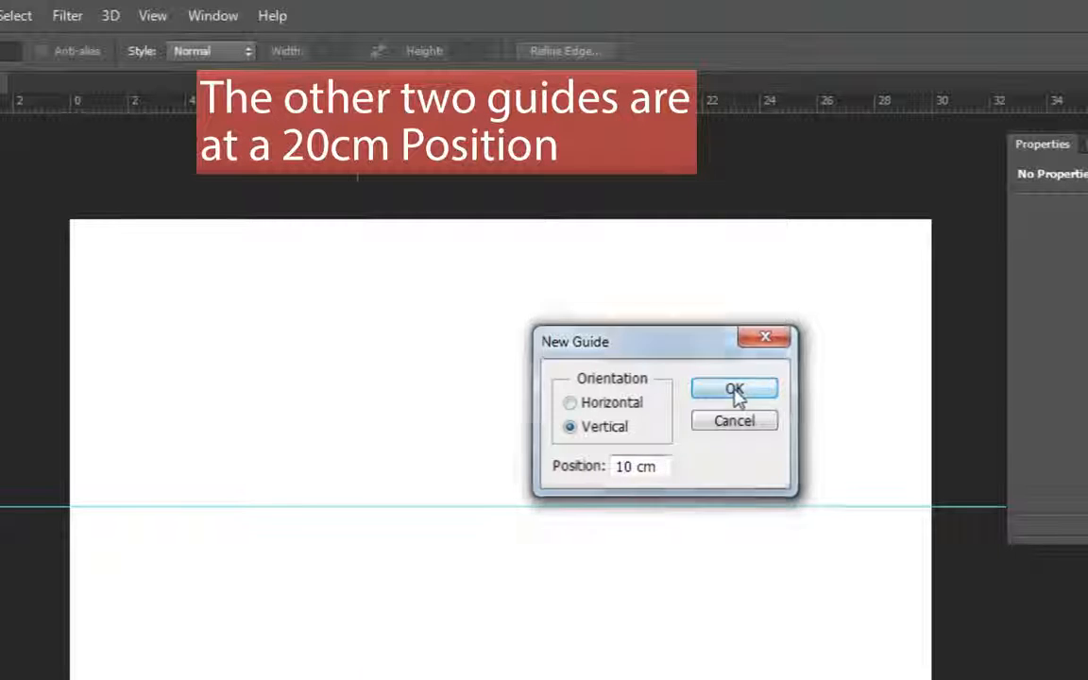
pyautogui.click(735, 389)
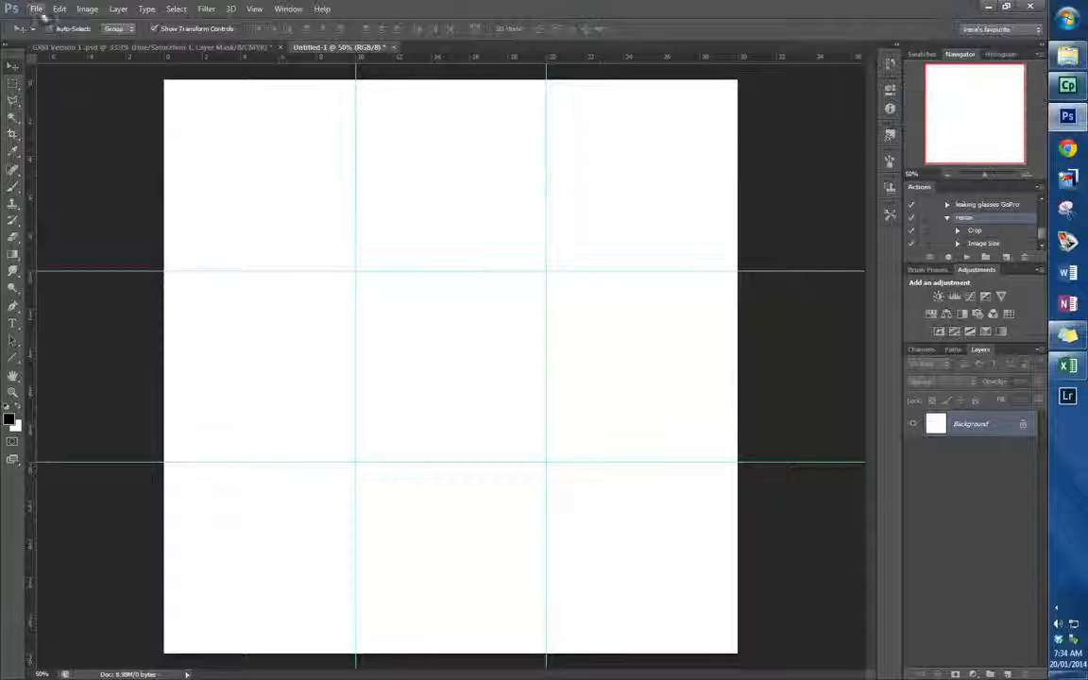
# Step: Bring up the Open dialog browsing the GRID IMAGES folder of photos
pyautogui.click(36, 7)
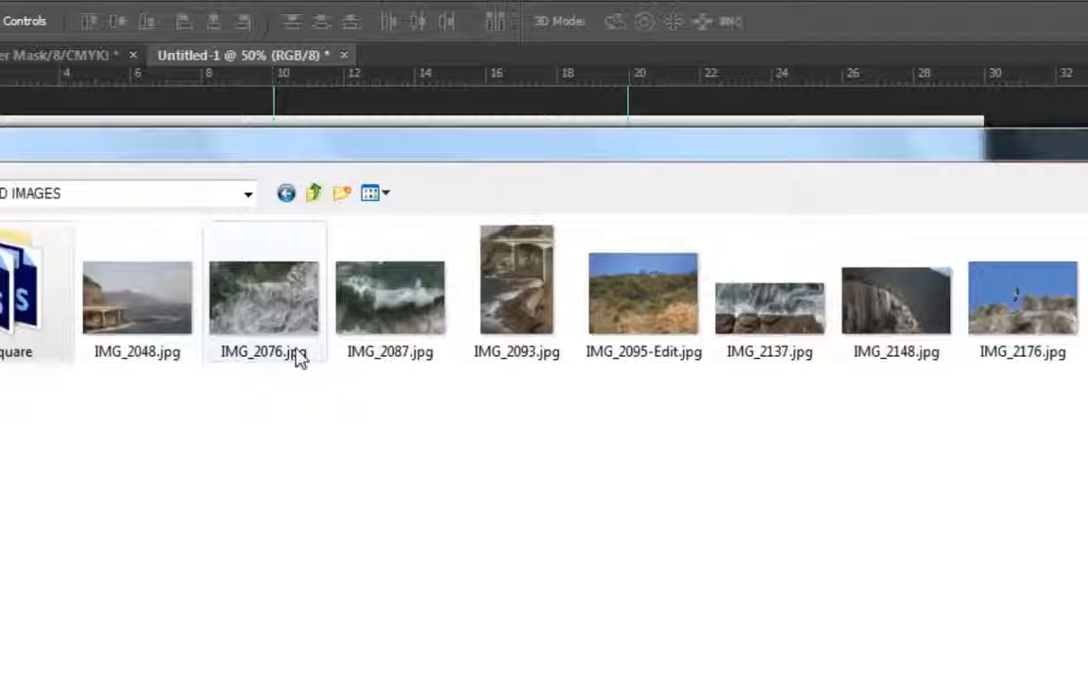
pyautogui.click(136, 299)
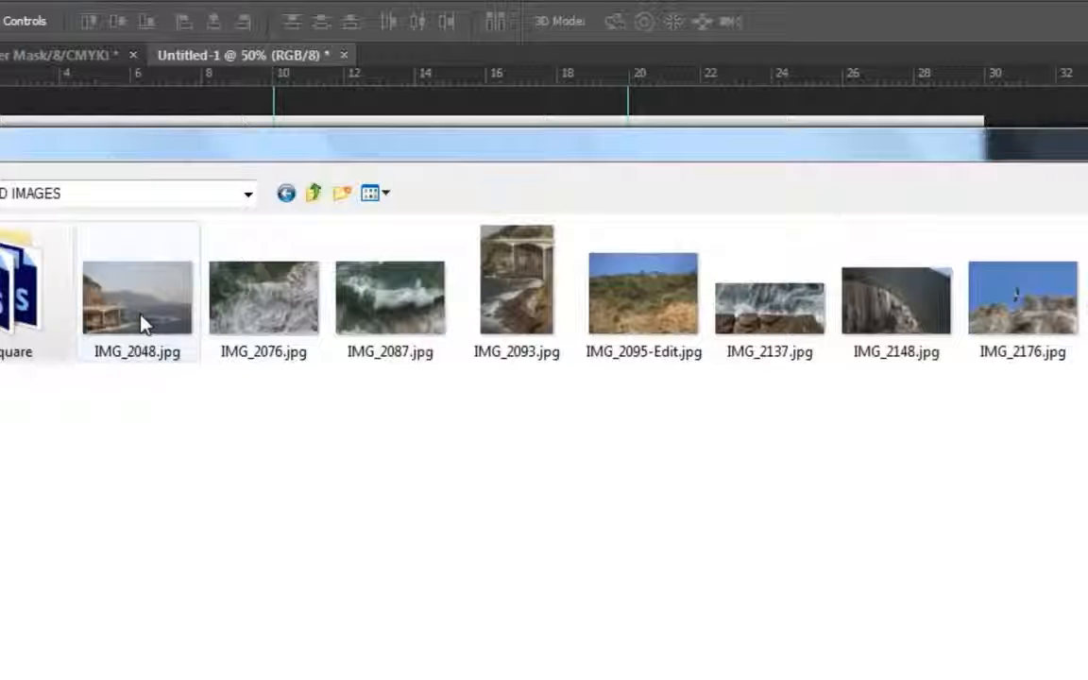
pyautogui.moveTo(226, 318)
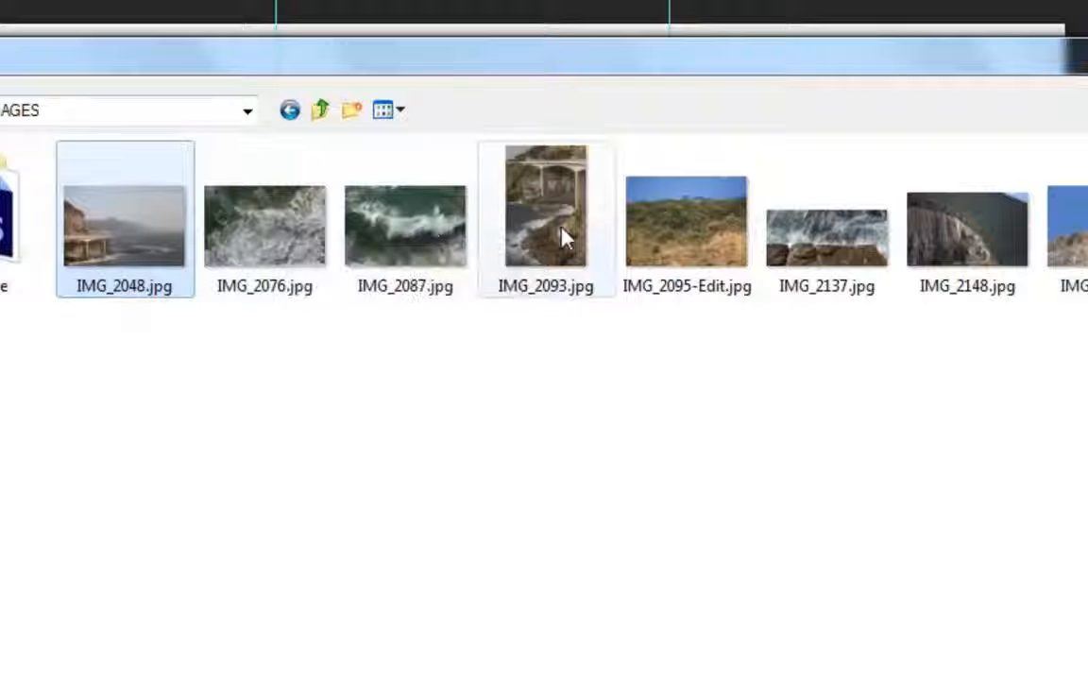
pyautogui.click(688, 219)
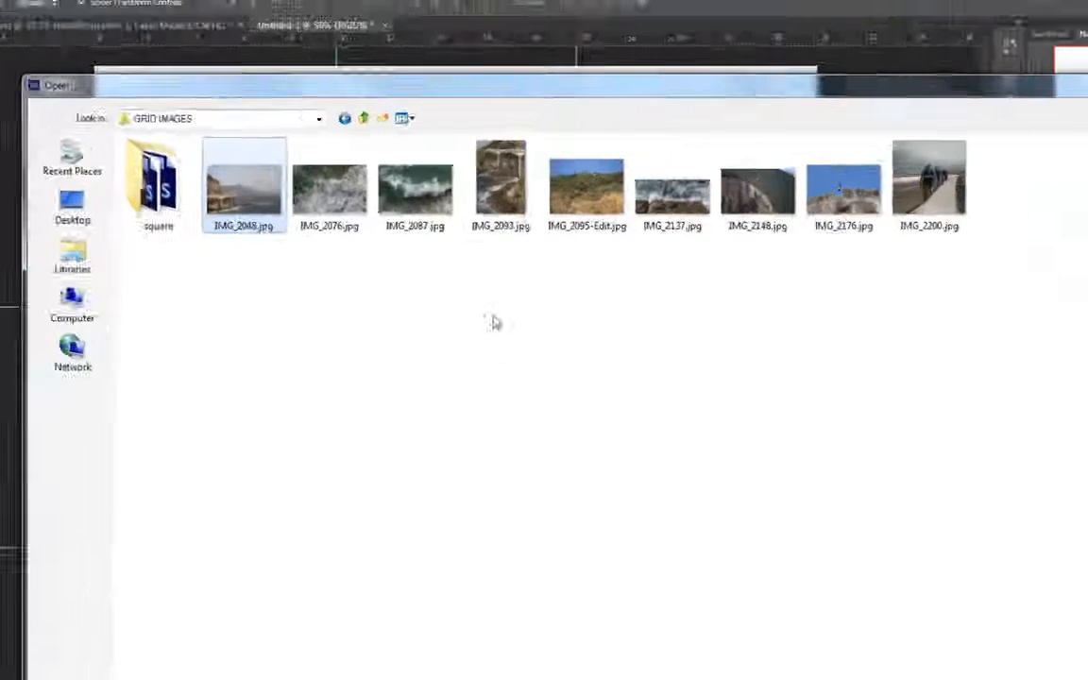
# Step: Create a Grid size folder inside GRID IMAGES and go into it
pyautogui.rightClick(495, 322)
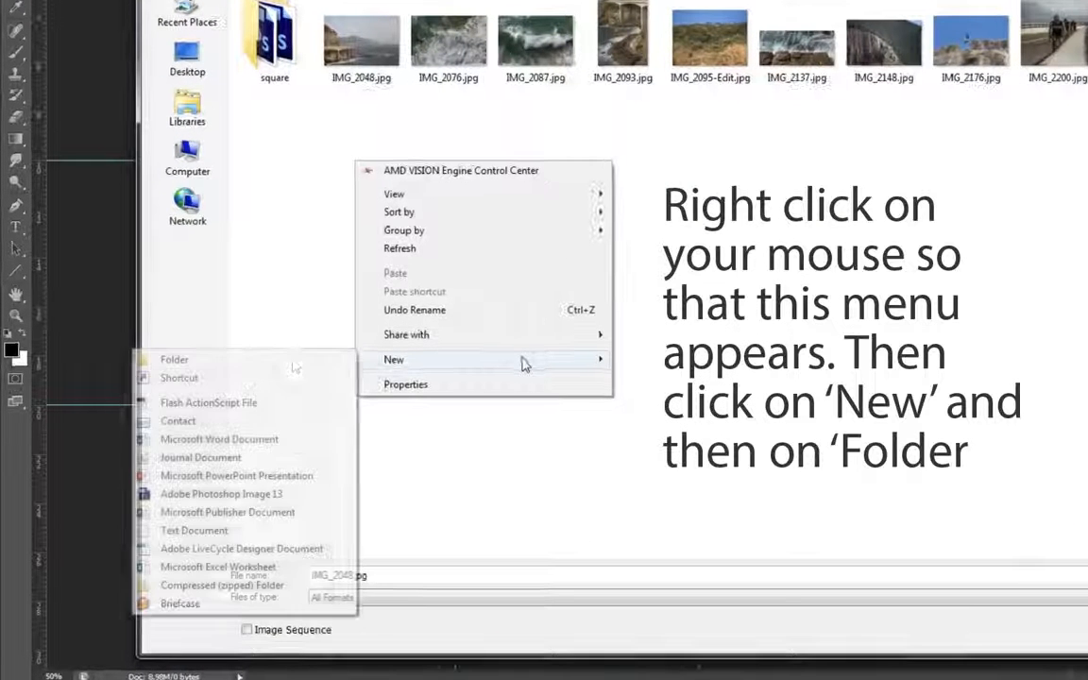
pyautogui.click(174, 359)
pyautogui.write('Grid')
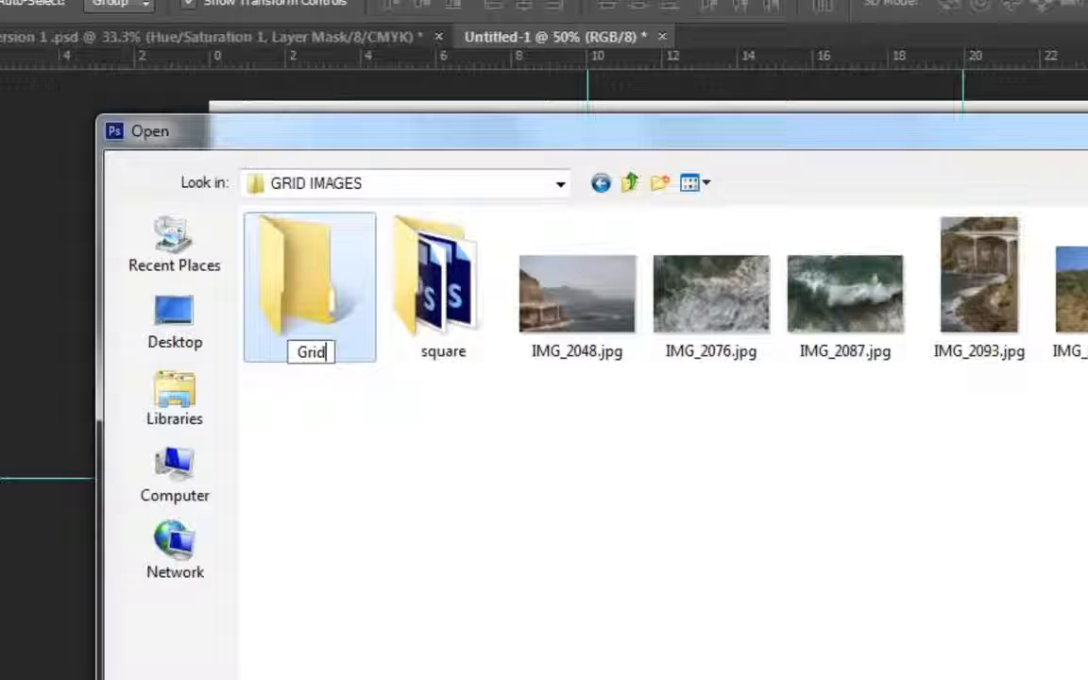
pyautogui.write('size')
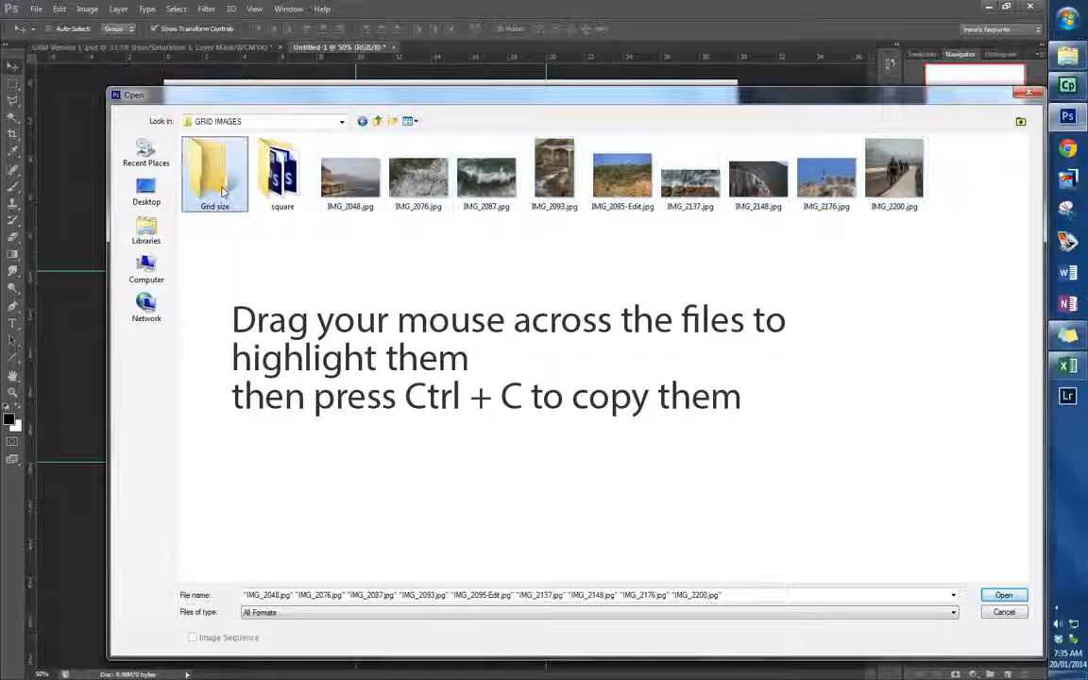
pyautogui.doubleClick(215, 170)
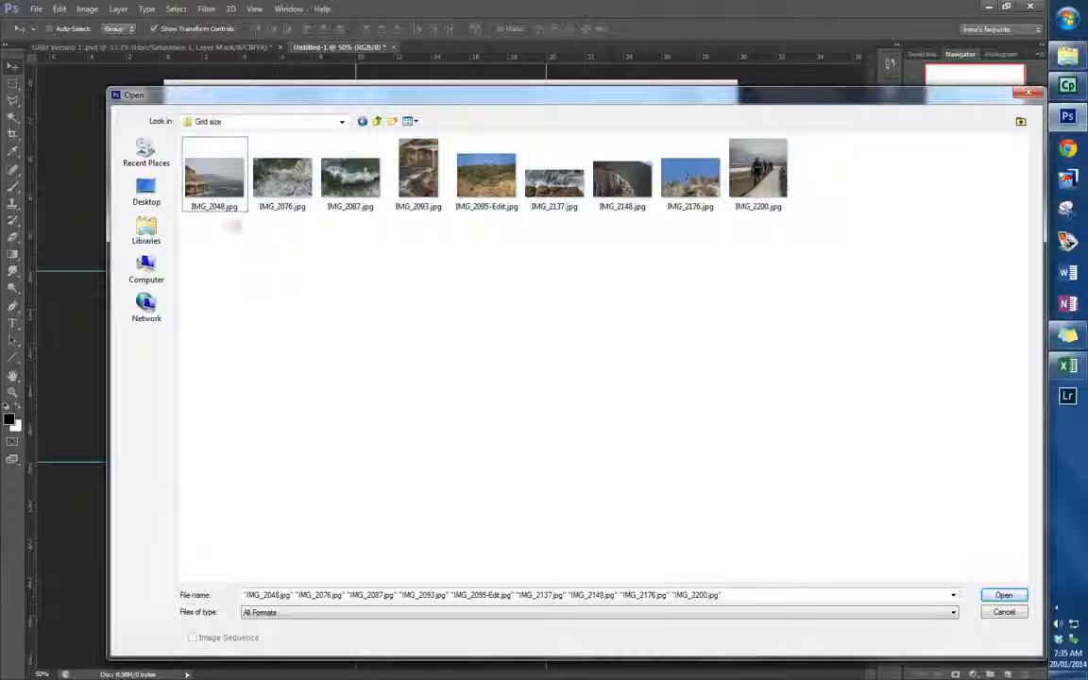
pyautogui.click(214, 174)
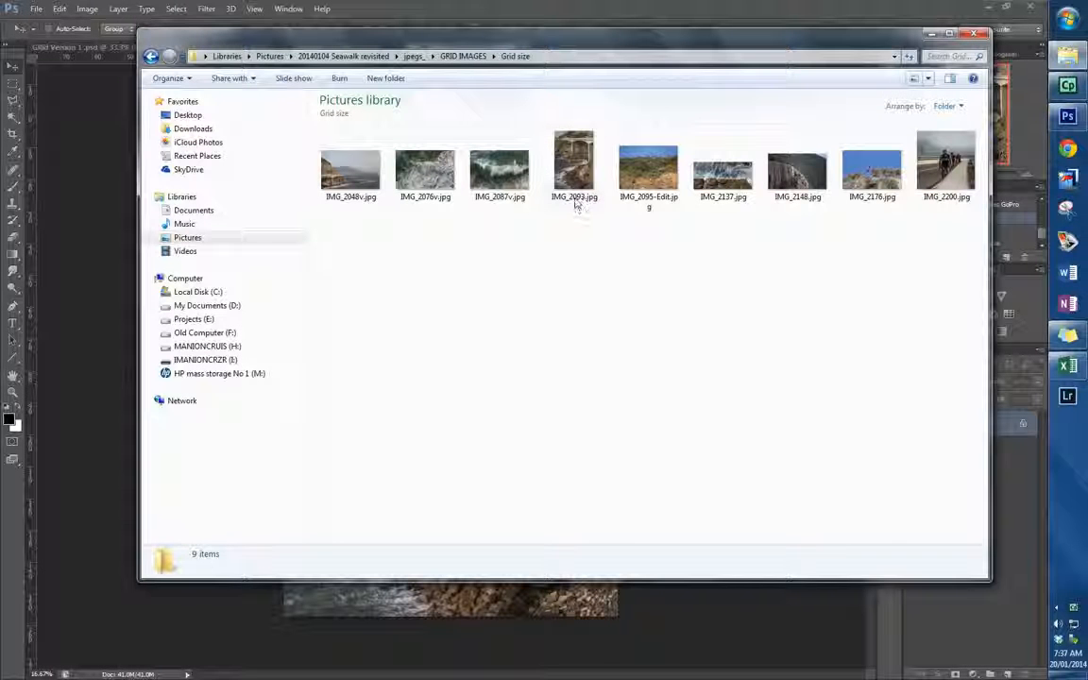
# Step: Check a copied photo's details in Explorer, then return to the Photoshop canvas
pyautogui.click(574, 168)
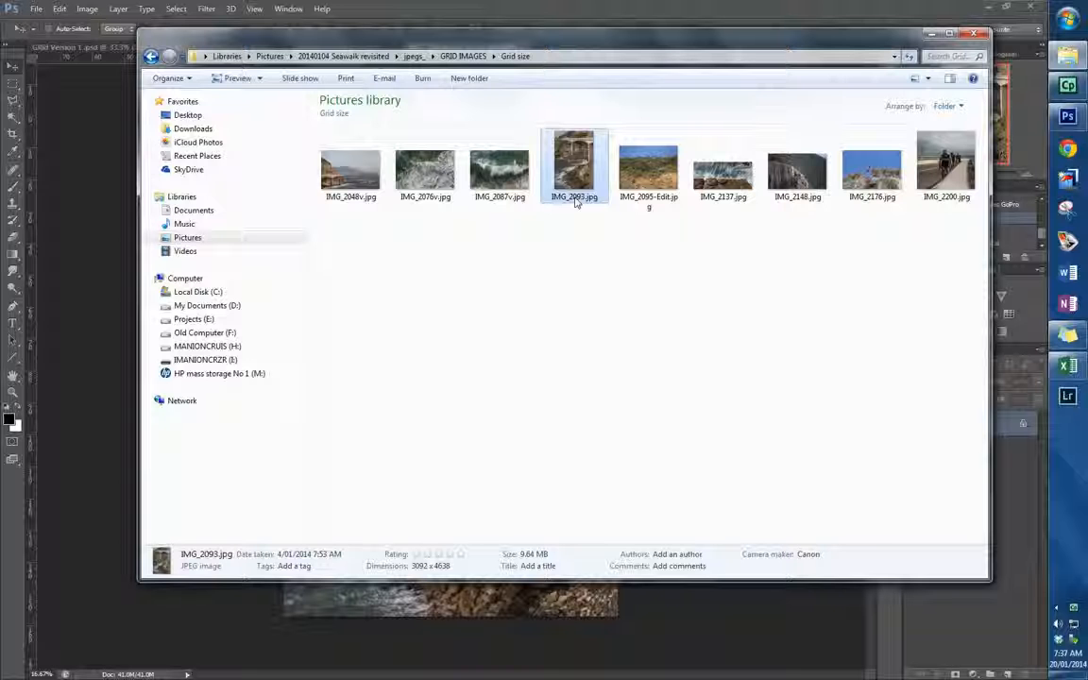
pyautogui.click(574, 196)
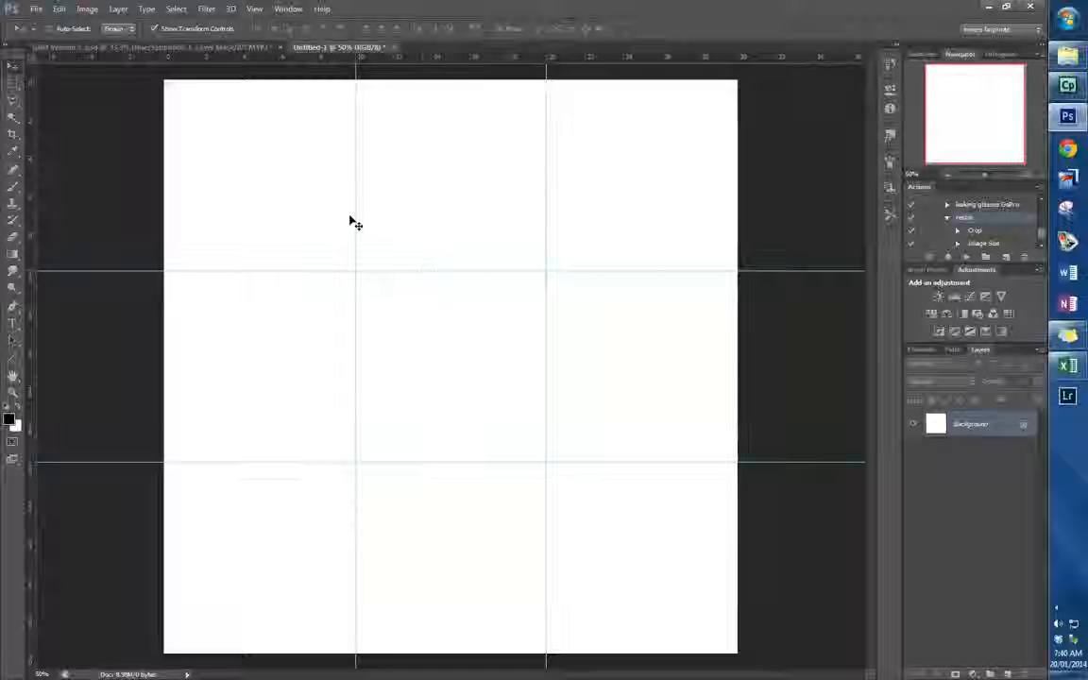
# Step: Open all nine photos from the Grid size folder as separate documents
pyautogui.click(35, 8)
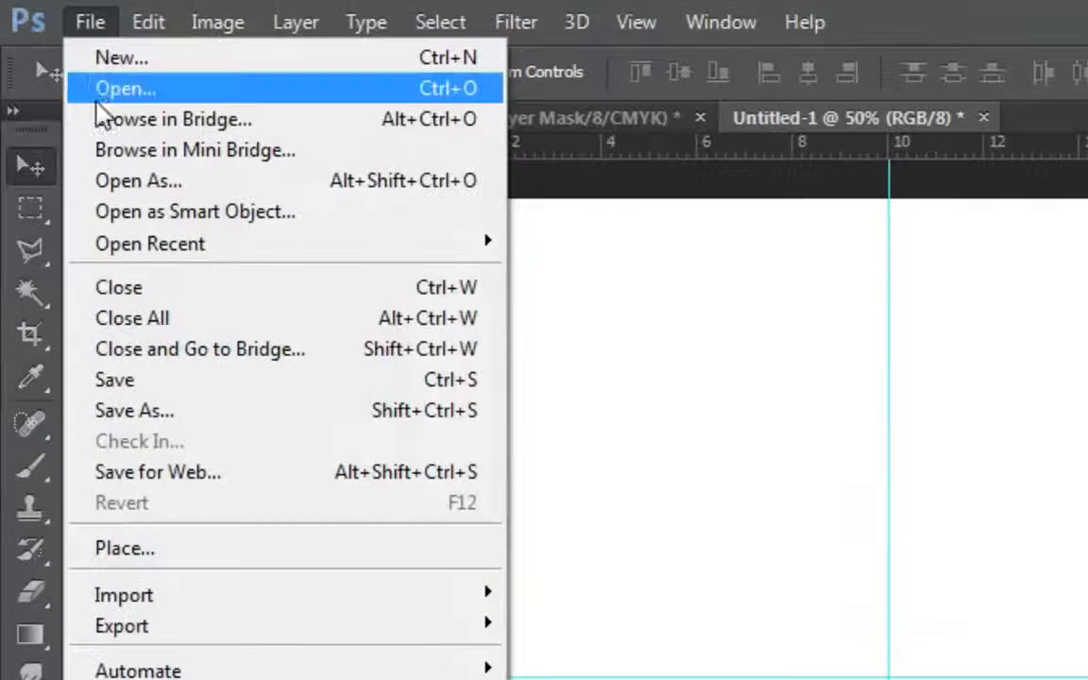
pyautogui.click(125, 89)
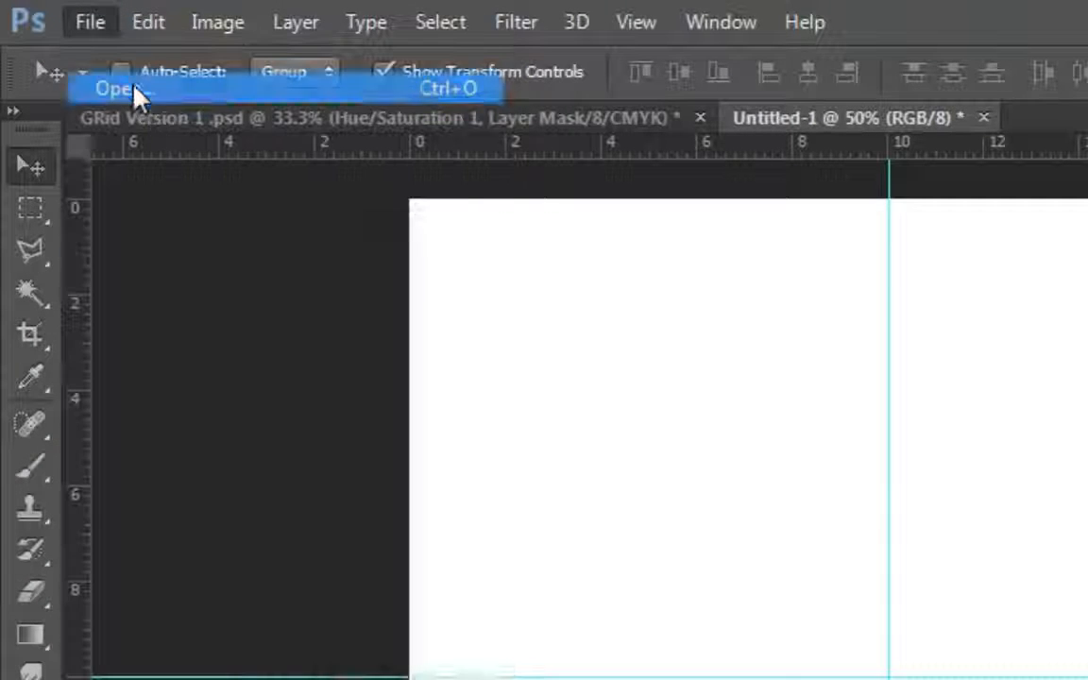
pyautogui.click(117, 89)
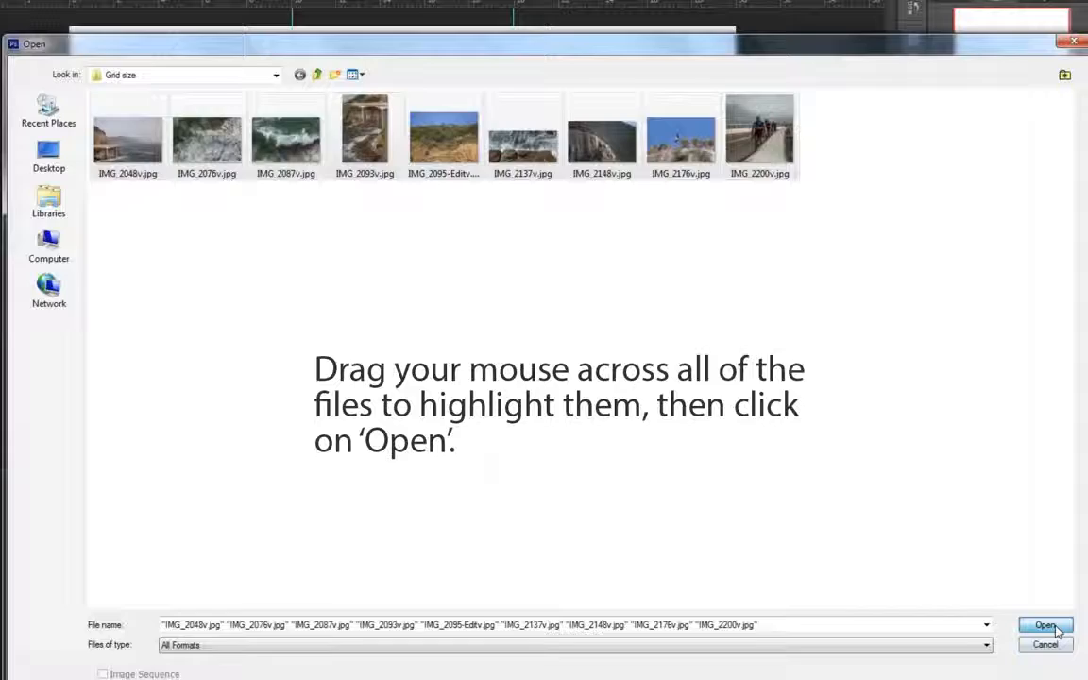
pyautogui.click(1044, 625)
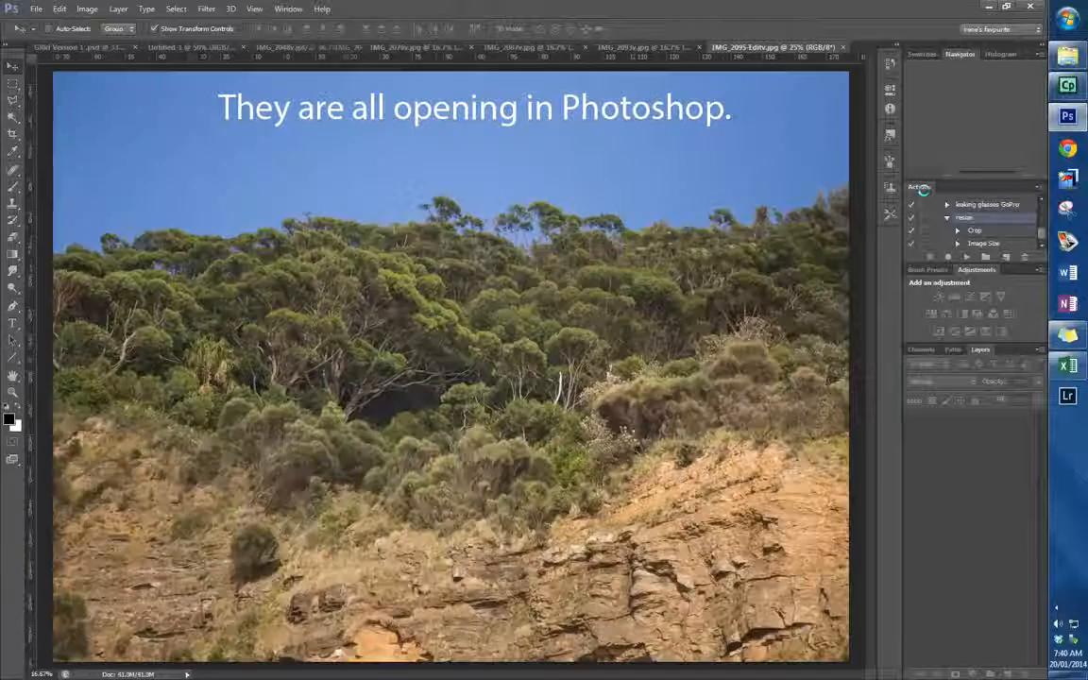
# Step: Start recording a new action named resize on the bird photo
pyautogui.click(774, 47)
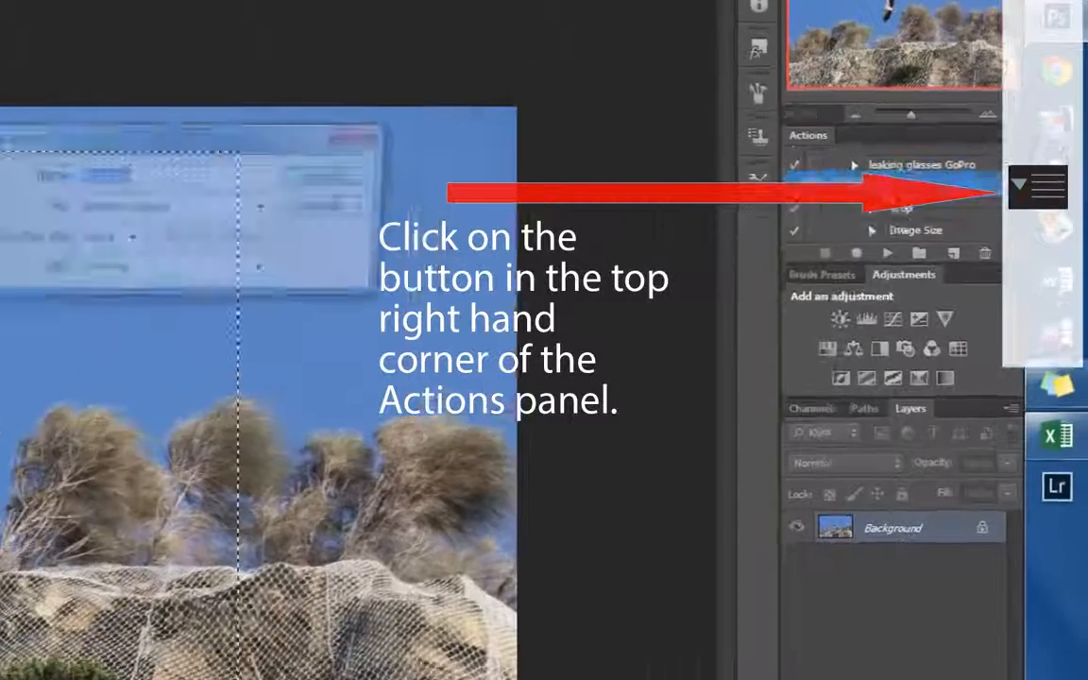
pyautogui.click(1039, 187)
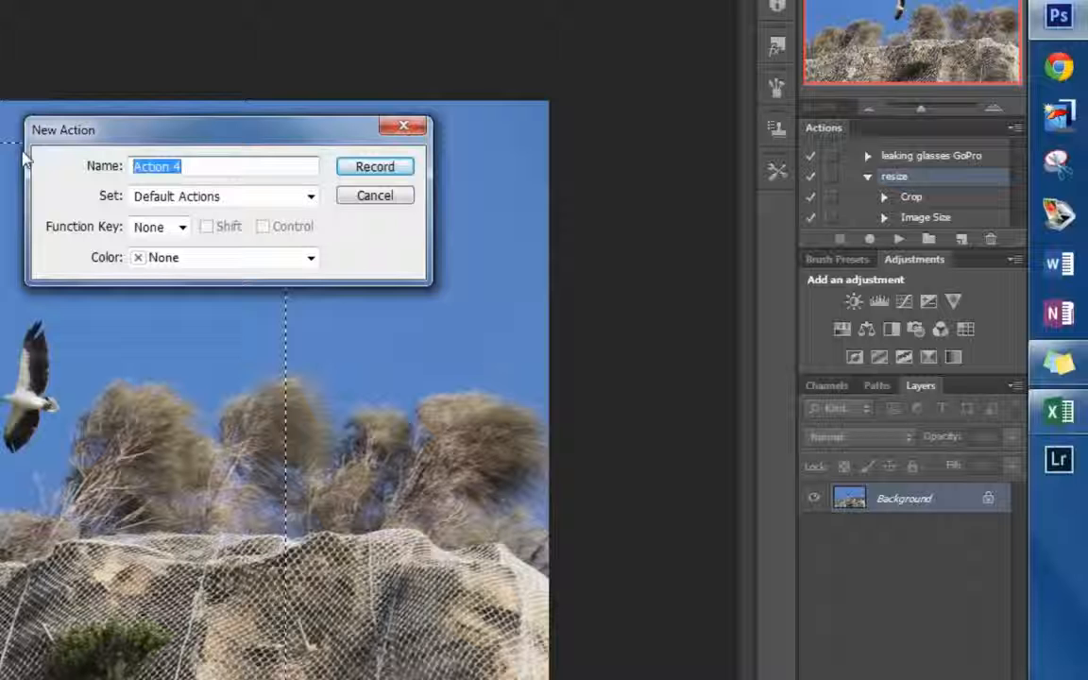
pyautogui.write('ress')
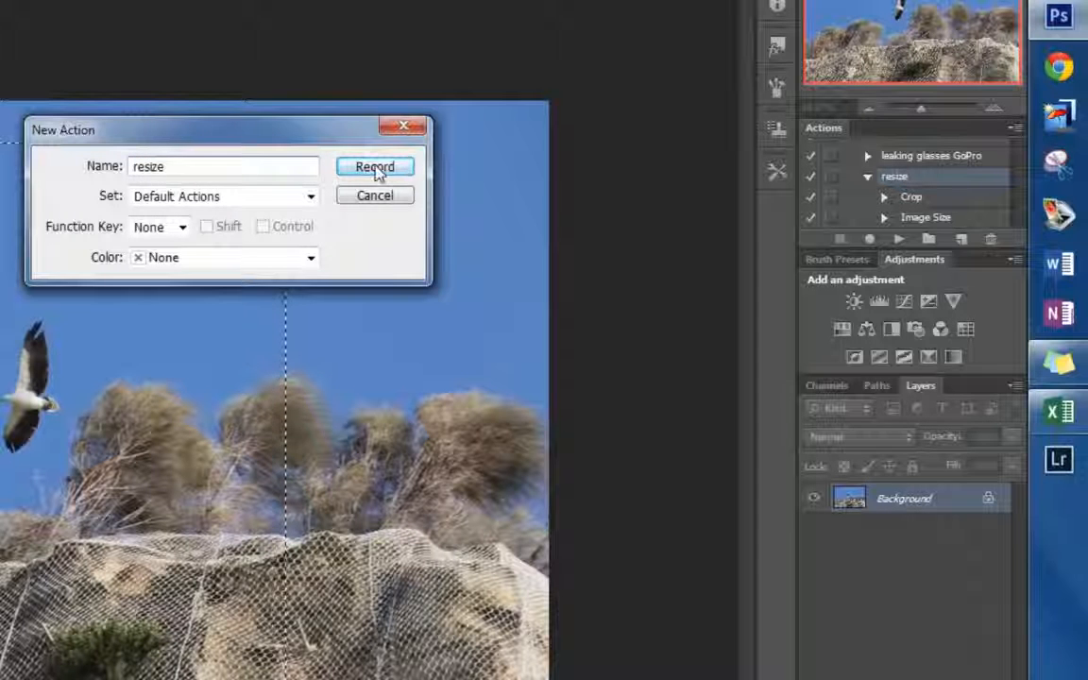
pyautogui.click(374, 166)
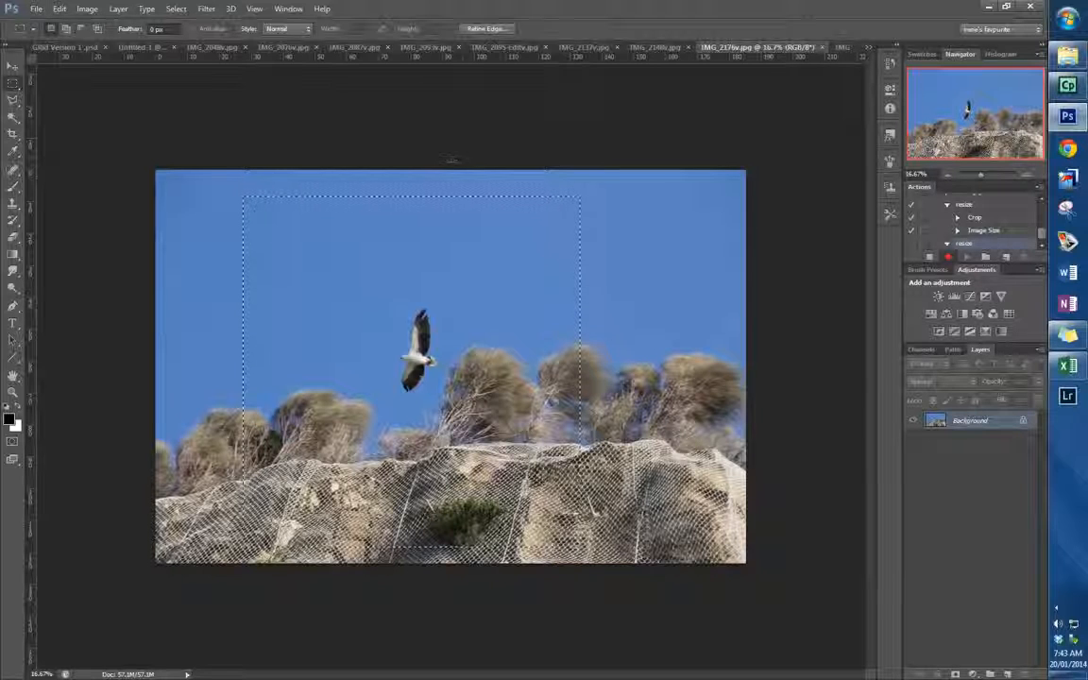
# Step: Set the image size to 10 cm wide at 150 pixels per inch
pyautogui.click(87, 8)
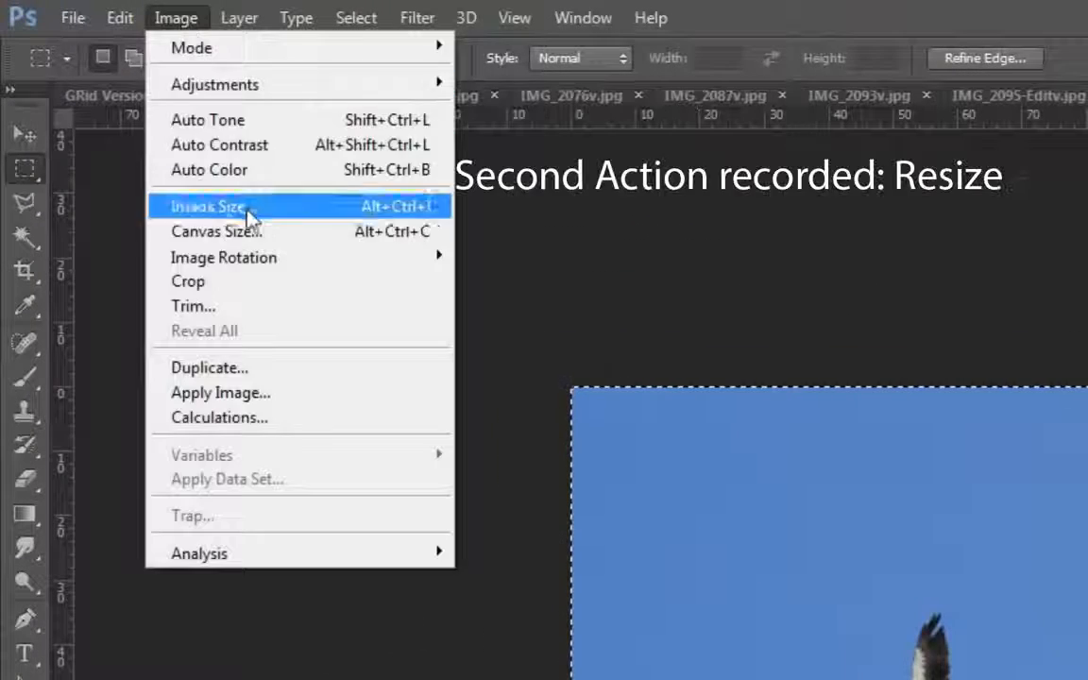
pyautogui.click(207, 205)
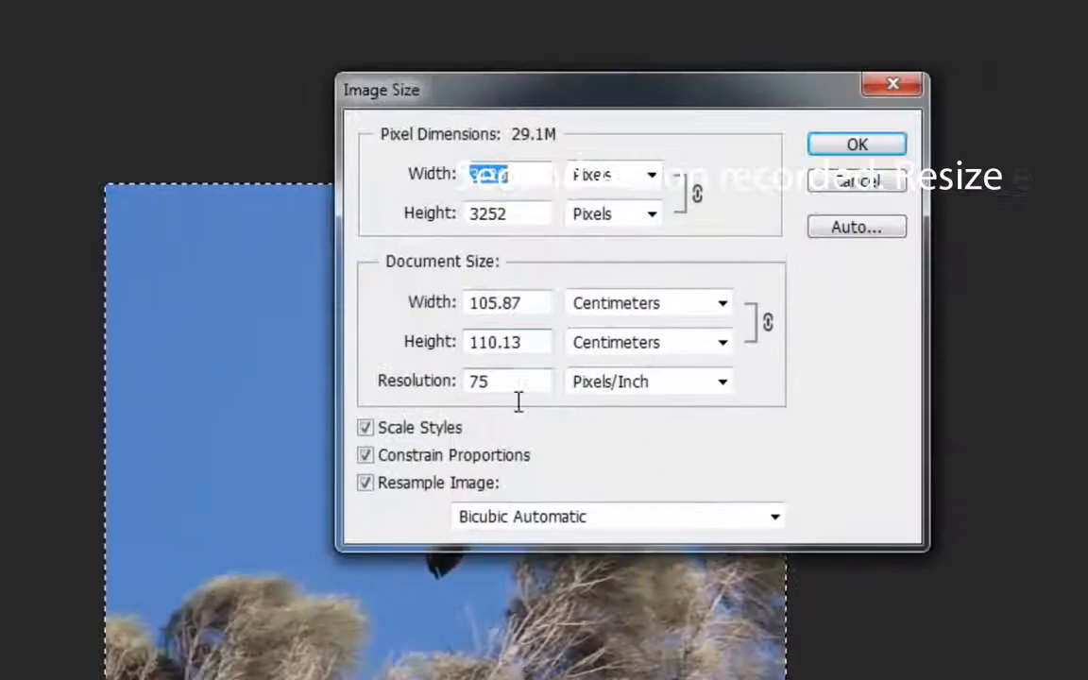
pyautogui.write('150')
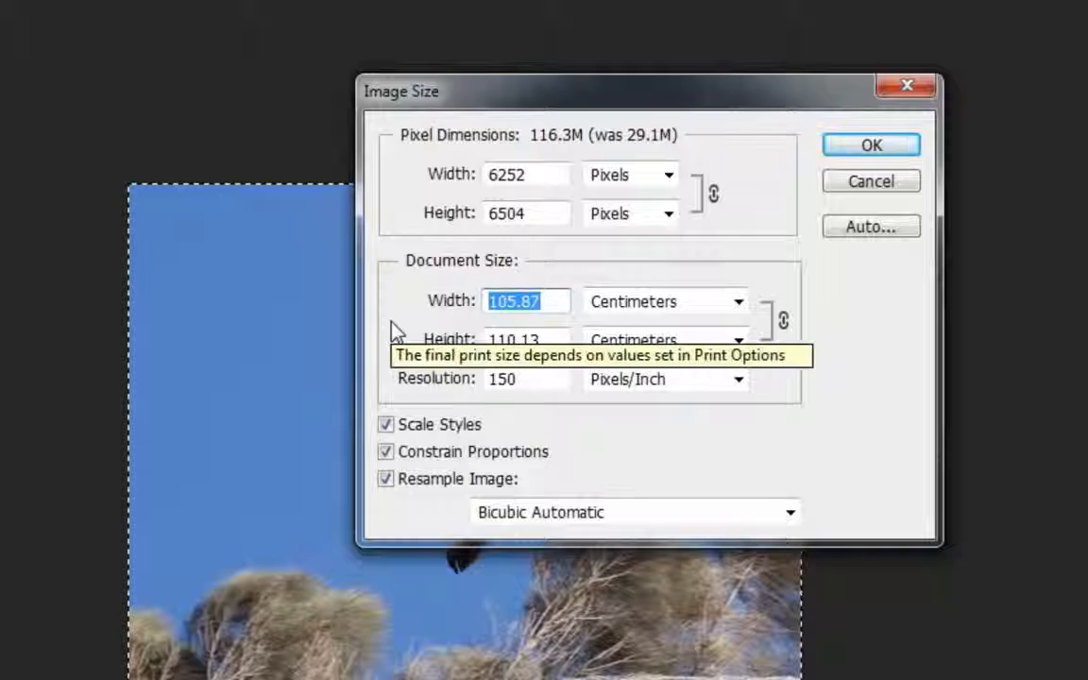
pyautogui.write('1')
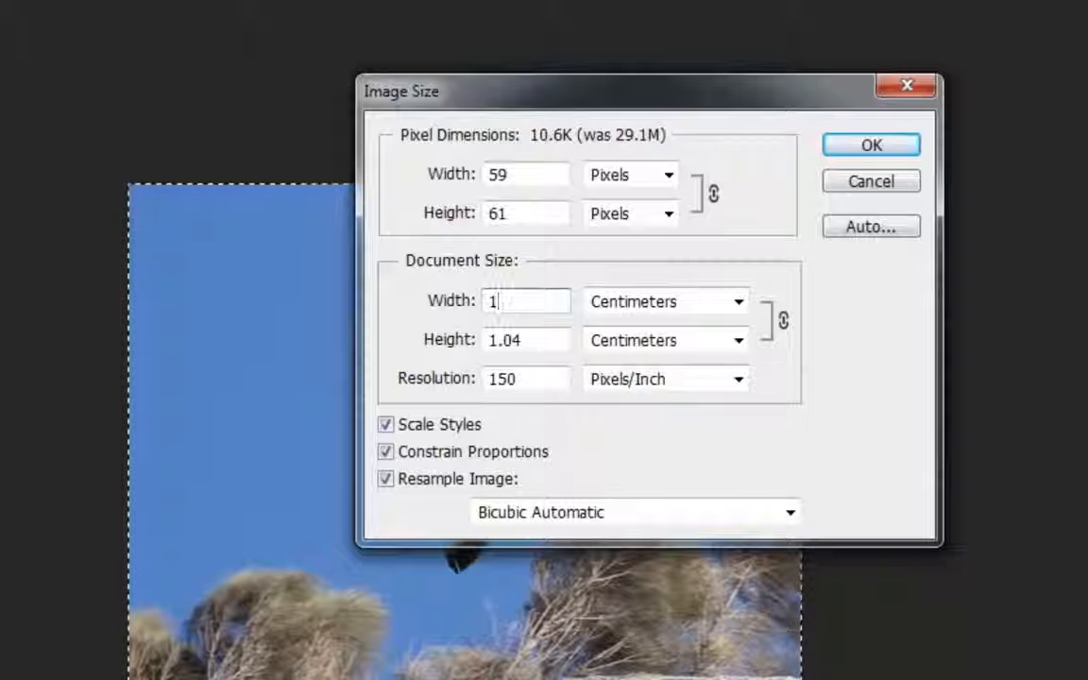
pyautogui.write('0')
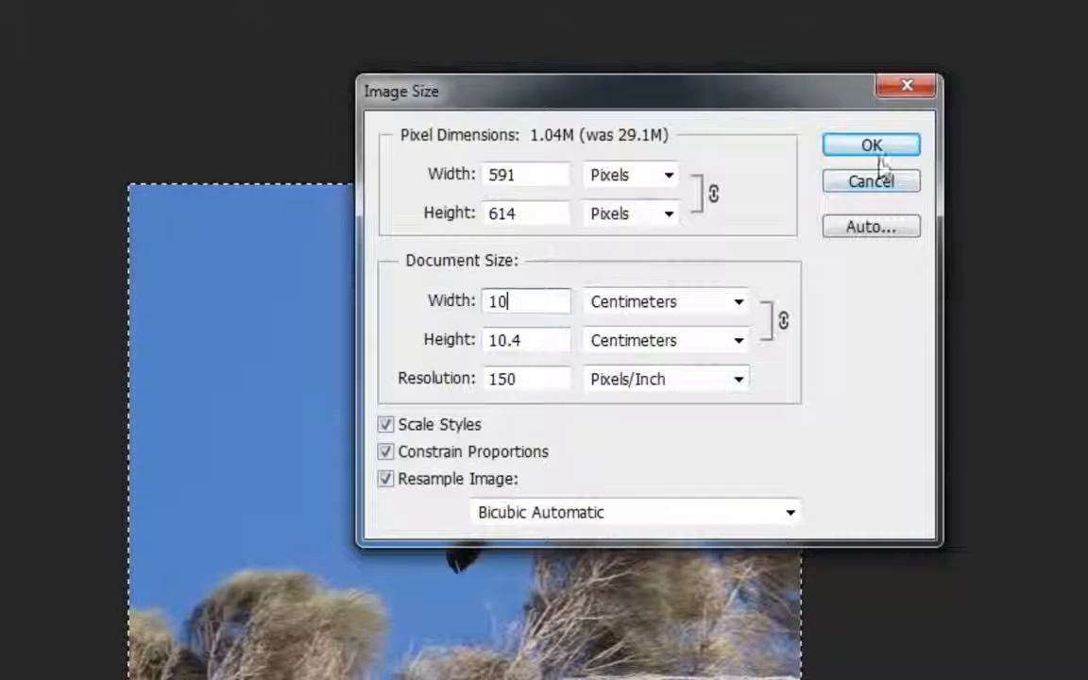
pyautogui.click(871, 144)
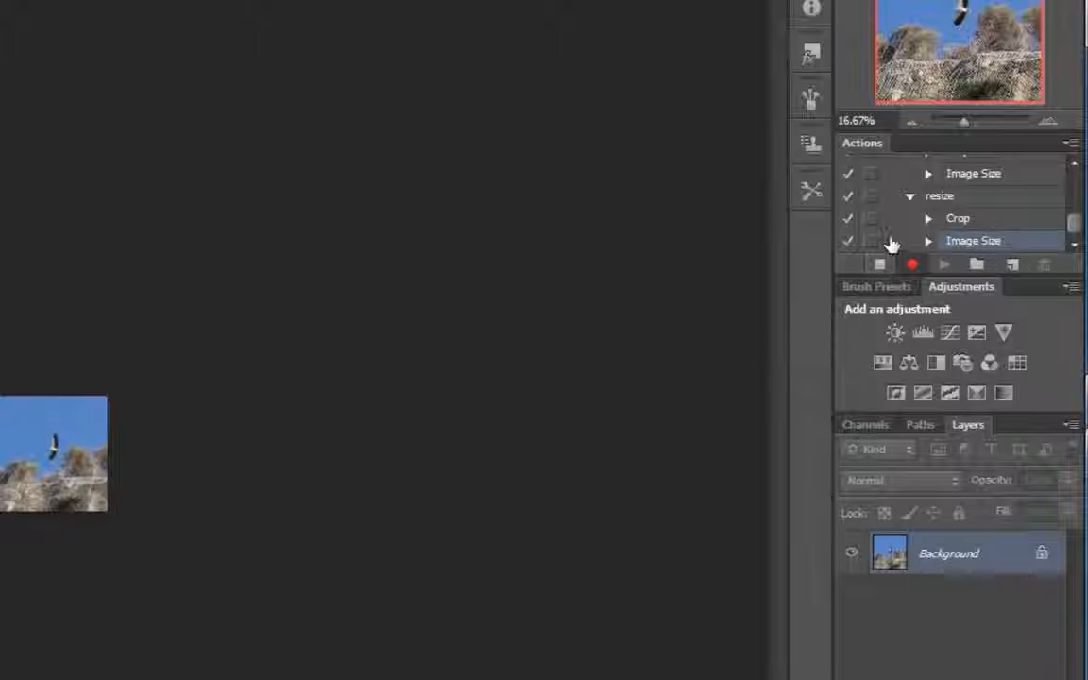
# Step: Drag the bird photo into the grid document as a new layer in the top-middle square
pyautogui.click(910, 265)
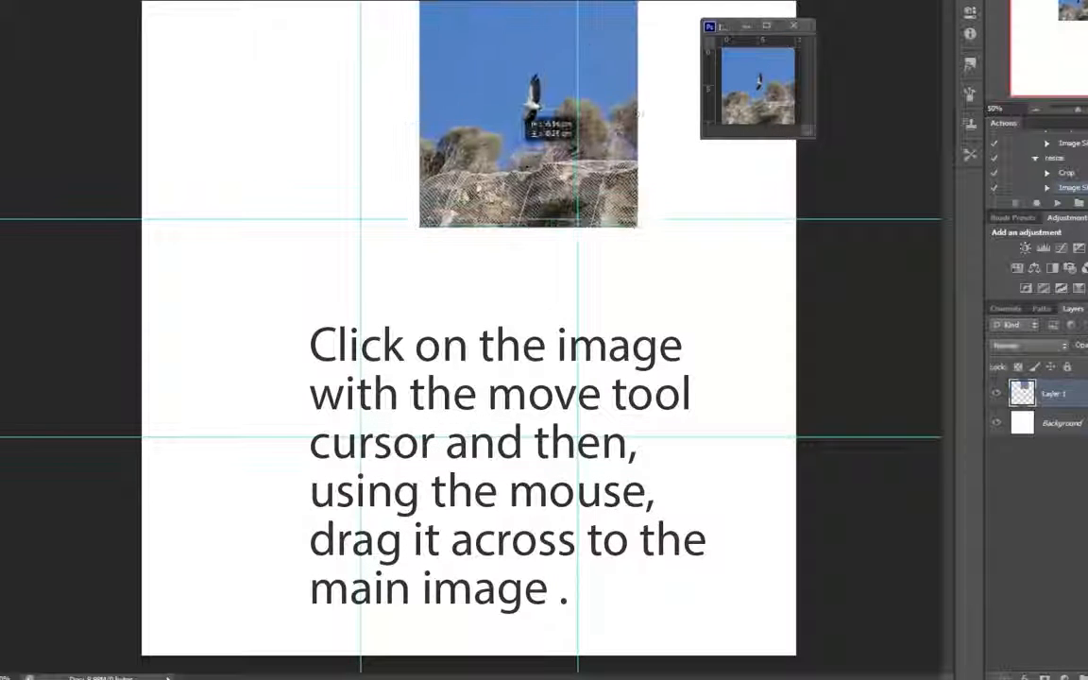
pyautogui.moveTo(528, 114); pyautogui.dragTo(468, 113)
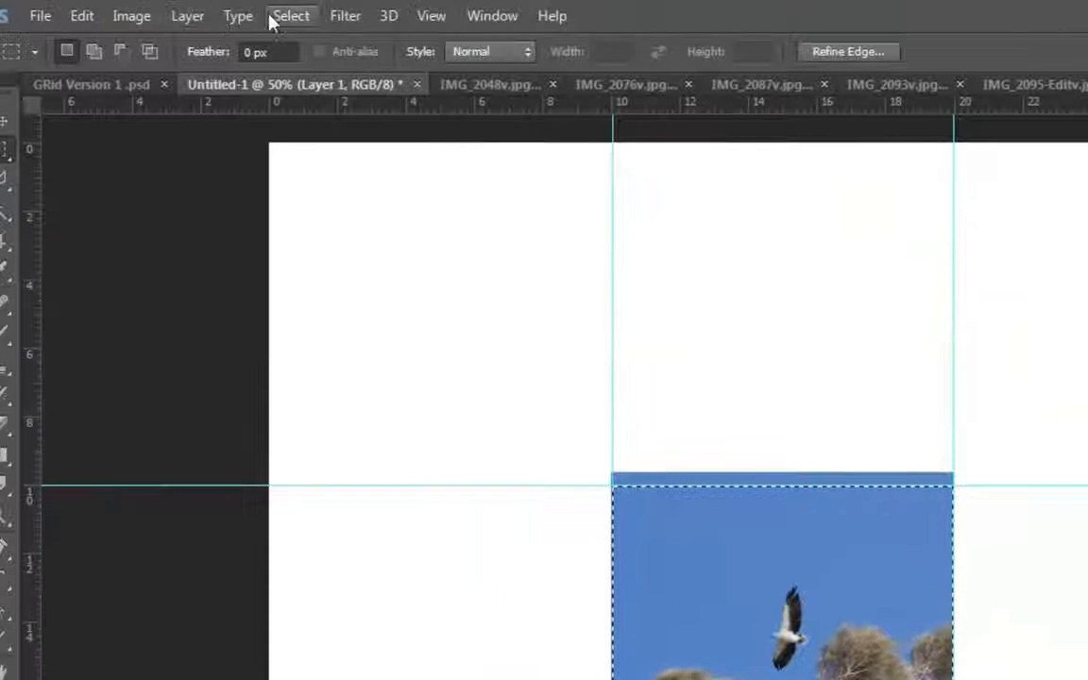
# Step: Invert then clear the selection and drag the bird layer into the centre guide cell
pyautogui.click(290, 15)
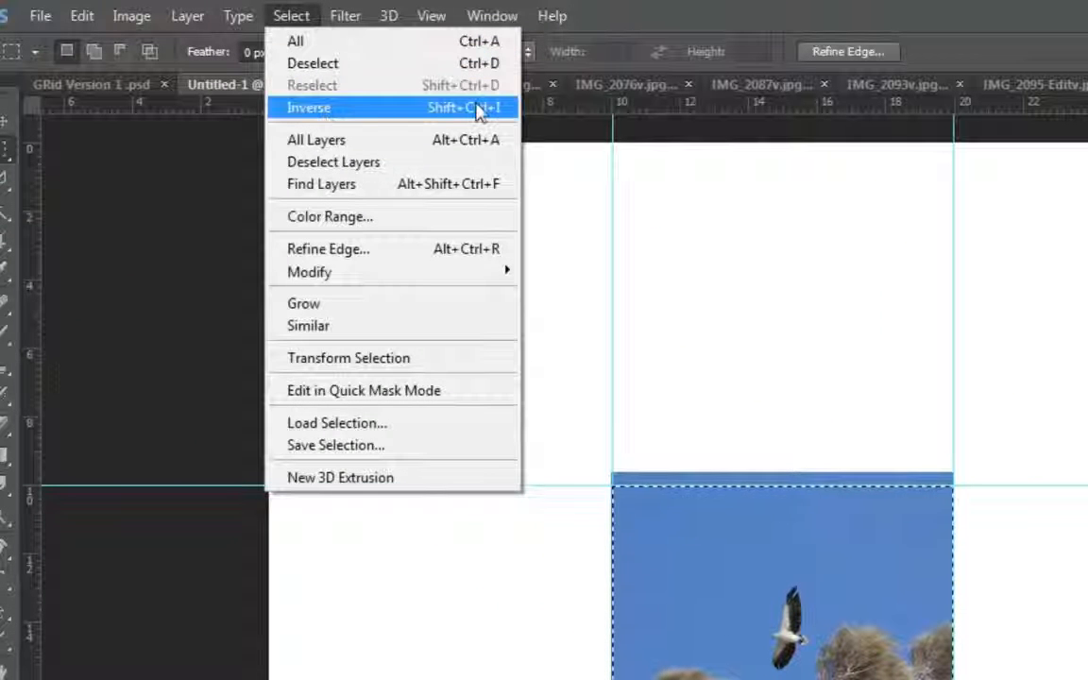
pyautogui.click(310, 106)
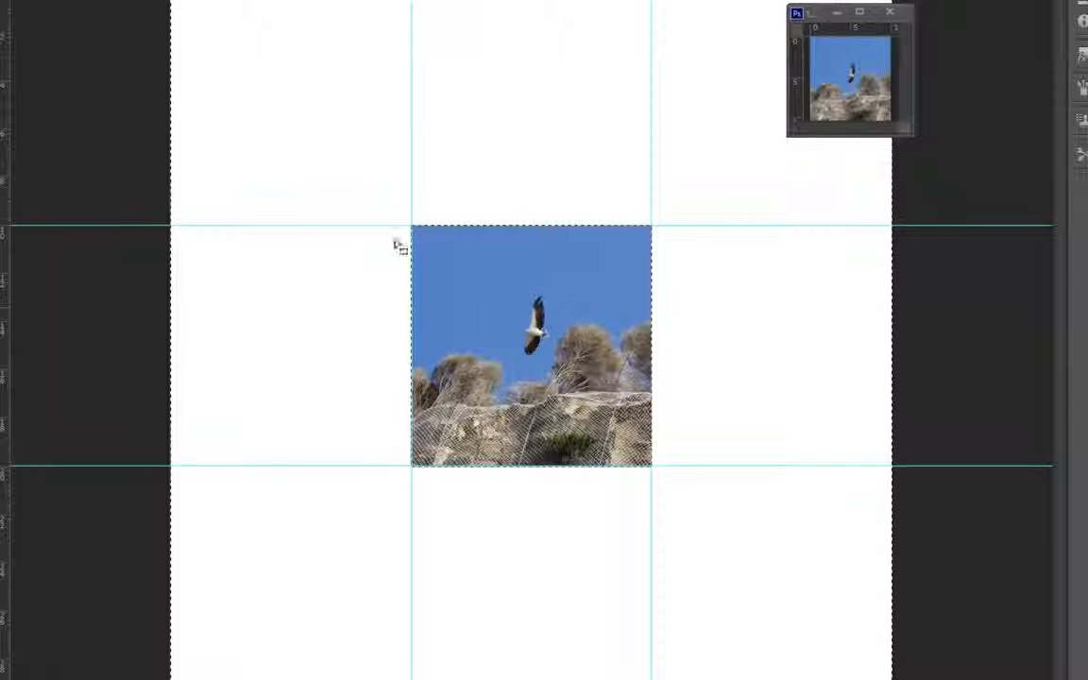
pyautogui.moveTo(533, 347); pyautogui.dragTo(279, 123)
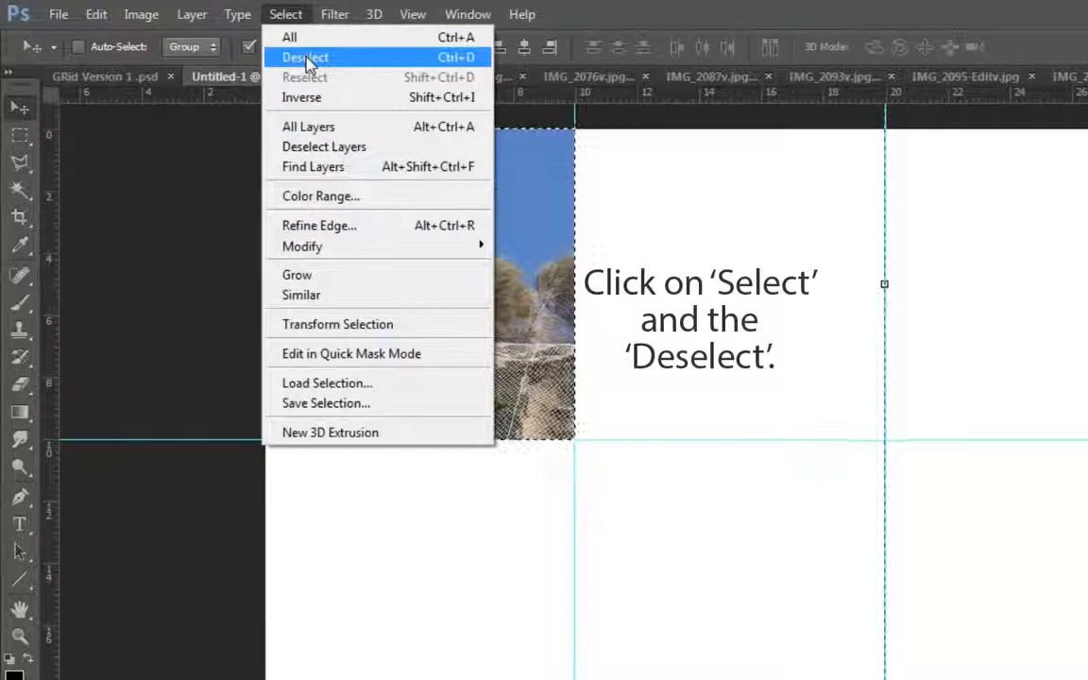
pyautogui.click(306, 57)
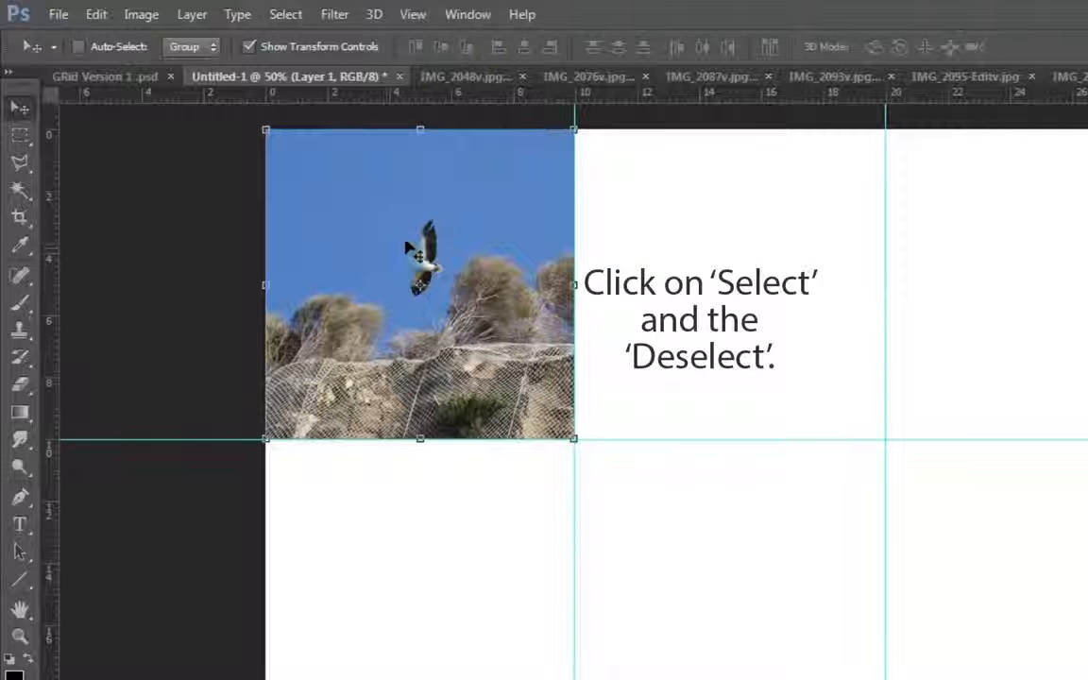
pyautogui.moveTo(419, 283); pyautogui.dragTo(744, 295)
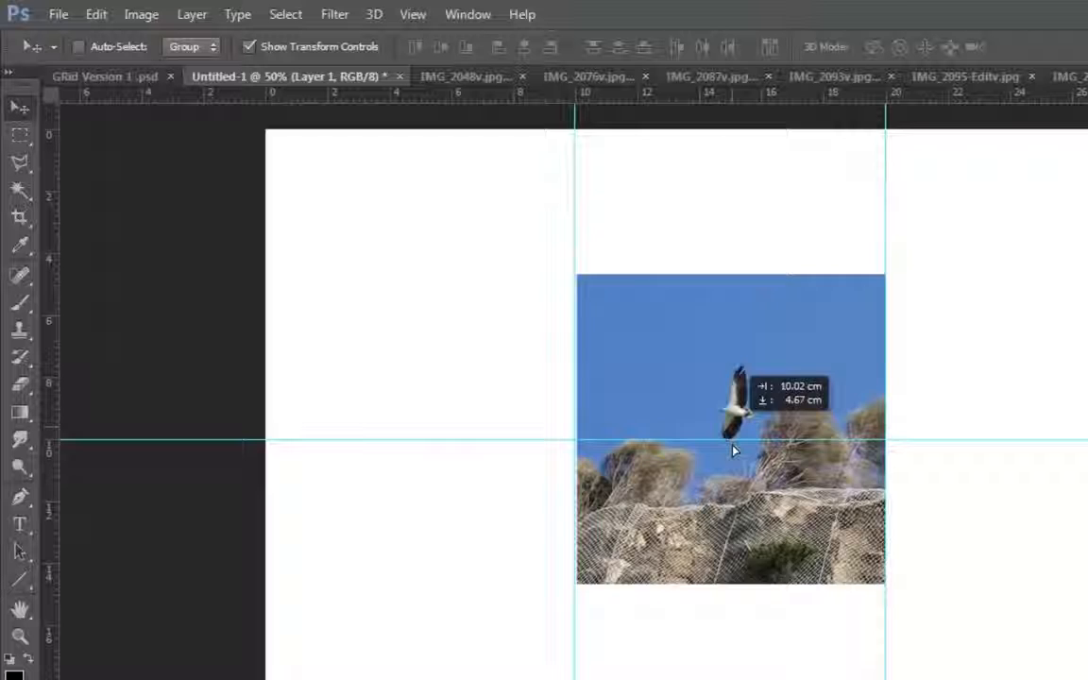
pyautogui.moveTo(733, 451); pyautogui.dragTo(741, 563)
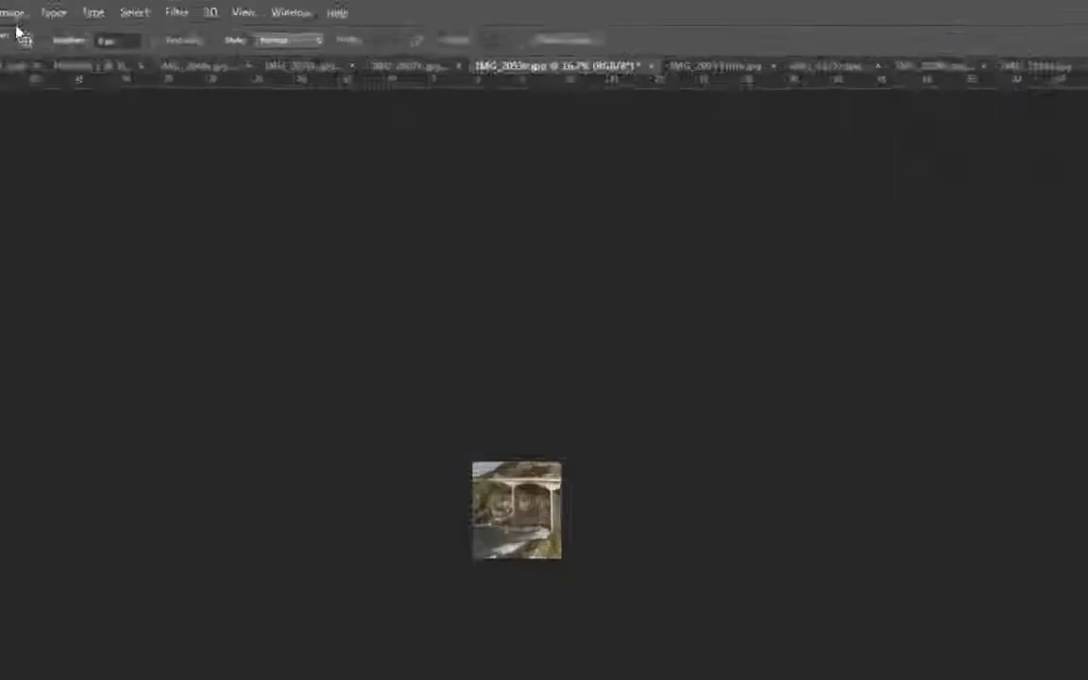
# Step: Resize the bridge photo via Image Size to 591 pixels wide (about 10 cm at 150 ppi)
pyautogui.click(182, 19)
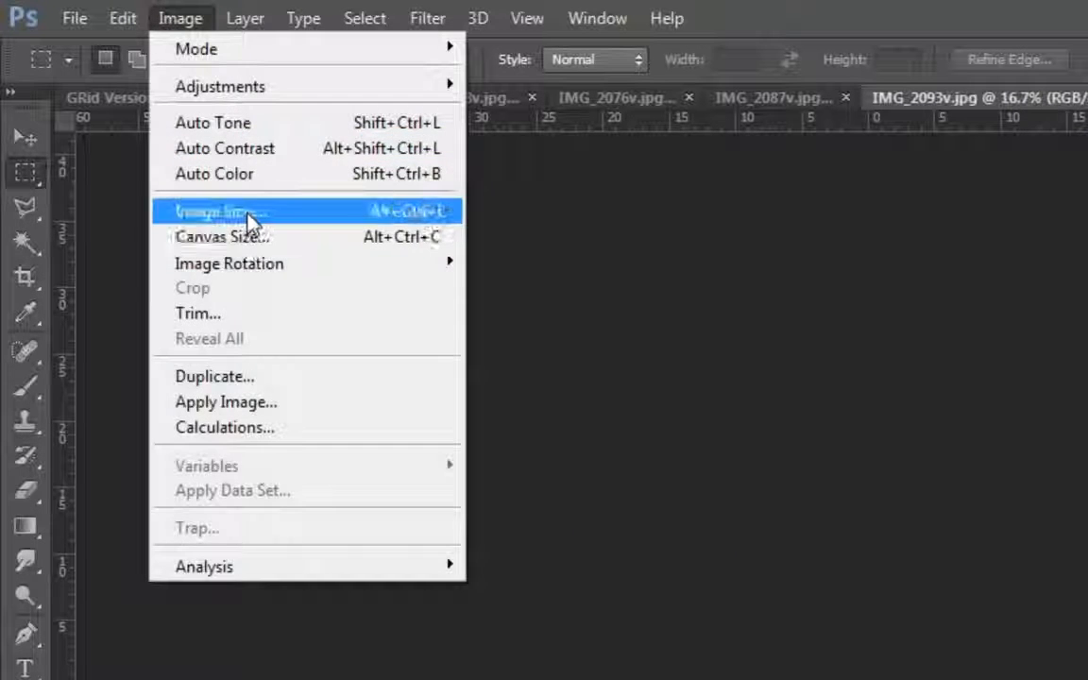
pyautogui.click(223, 212)
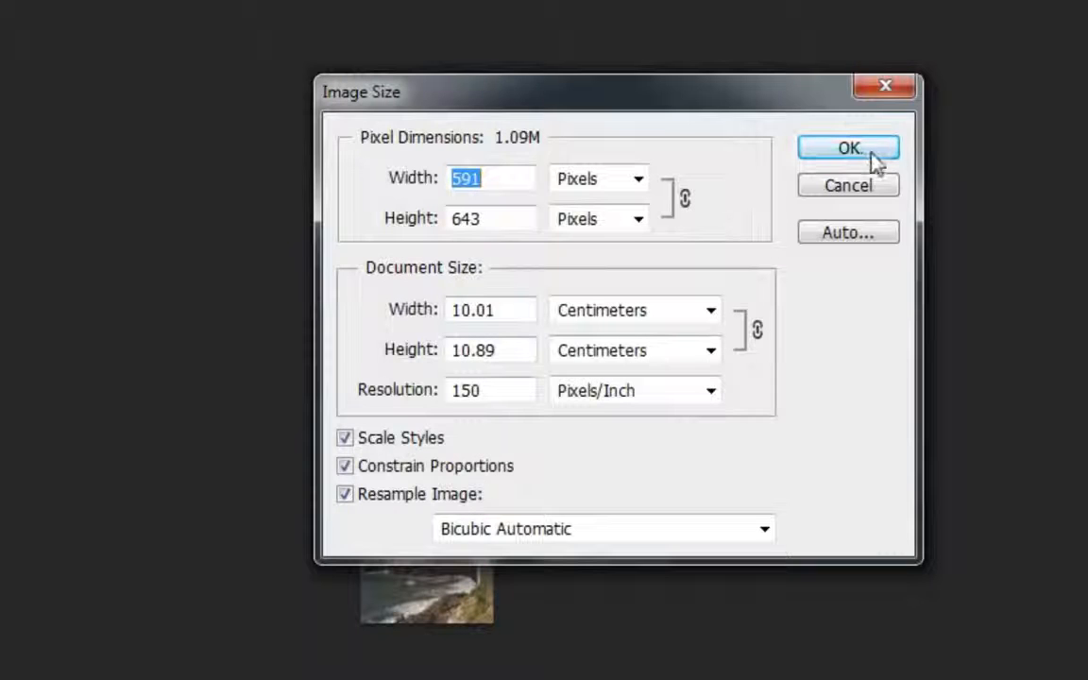
pyautogui.click(847, 147)
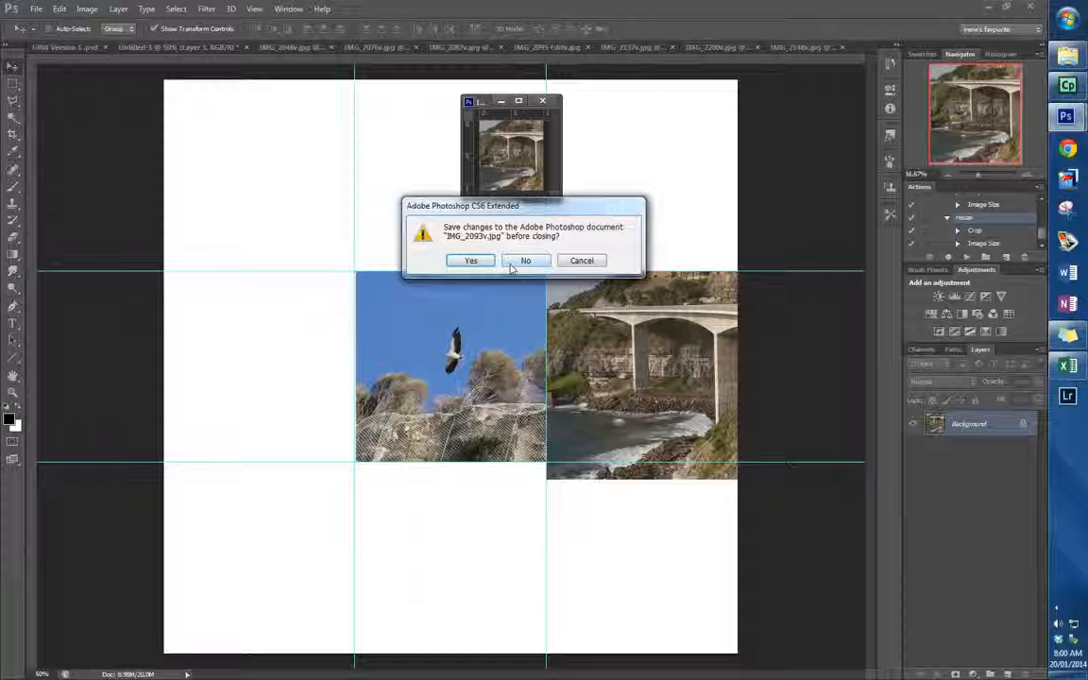
# Step: Close the bridge file, saving its changes with the default JPEG quality settings
pyautogui.click(470, 261)
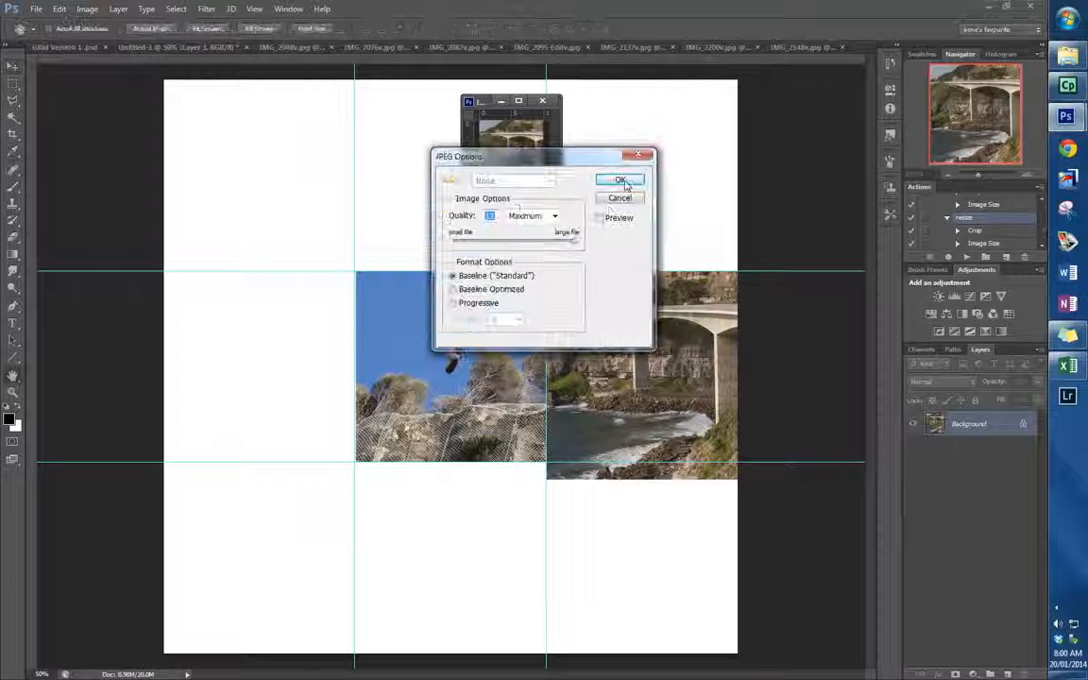
pyautogui.click(619, 182)
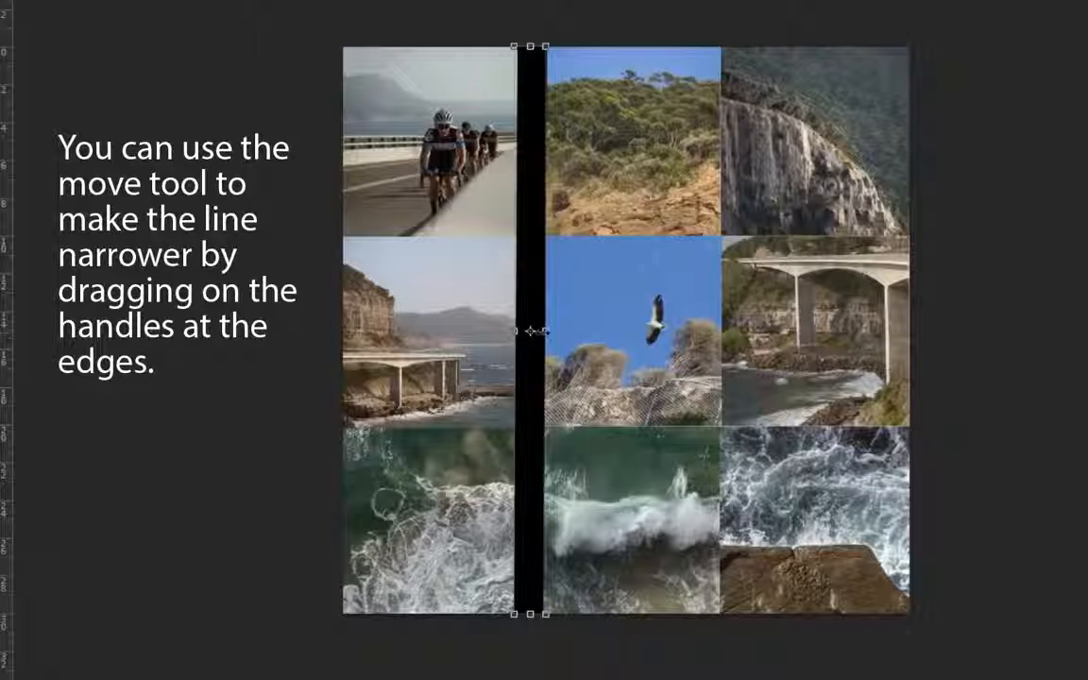
# Step: Drag the black line's edge inward to a thin divider and commit the new width
pyautogui.moveTo(544, 330); pyautogui.dragTo(525, 331)
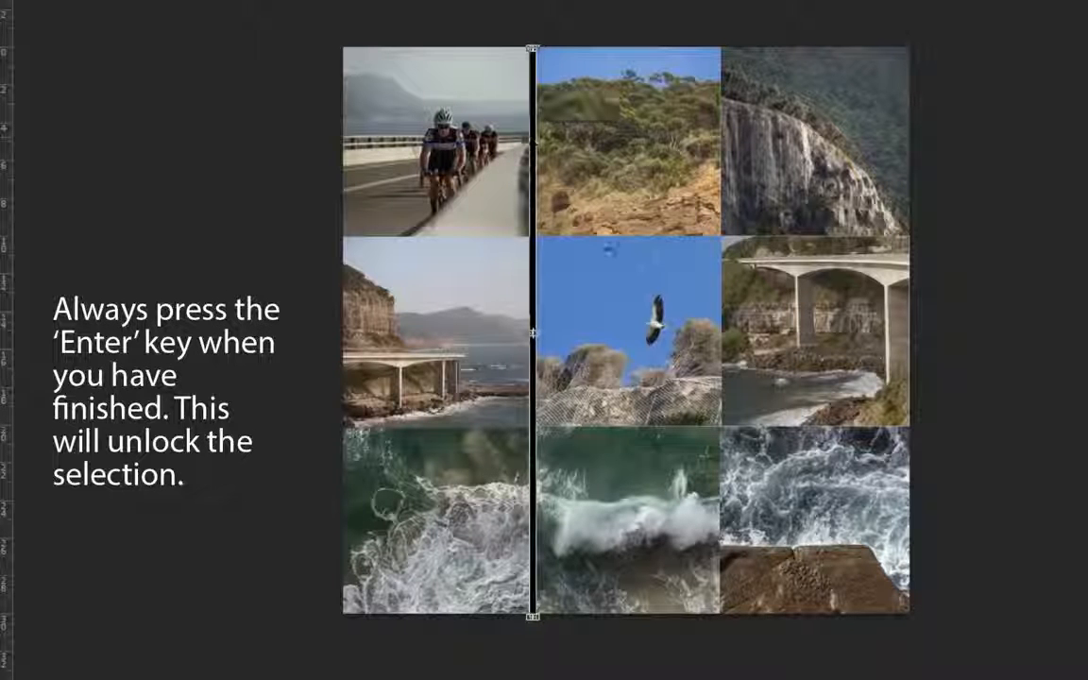
pyautogui.press('Enter')
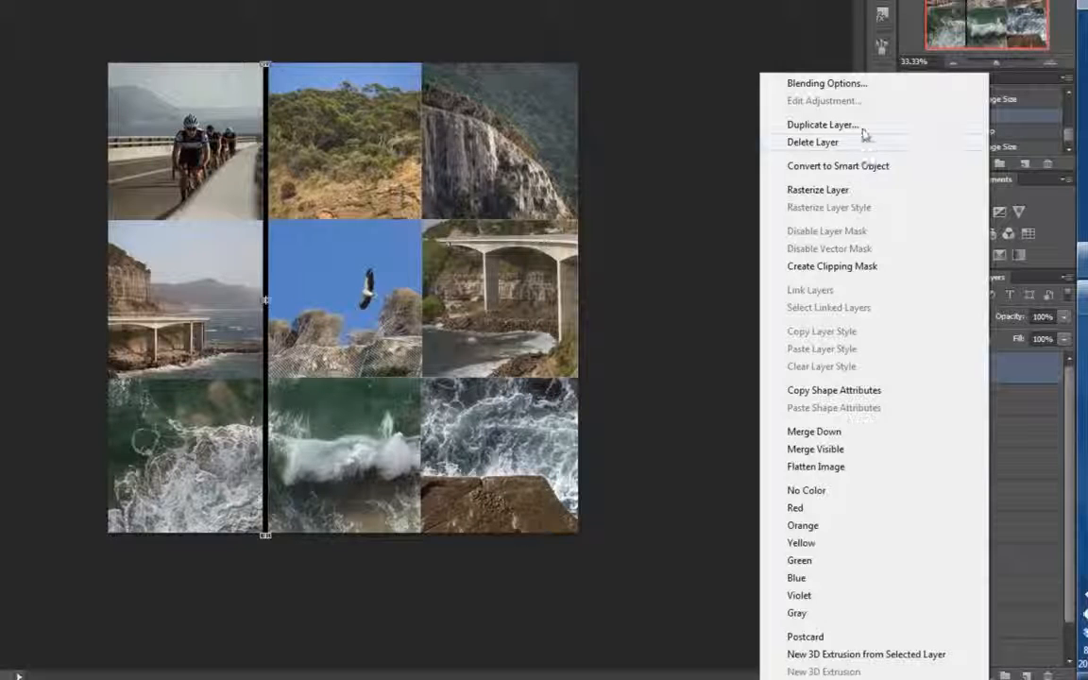
# Step: Duplicate the Shape 1 line layer, rasterize the copy, and duplicate it again for more dividers
pyautogui.click(823, 125)
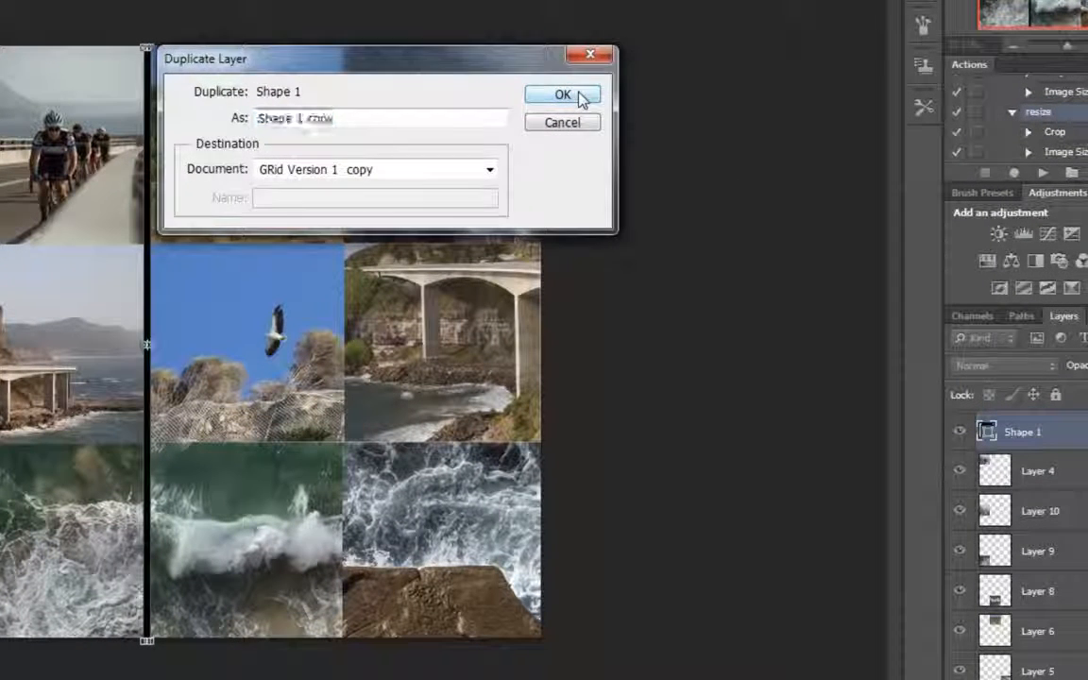
pyautogui.click(563, 94)
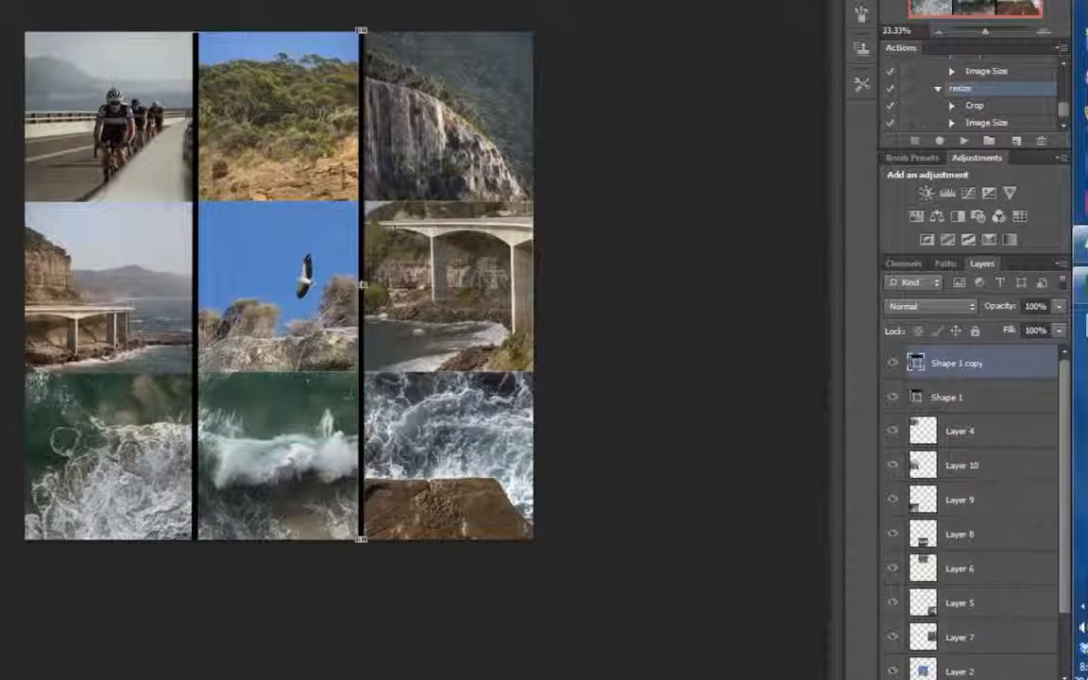
pyautogui.rightClick(956, 363)
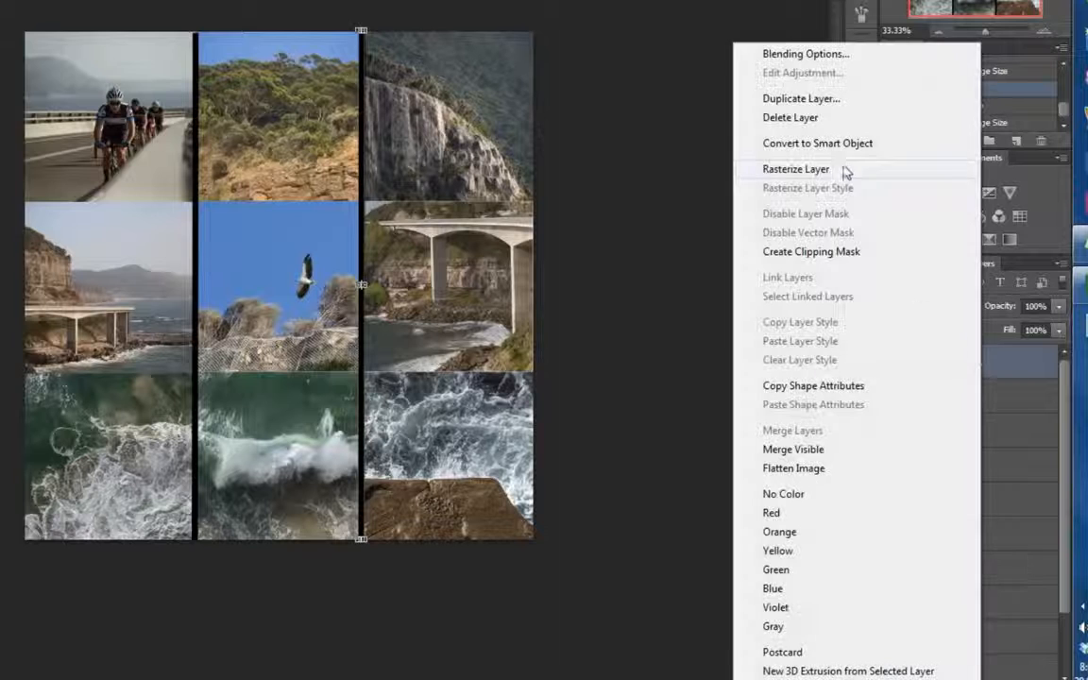
pyautogui.click(800, 98)
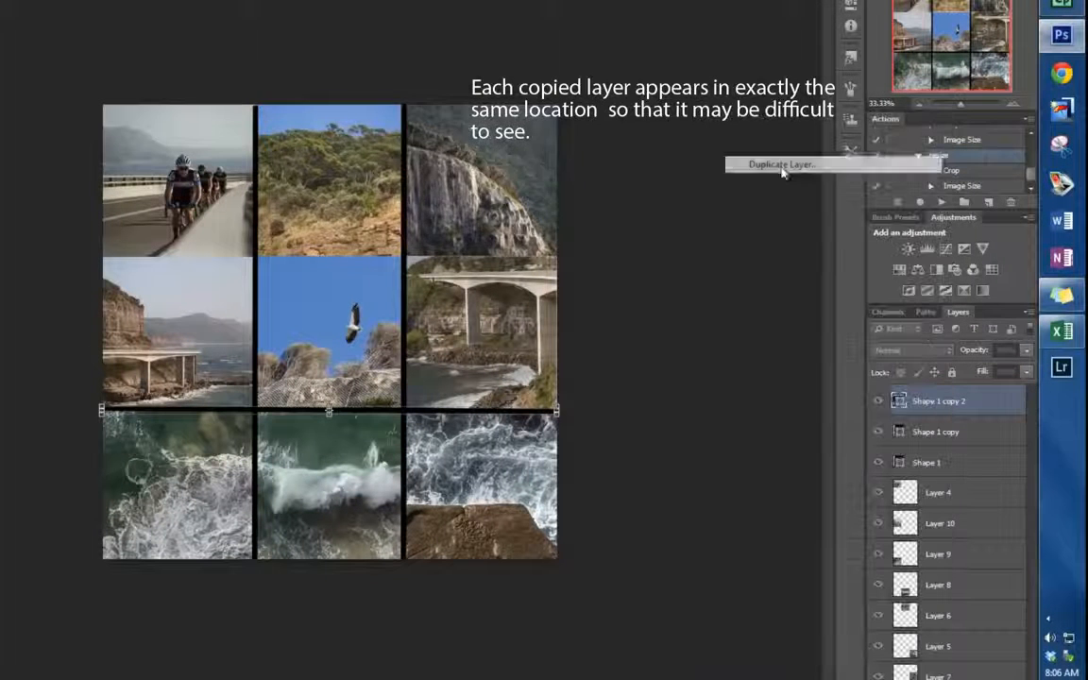
pyautogui.click(782, 162)
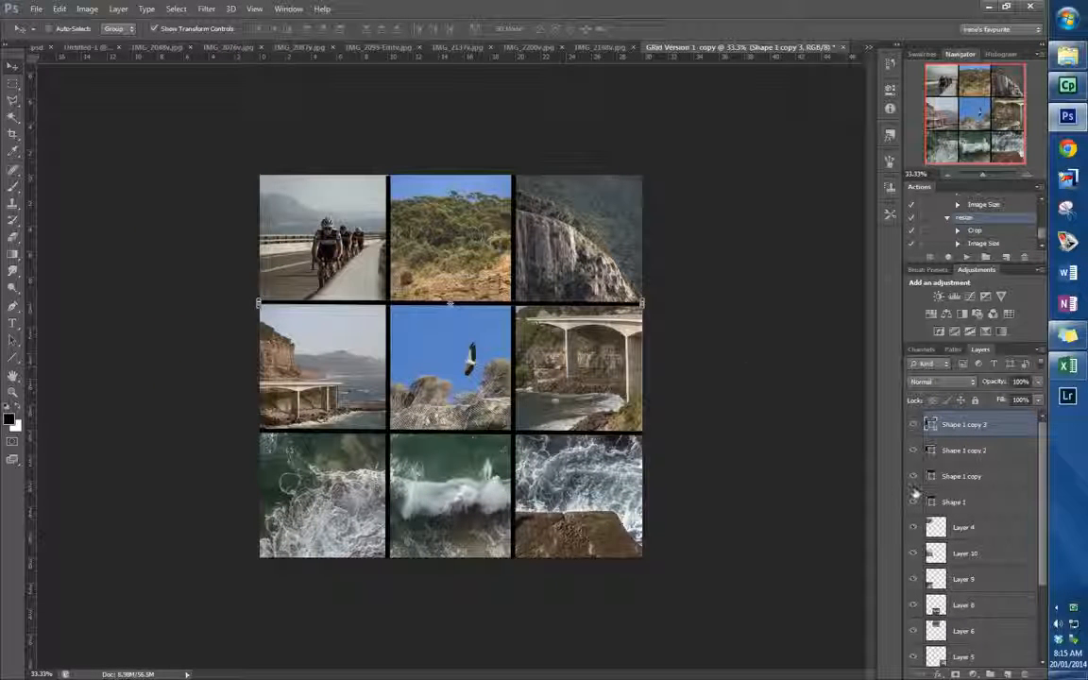
# Step: Test Hue, Saturation and Lightness slider shifts, ending on warmer near-natural colours
pyautogui.scroll(-3)
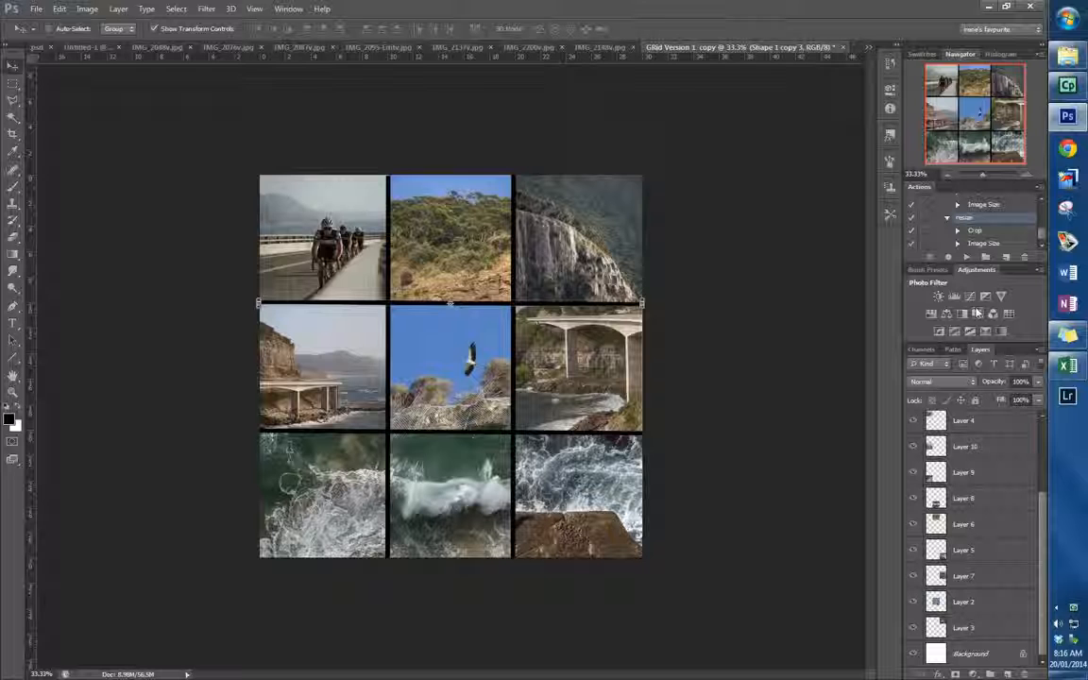
pyautogui.click(937, 295)
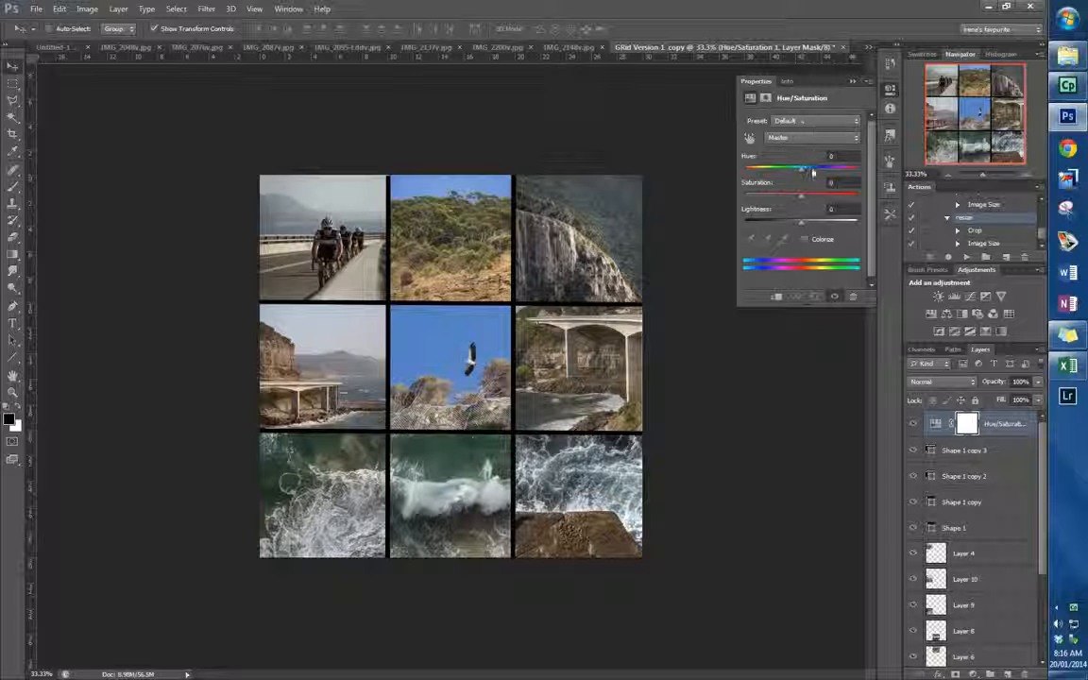
pyautogui.moveTo(829, 168); pyautogui.dragTo(810, 168)
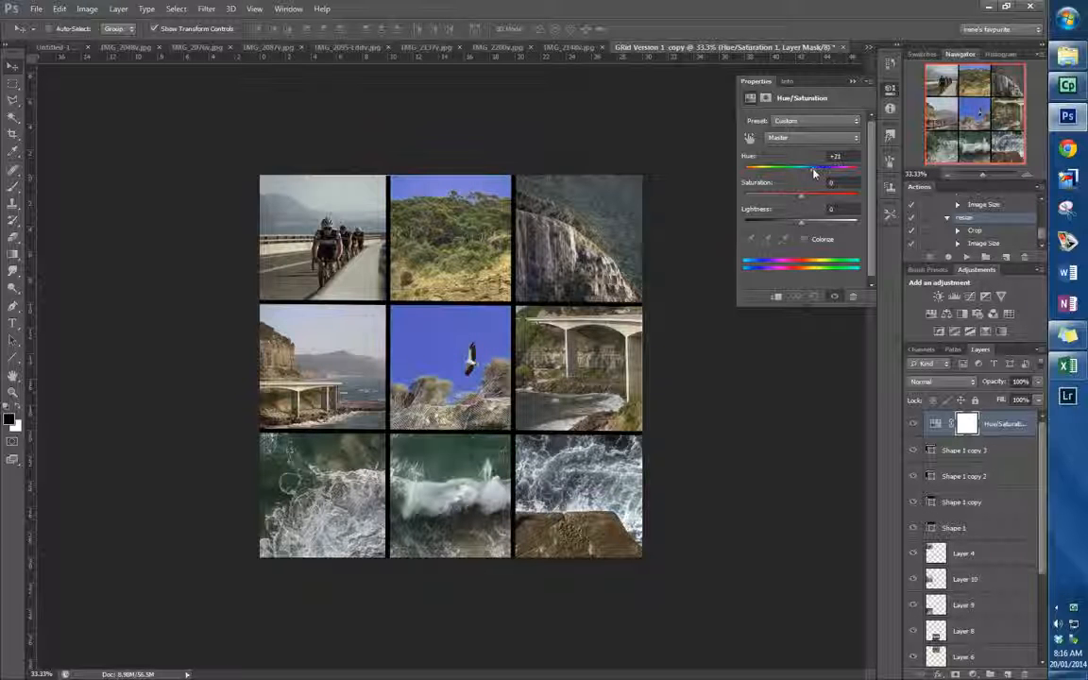
pyautogui.moveTo(814, 168); pyautogui.dragTo(831, 168)
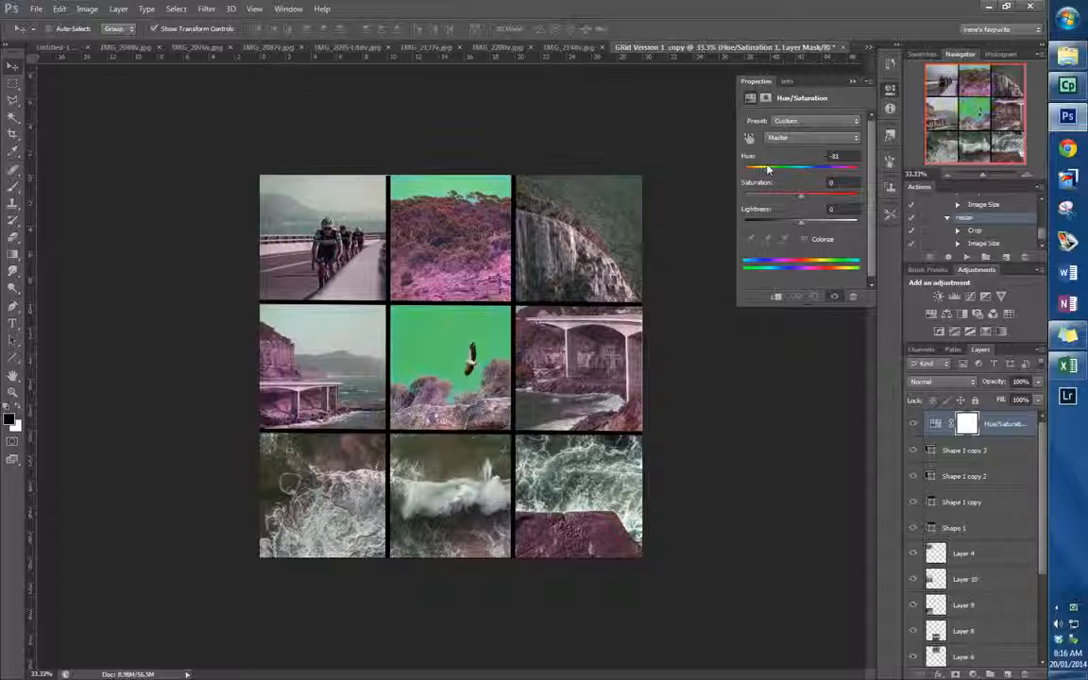
pyautogui.moveTo(760, 166); pyautogui.dragTo(797, 166)
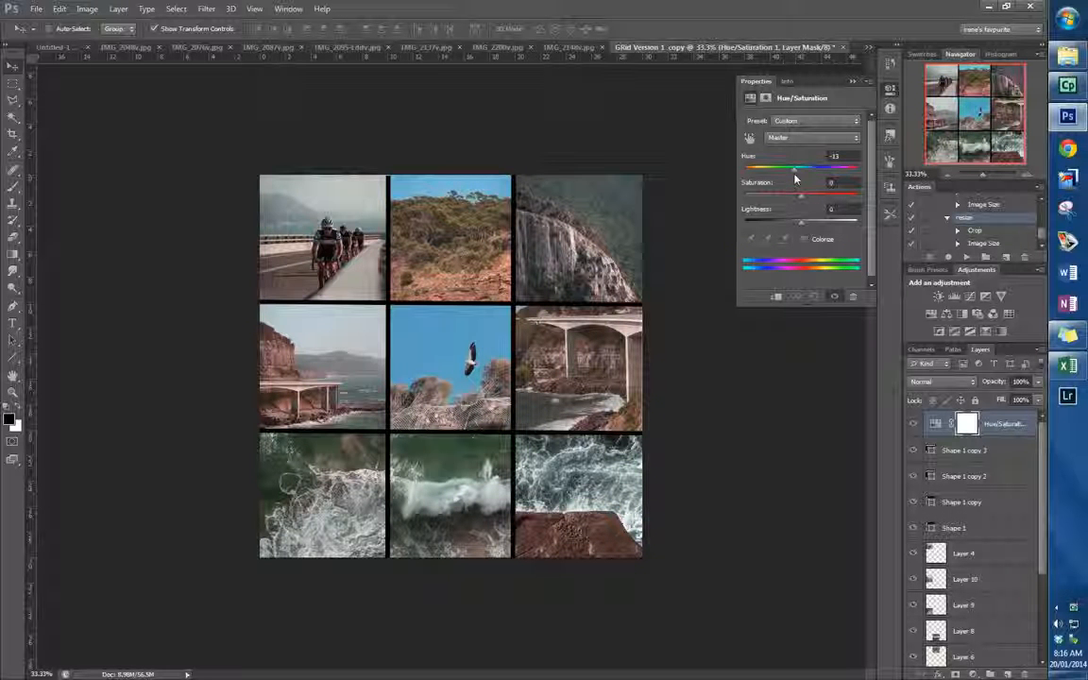
pyautogui.moveTo(797, 168); pyautogui.dragTo(767, 169)
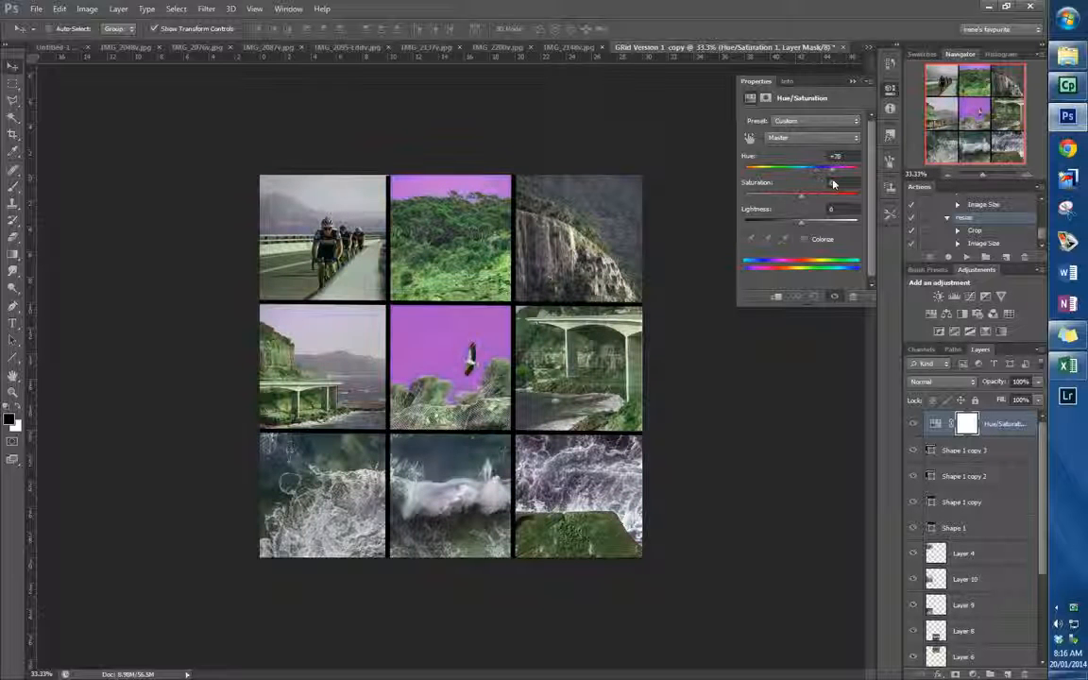
pyautogui.moveTo(823, 168); pyautogui.dragTo(841, 169)
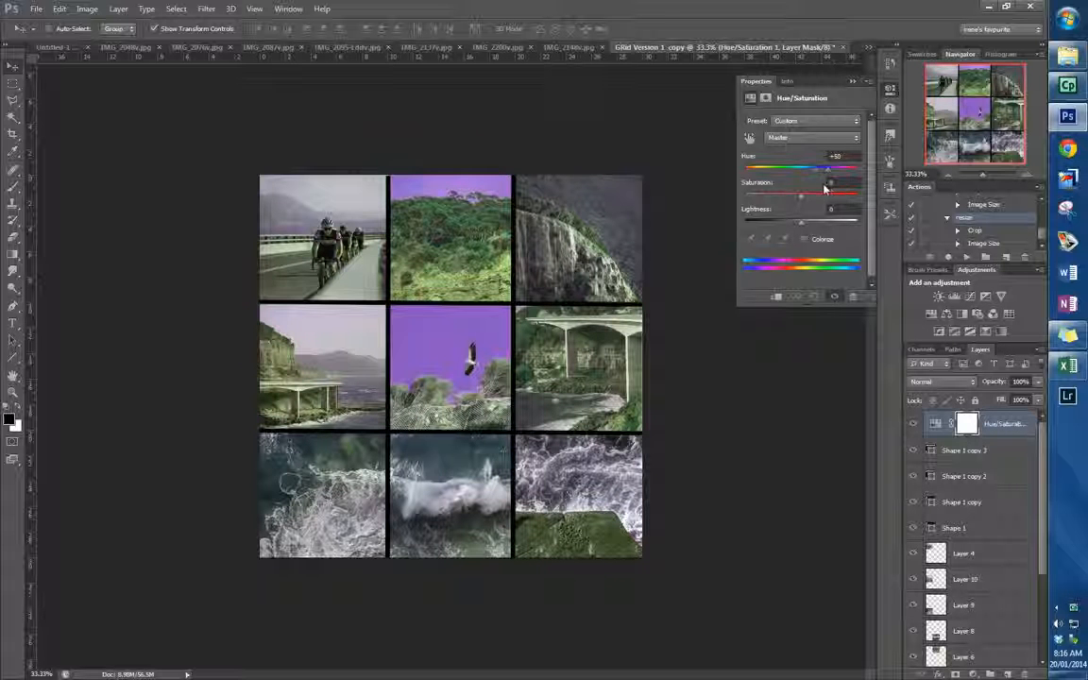
pyautogui.moveTo(827, 168); pyautogui.dragTo(774, 168)
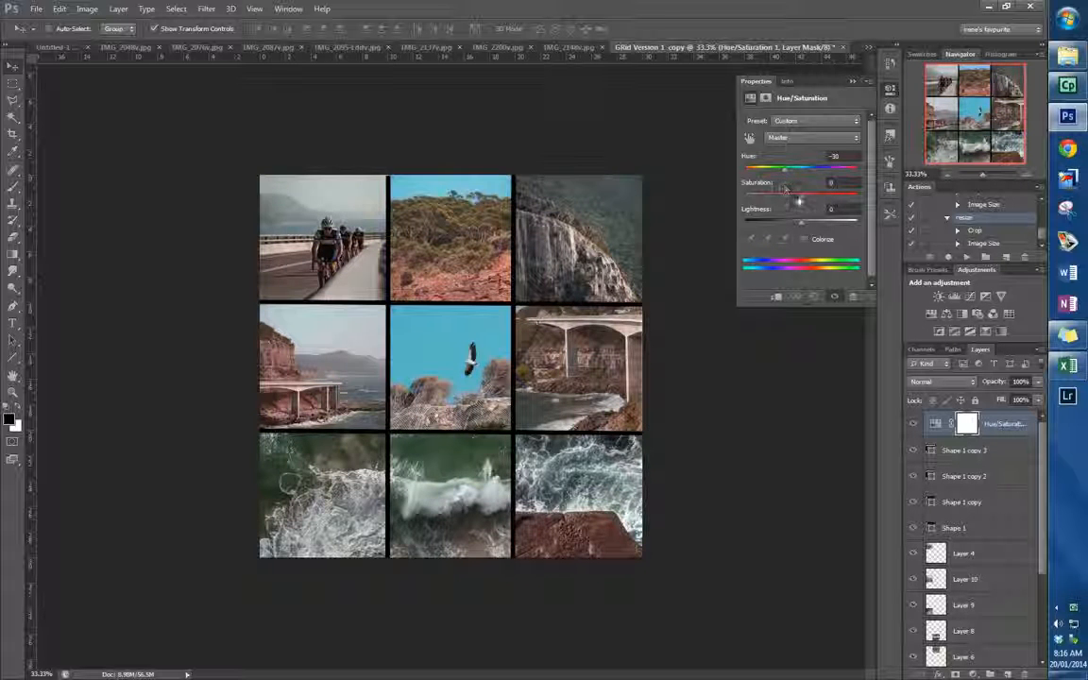
pyautogui.moveTo(831, 181); pyautogui.dragTo(759, 181)
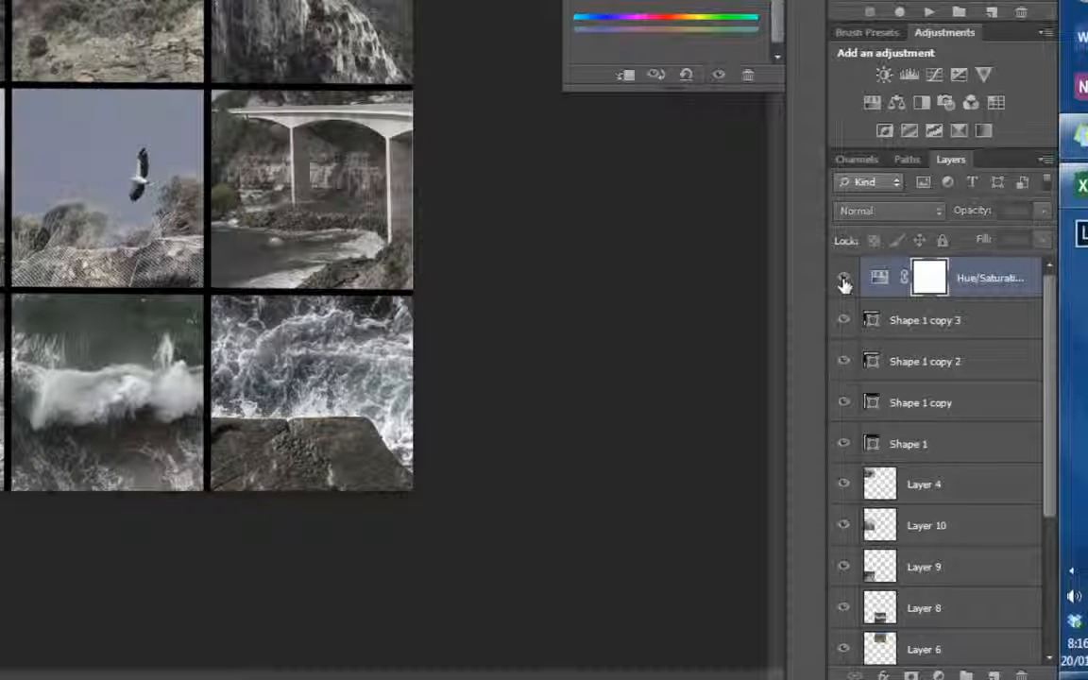
# Step: Hide the Hue/Saturation layer and add a Color Lookup layer with the FallColors look
pyautogui.click(842, 277)
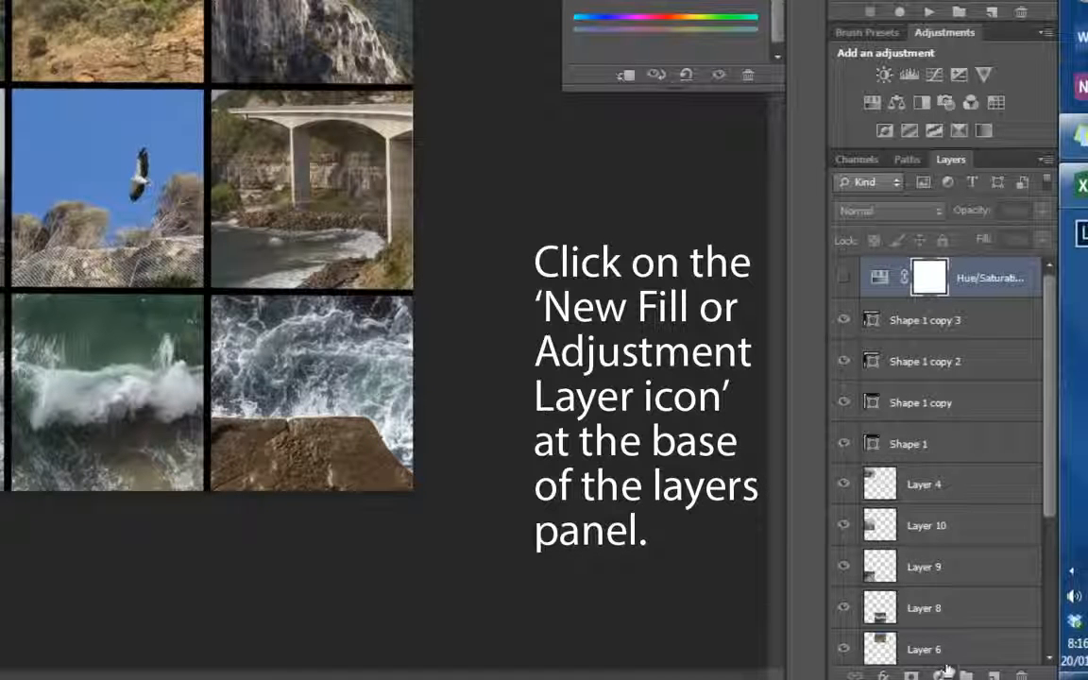
pyautogui.click(911, 672)
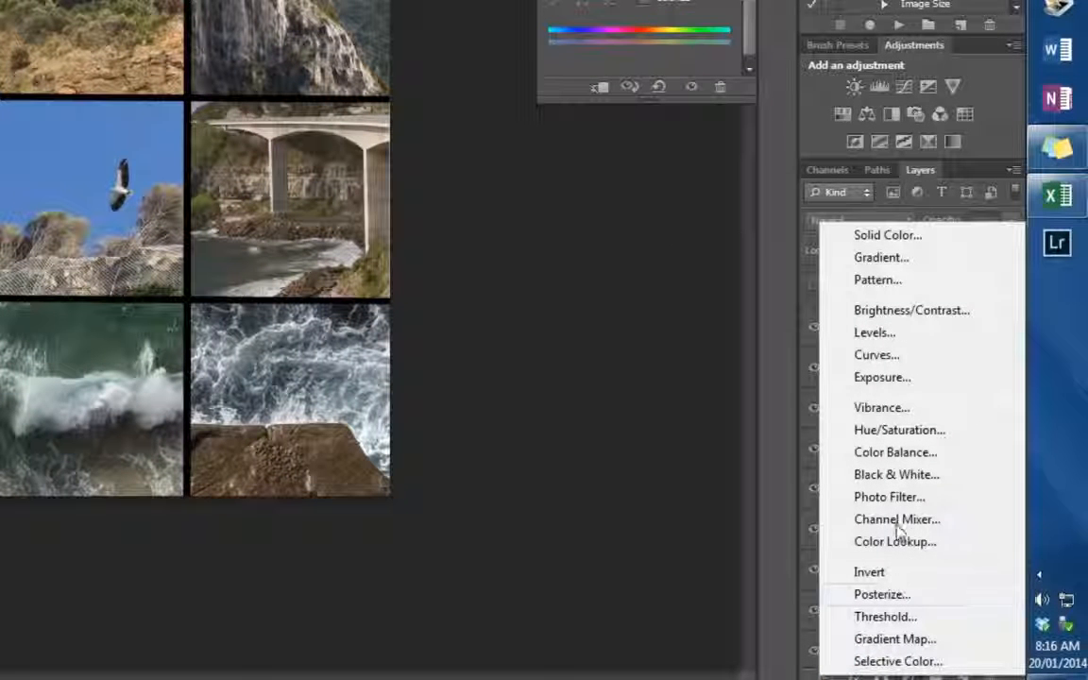
pyautogui.click(896, 540)
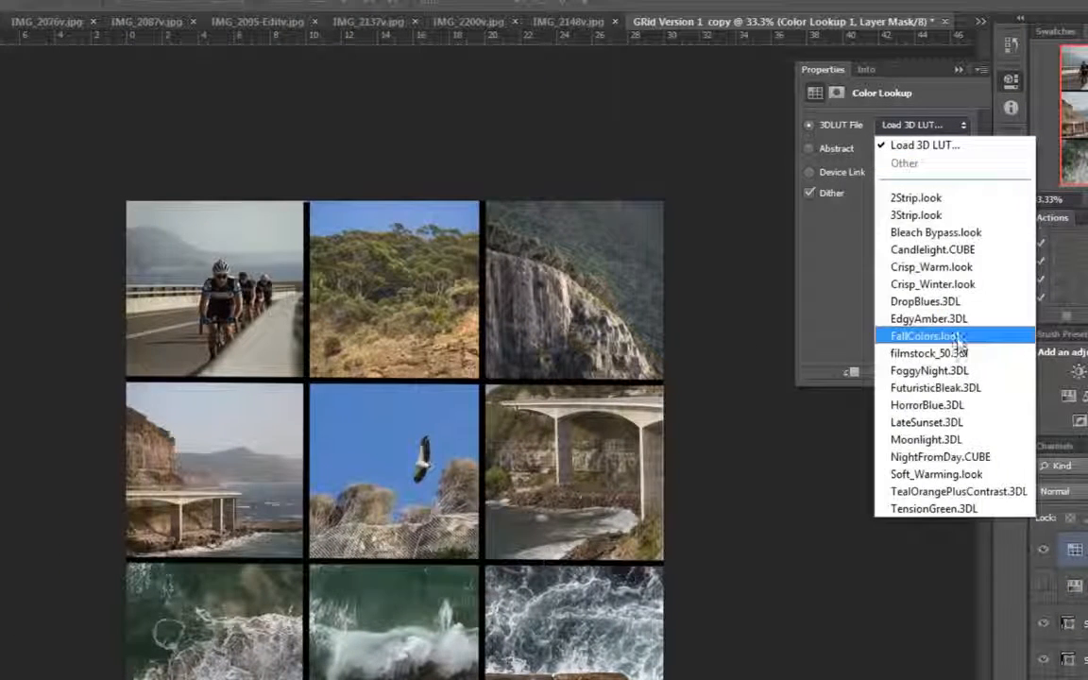
pyautogui.click(929, 337)
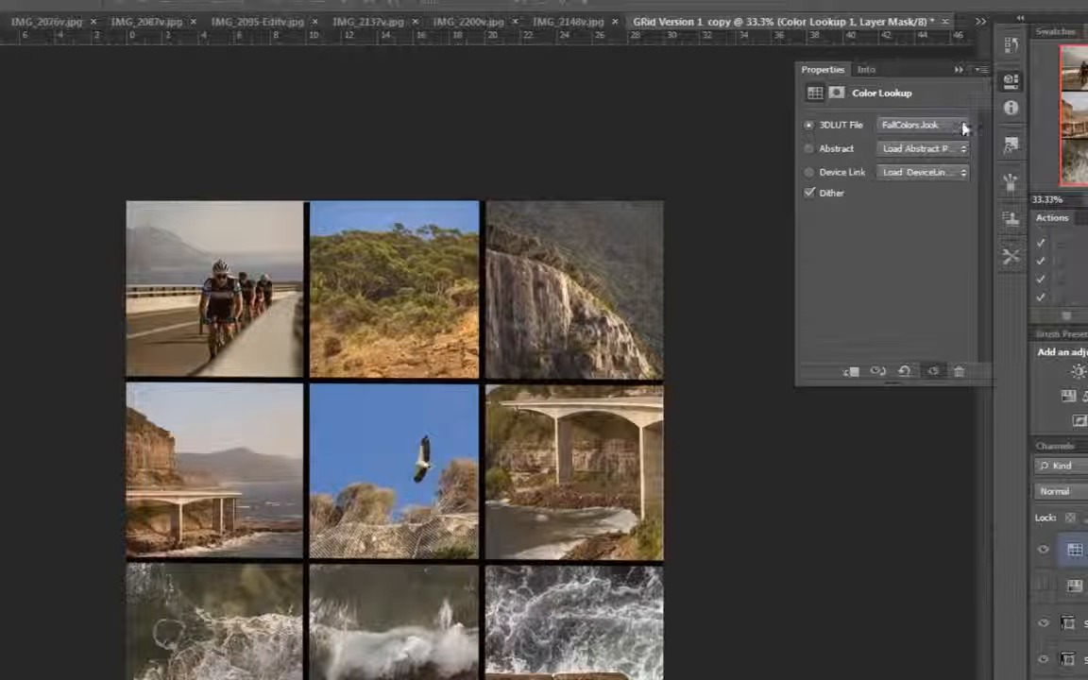
# Step: Try Crisp_Winter and other 3DLUT looks, settling on LateSunset.3DL for the grid
pyautogui.click(961, 125)
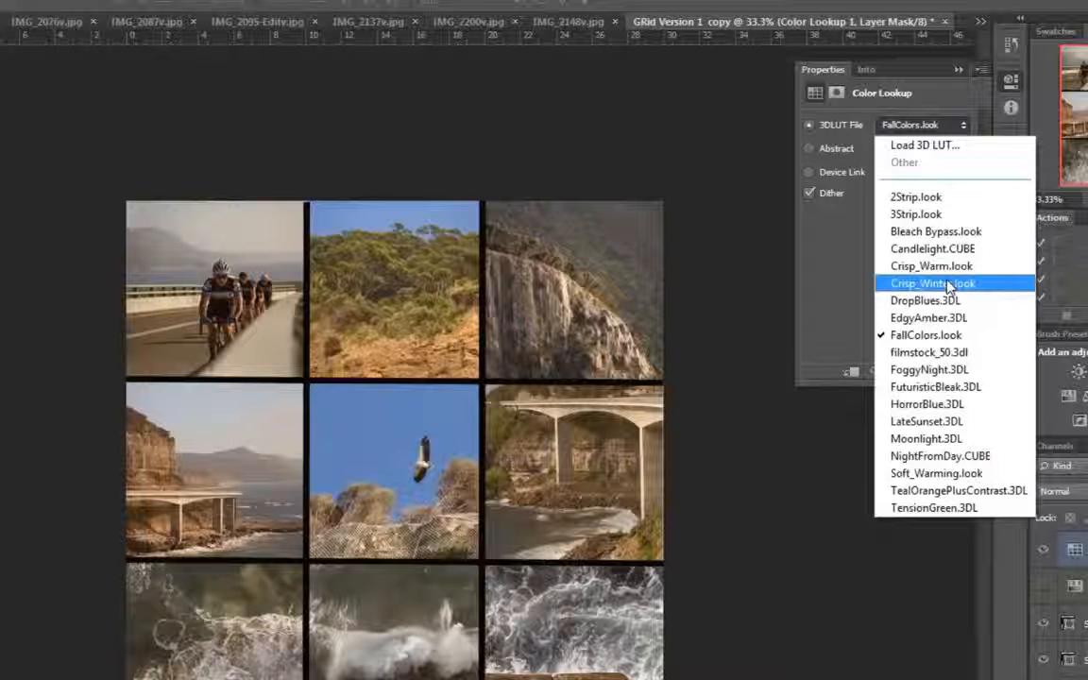
pyautogui.click(933, 284)
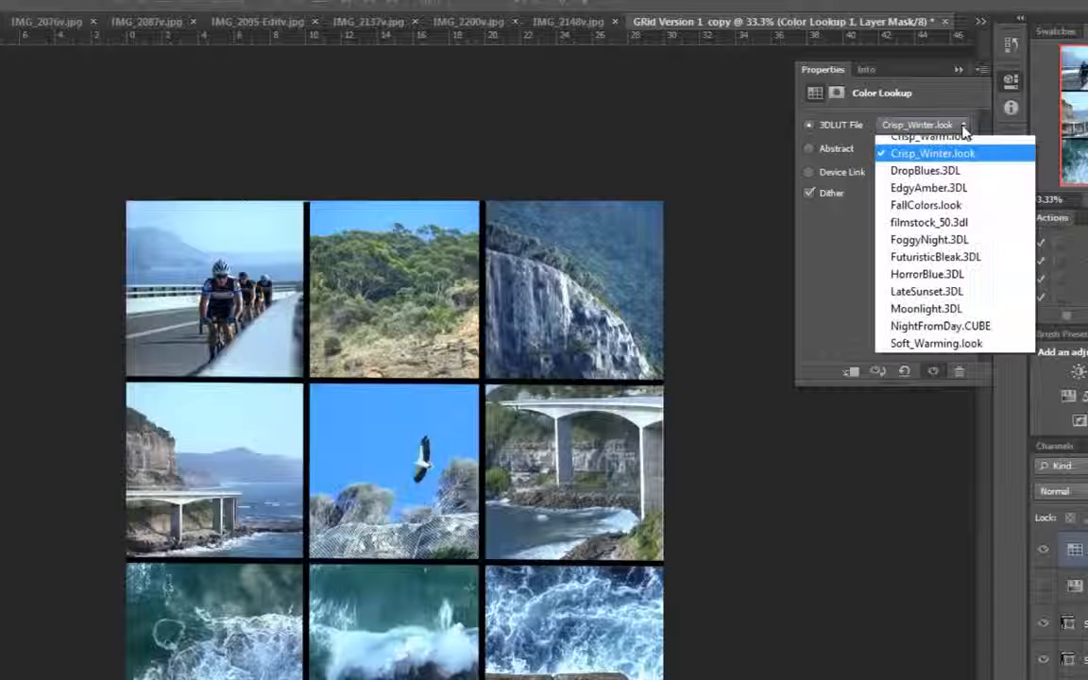
pyautogui.click(929, 238)
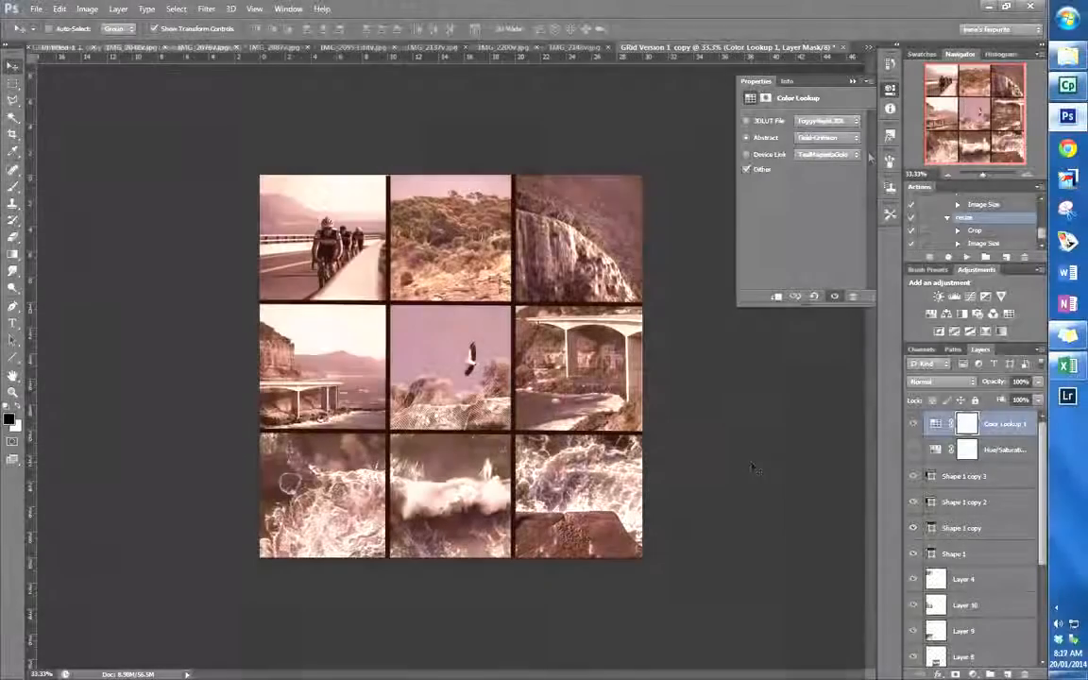
pyautogui.click(828, 121)
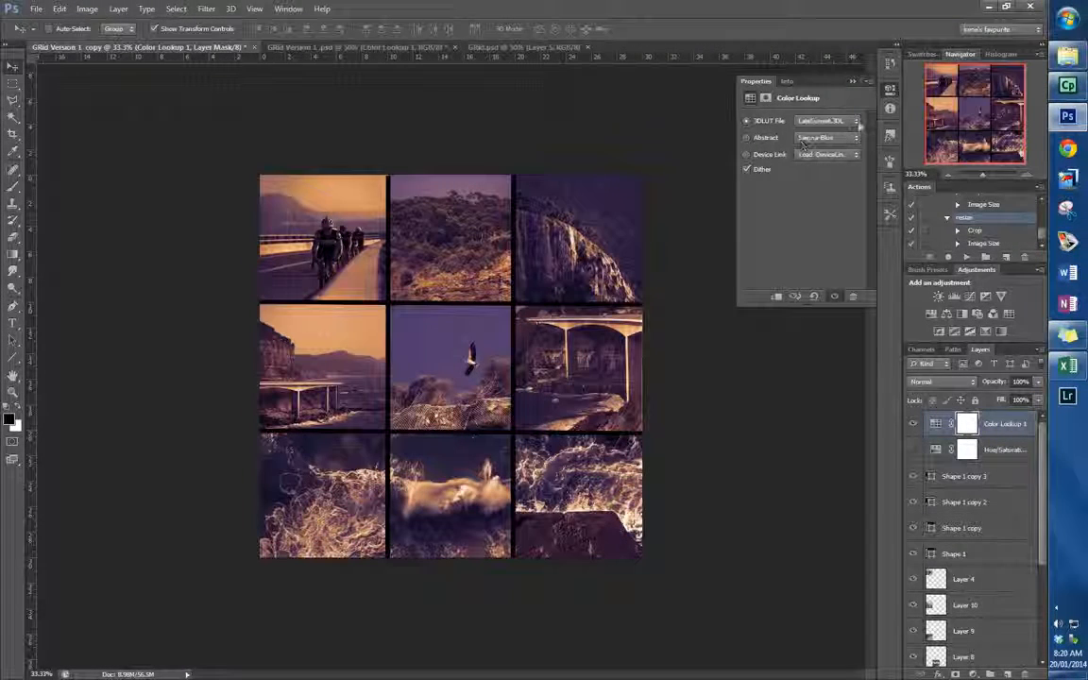
pyautogui.click(828, 121)
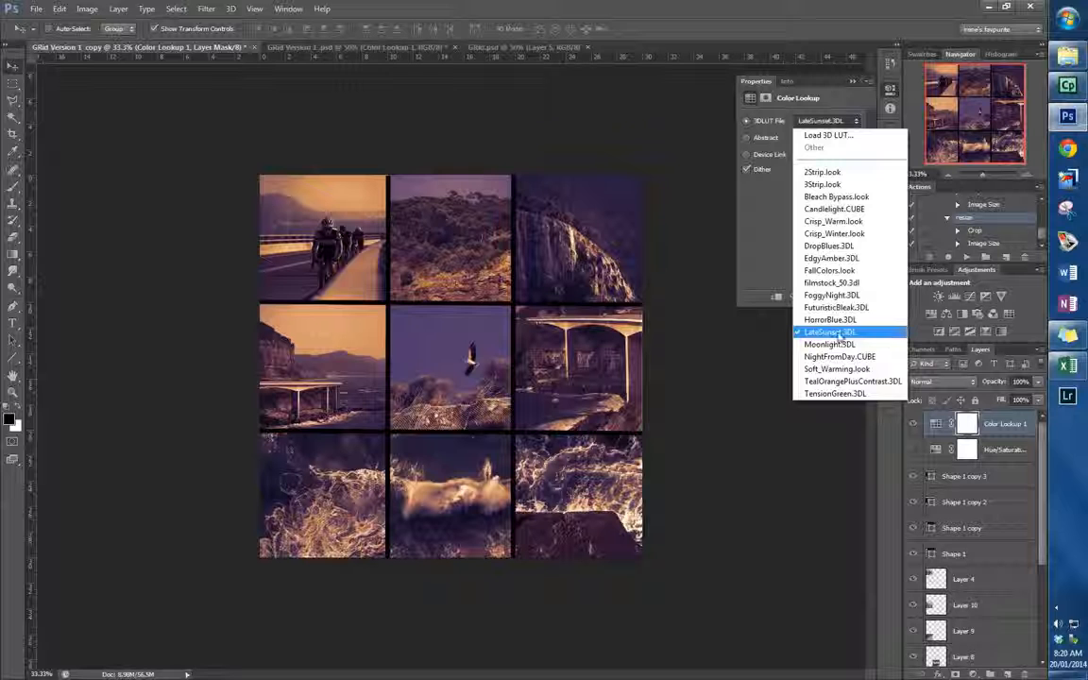
pyautogui.click(829, 333)
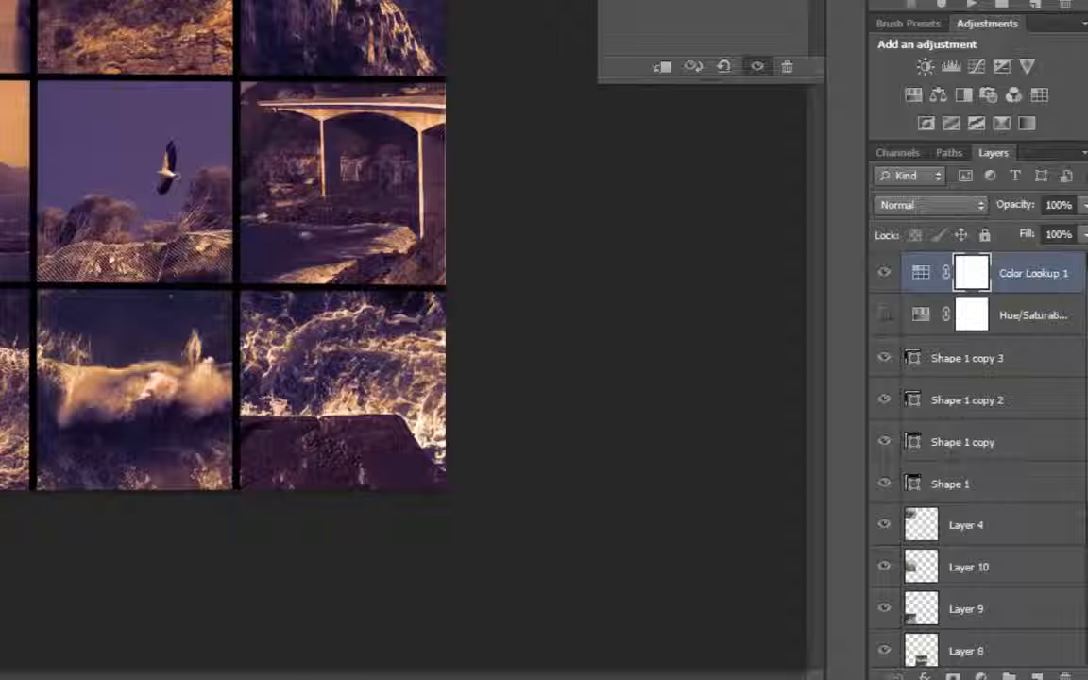
pyautogui.moveTo(1074, 261)
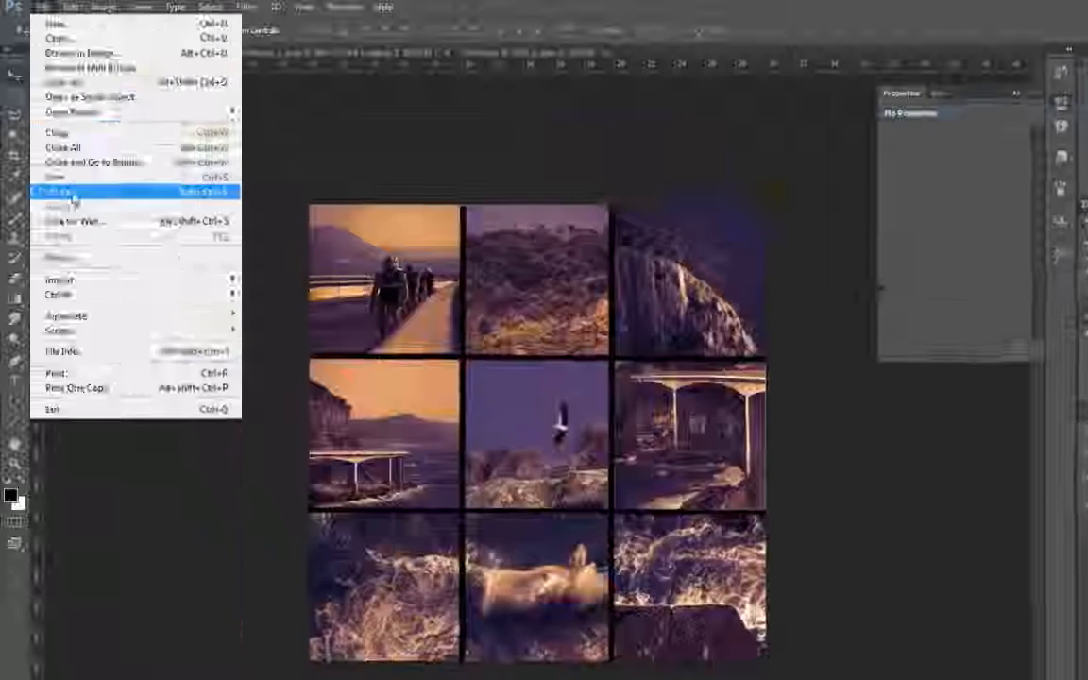
# Step: Save As with JPEG format and the file name 'Trudy'
pyautogui.click(61, 193)
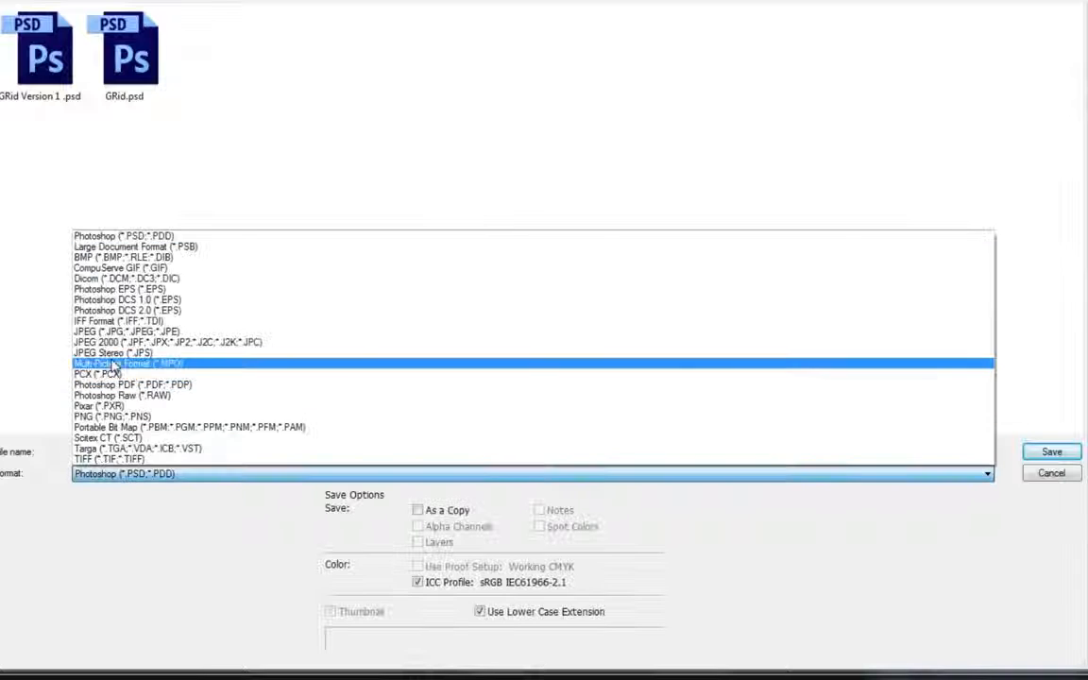
pyautogui.click(125, 332)
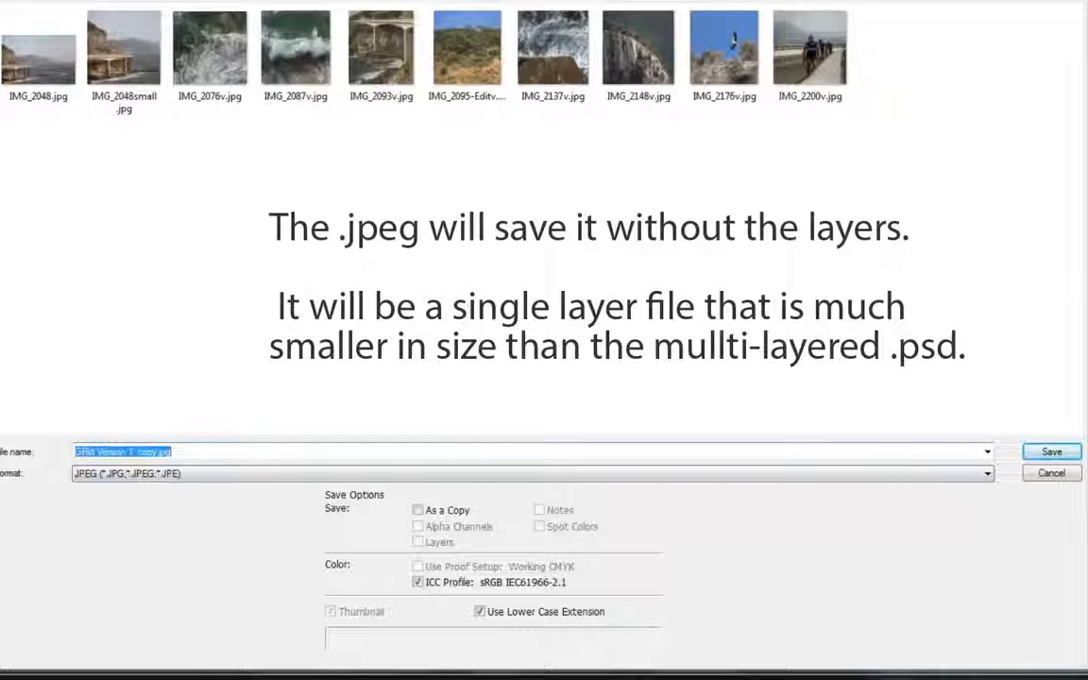
pyautogui.write('Trudy')
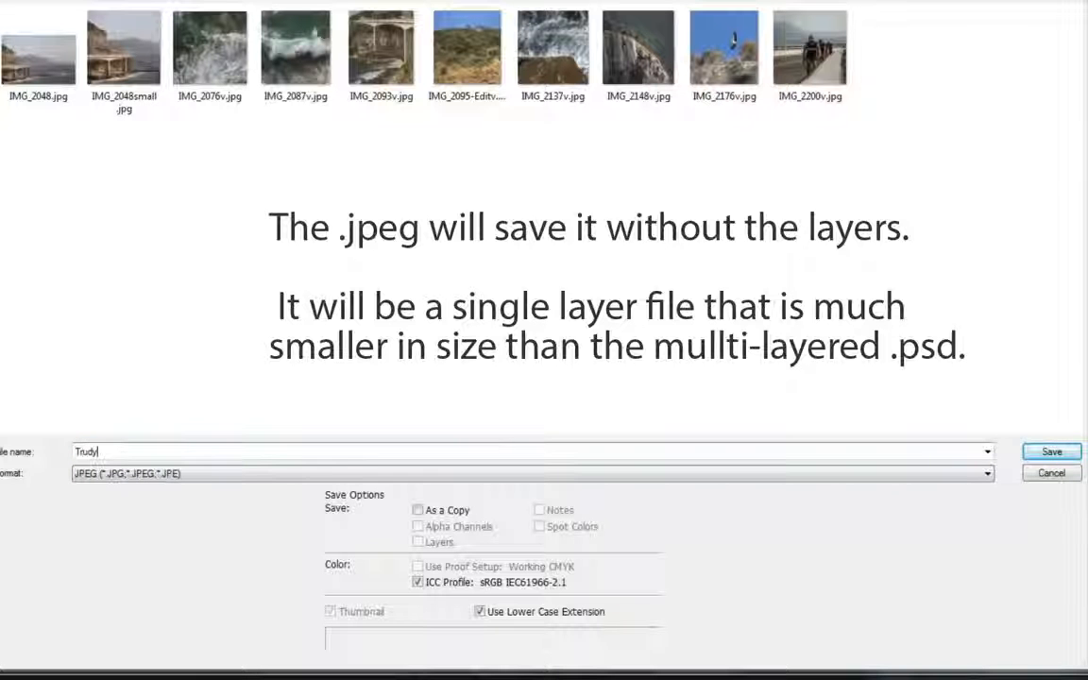